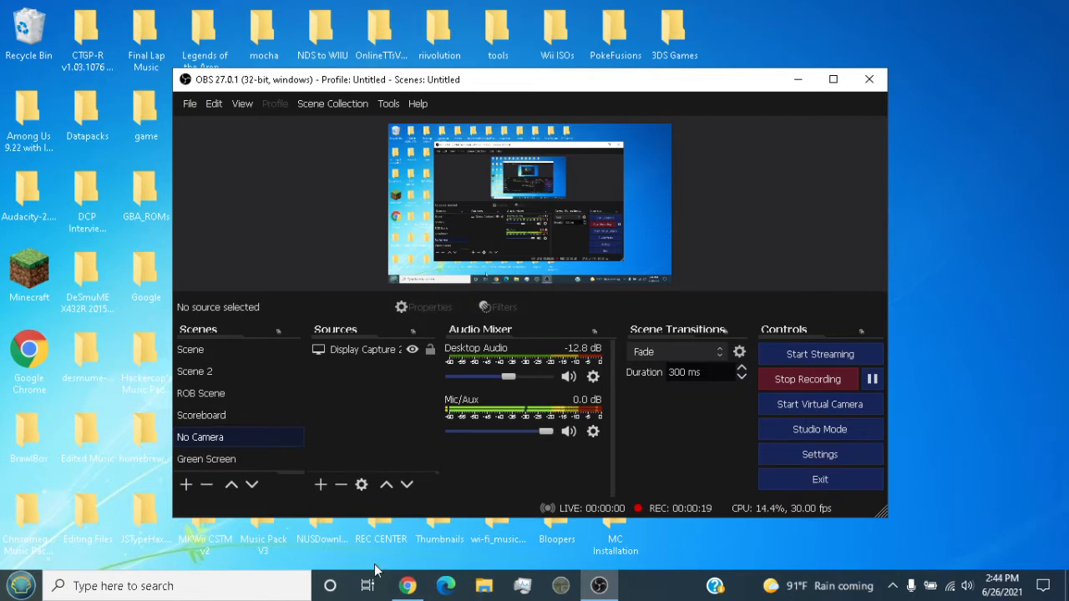
# Step: Scroll through the Randomizer ZX v4.2.0 release notes and Assets on GitHub in Chrome
pyautogui.click(406, 585)
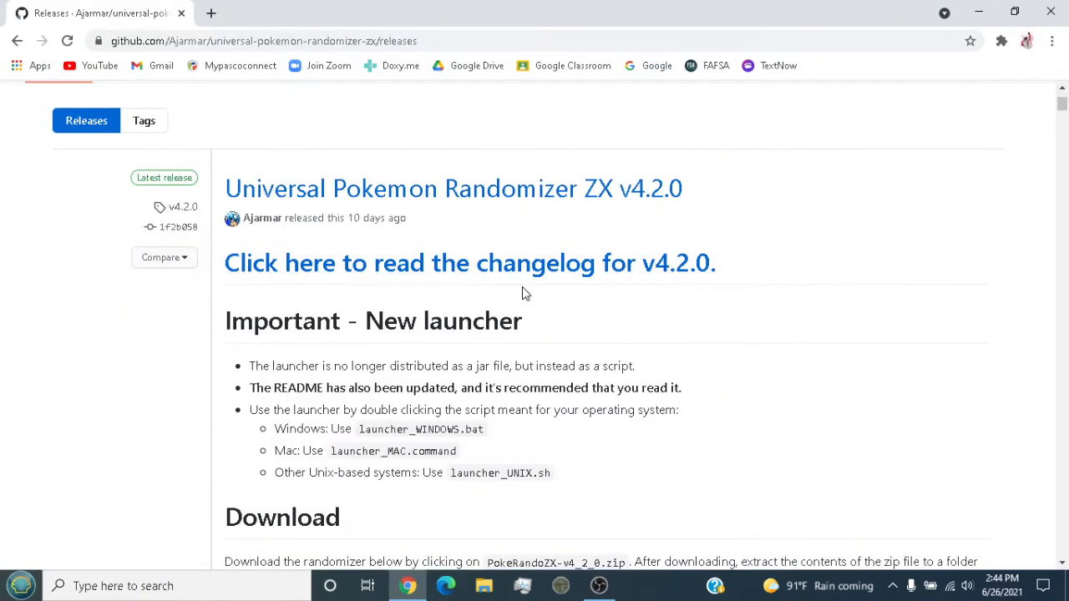
pyautogui.scroll(3)
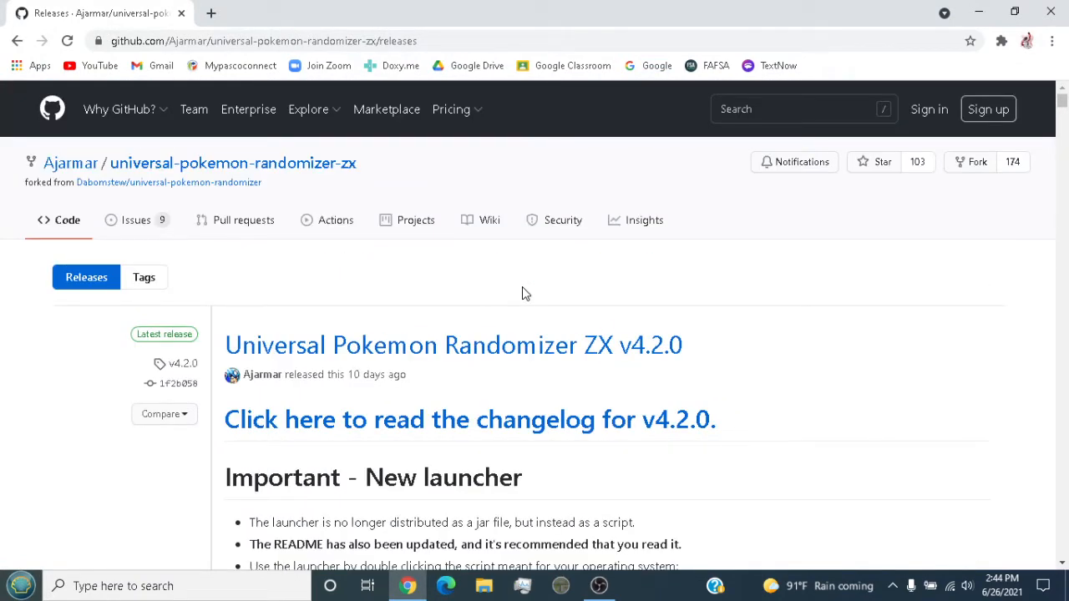
pyautogui.scroll(-3)
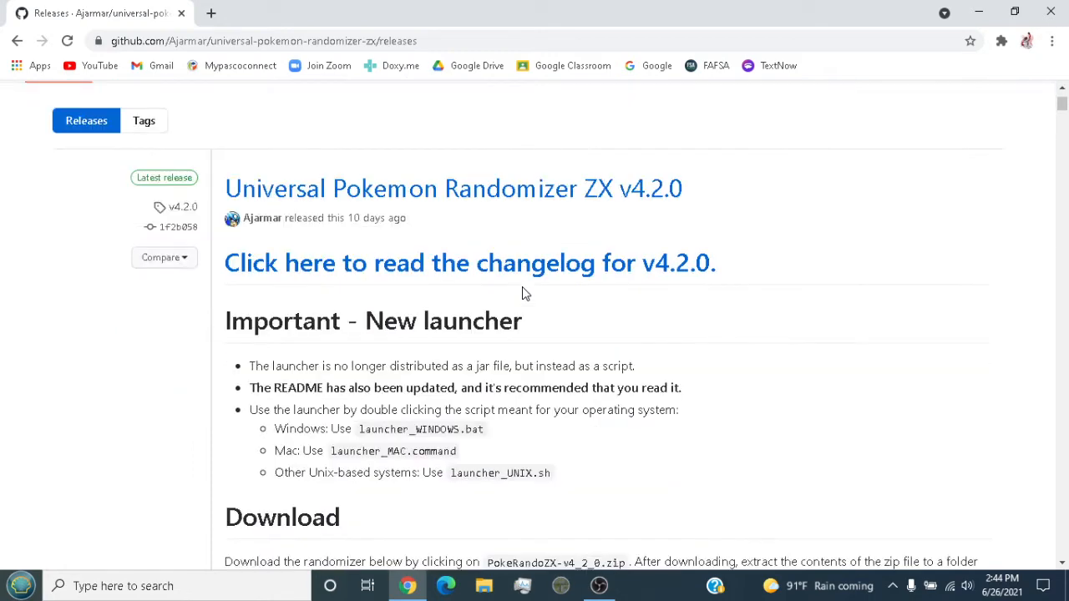
pyautogui.scroll(3)
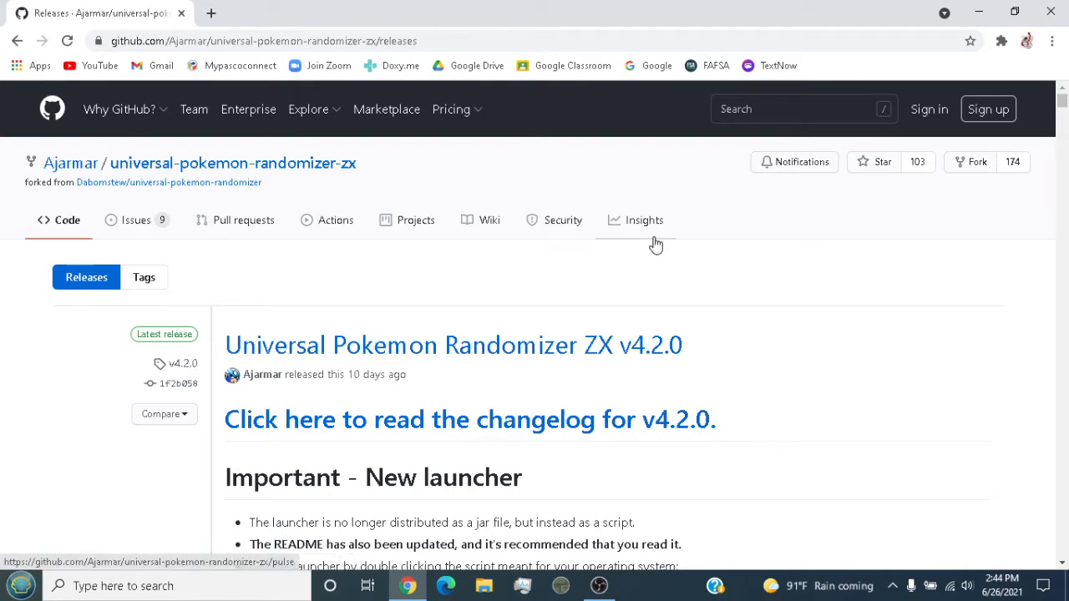
pyautogui.scroll(-3)
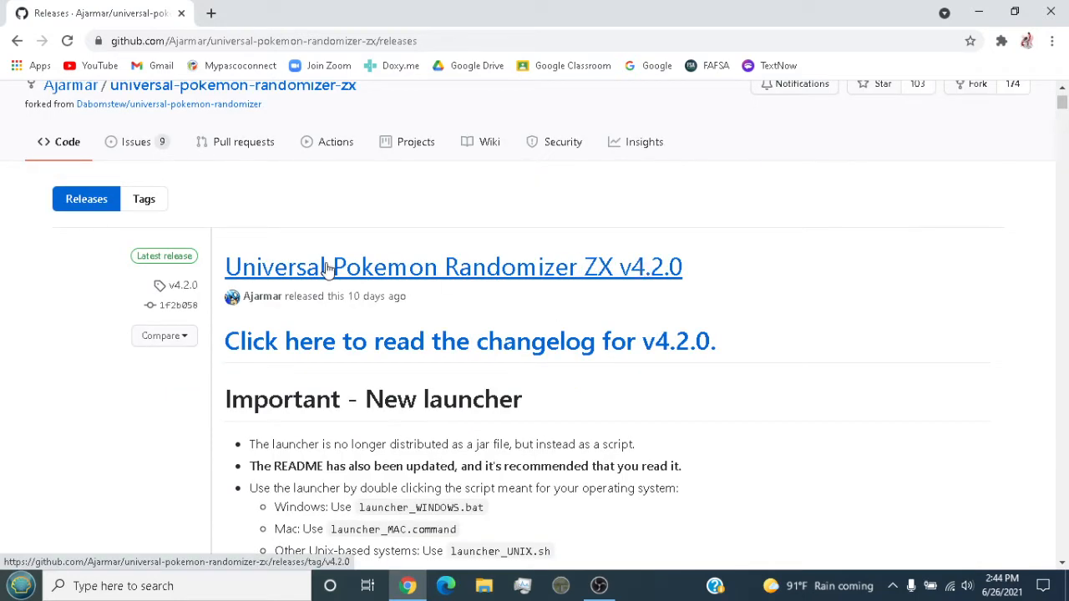
pyautogui.moveTo(802, 206)
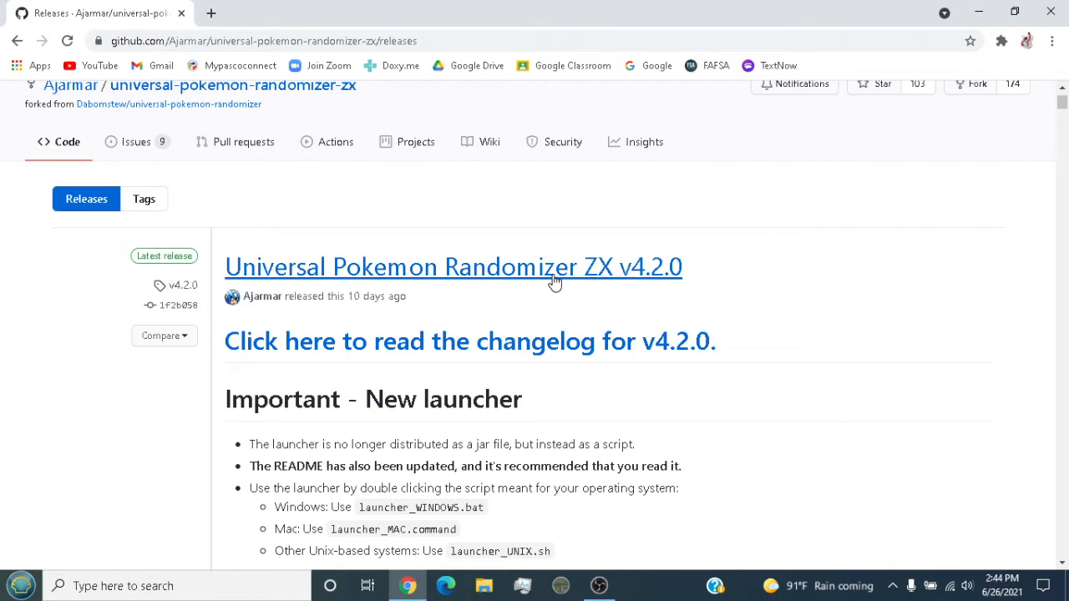
pyautogui.moveTo(568, 266)
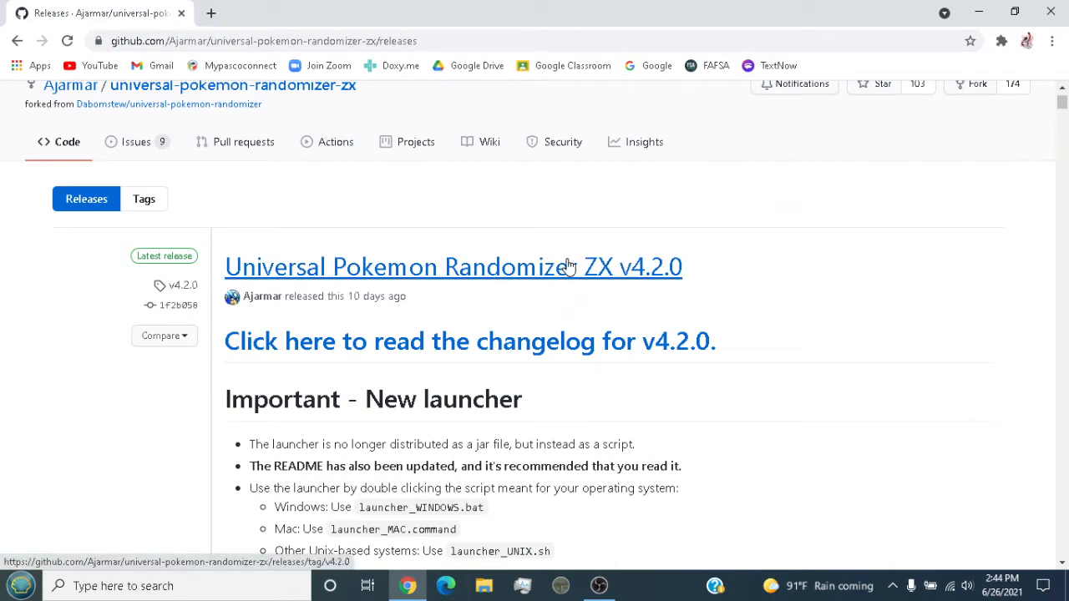
pyautogui.scroll(-3)
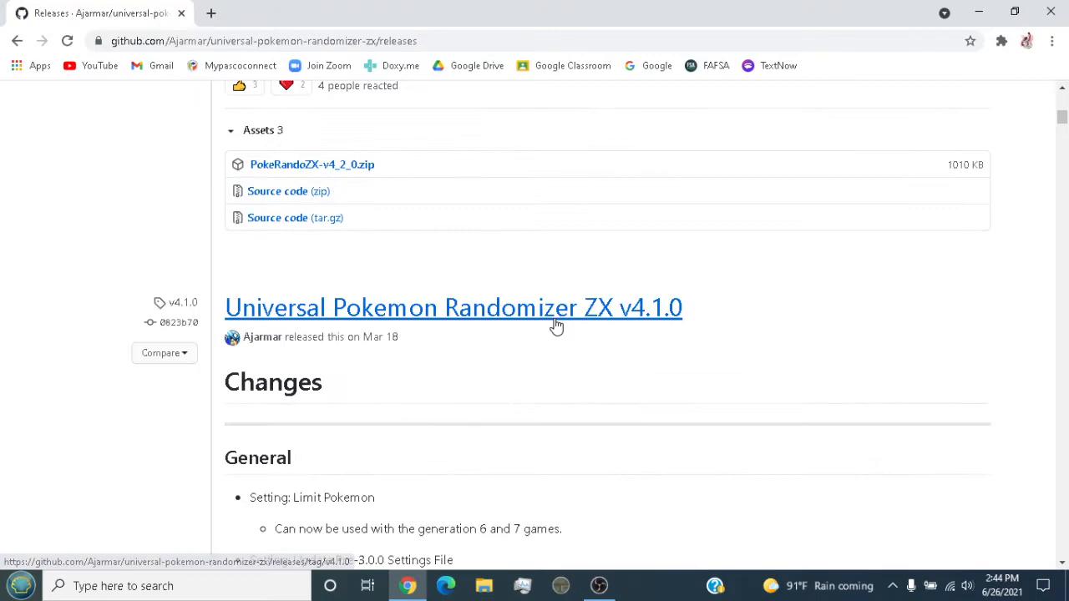
pyautogui.scroll(3)
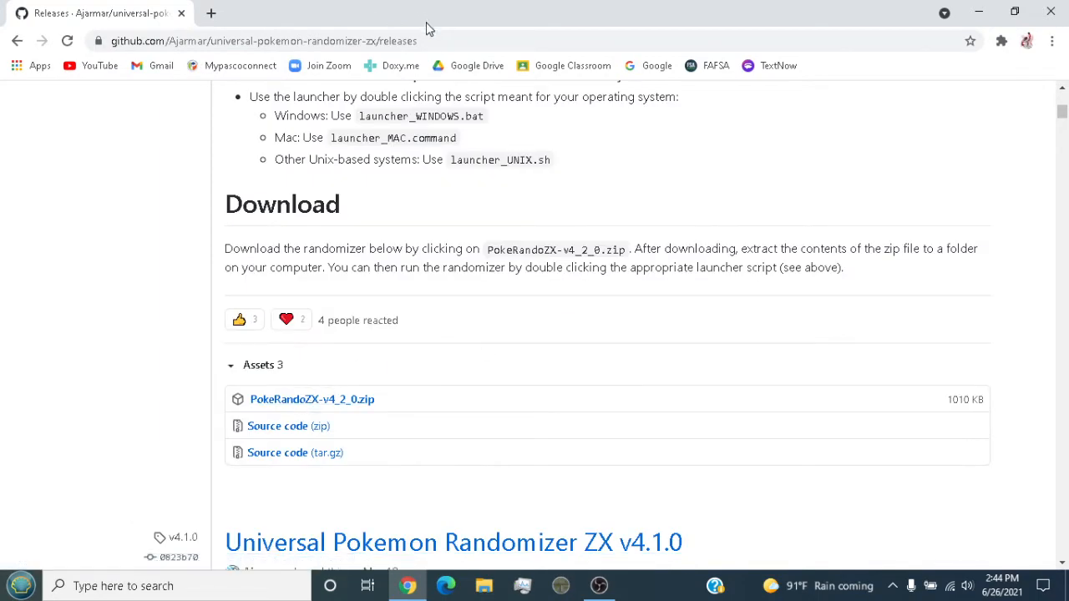
pyautogui.scroll(3)
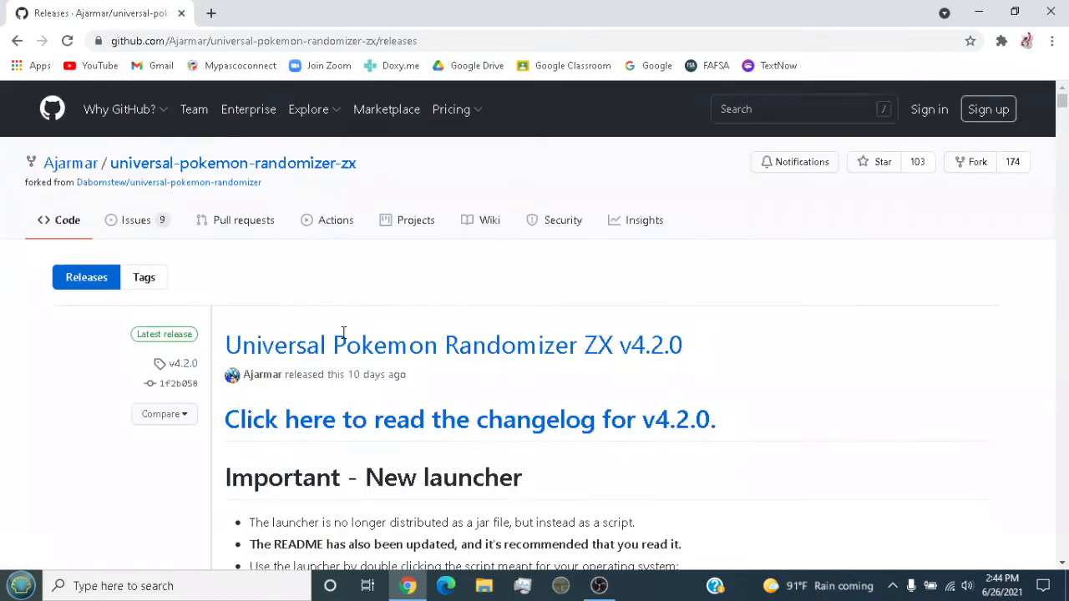
pyautogui.moveTo(211, 436)
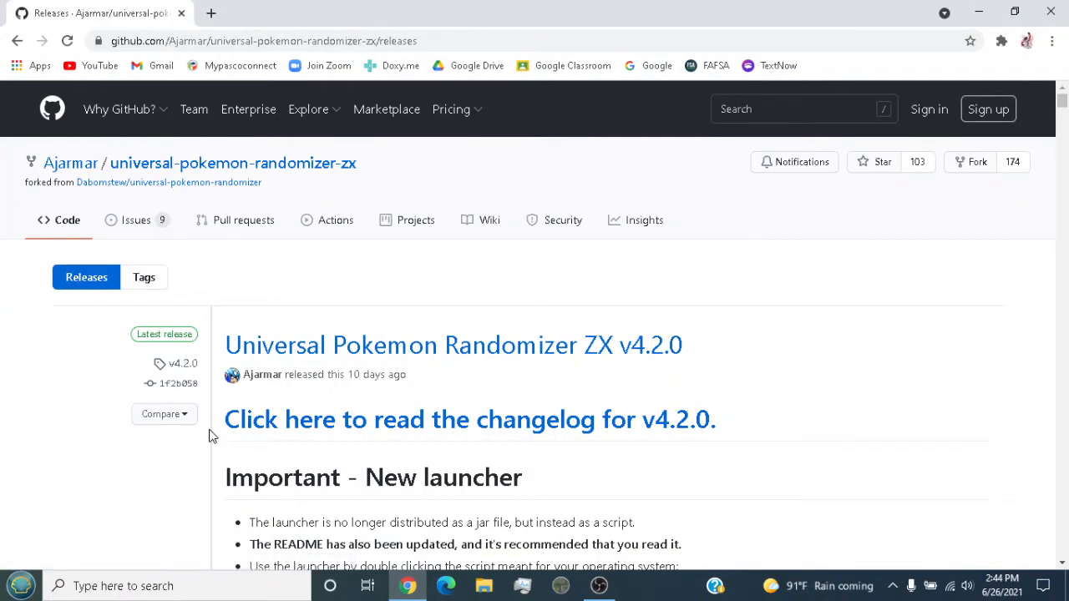
pyautogui.moveTo(667, 280)
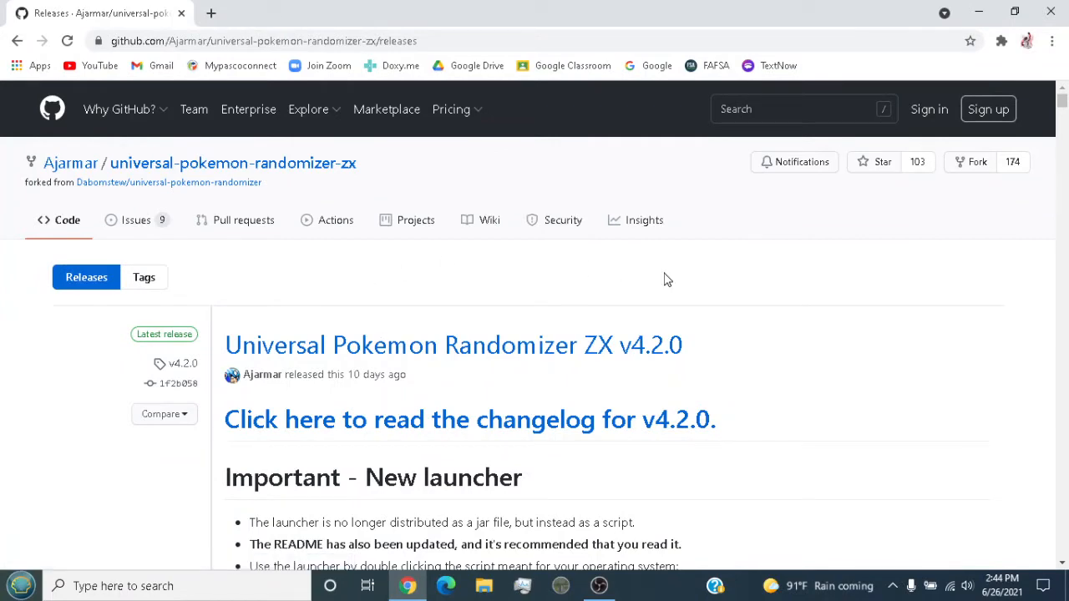
pyautogui.scroll(-3)
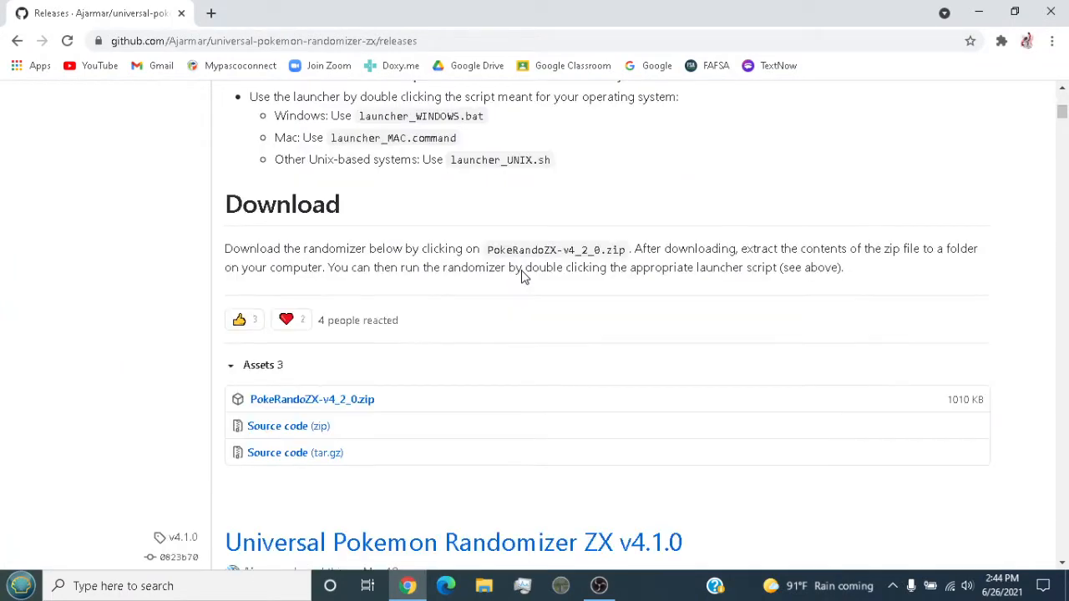
pyautogui.scroll(3)
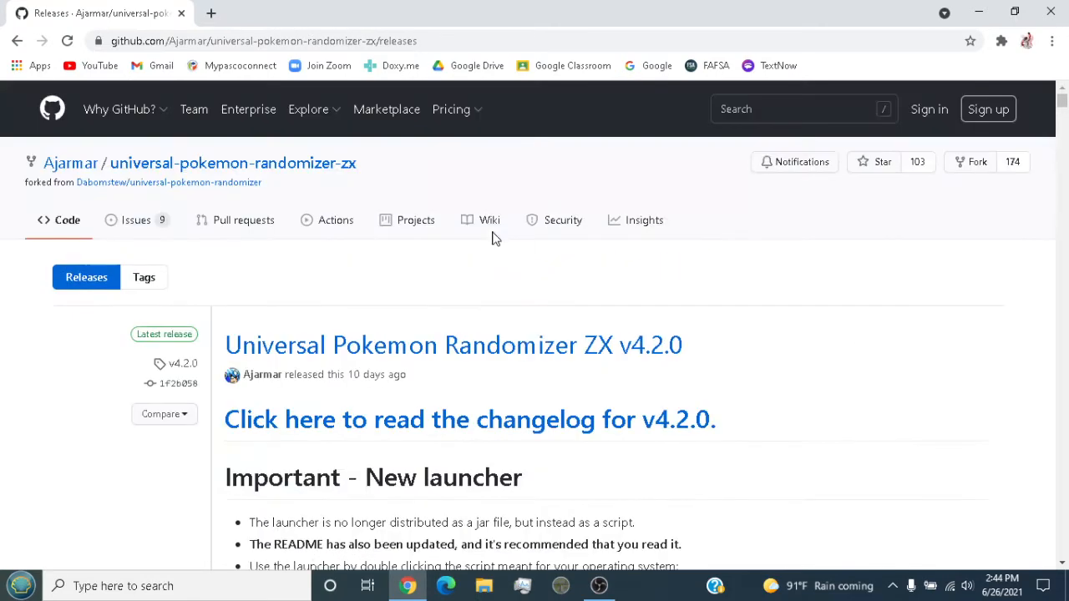
pyautogui.scroll(-3)
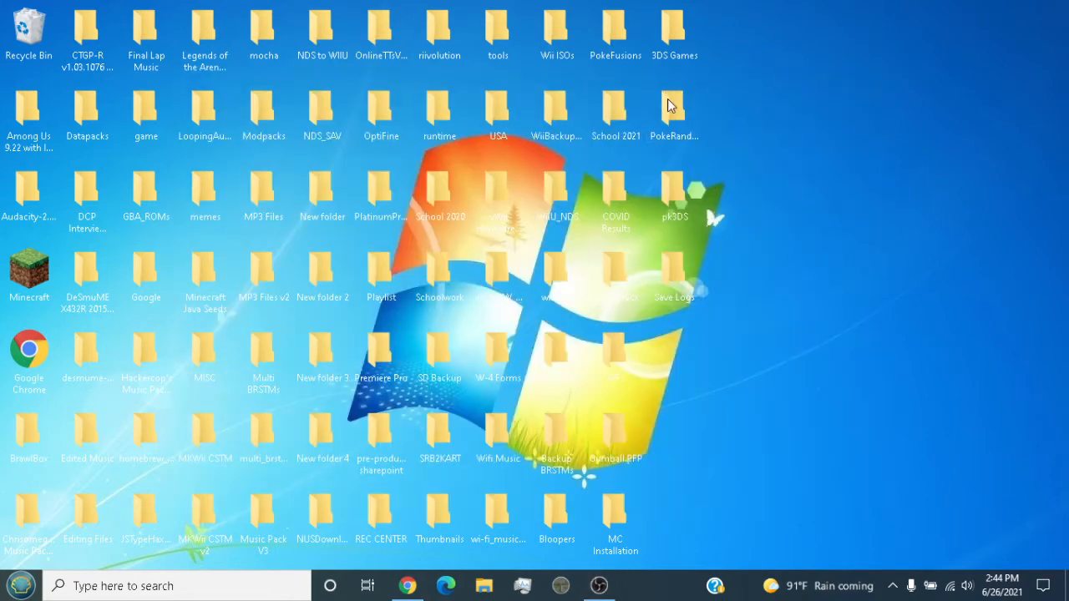
pyautogui.moveTo(674, 109)
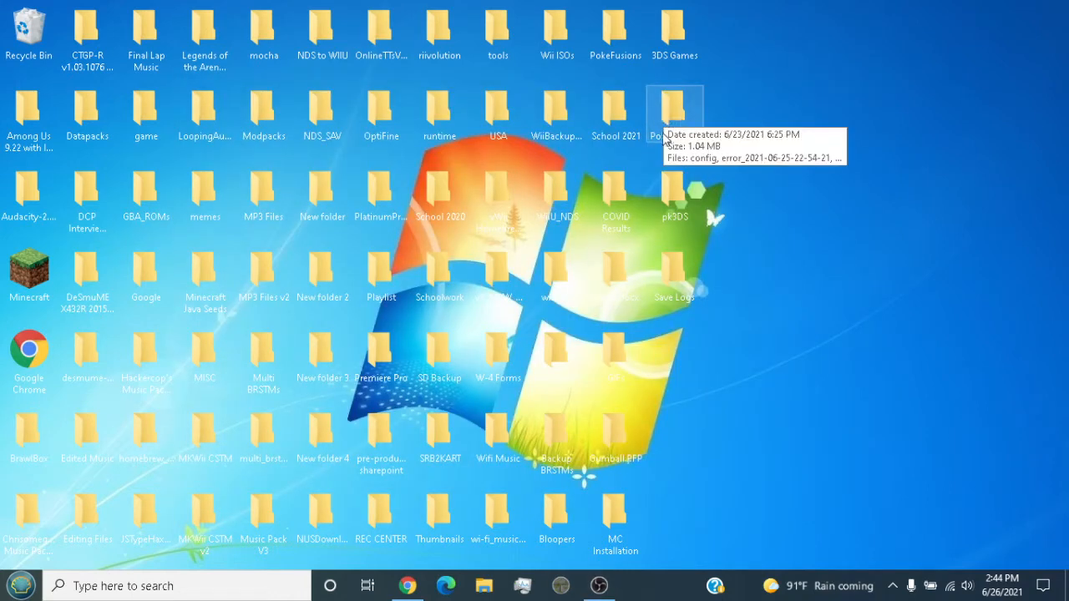
# Step: Open the PokeRandoZX-v4_2_0 folder and run launcher_WINDOWS.bat
pyautogui.doubleClick(675, 113)
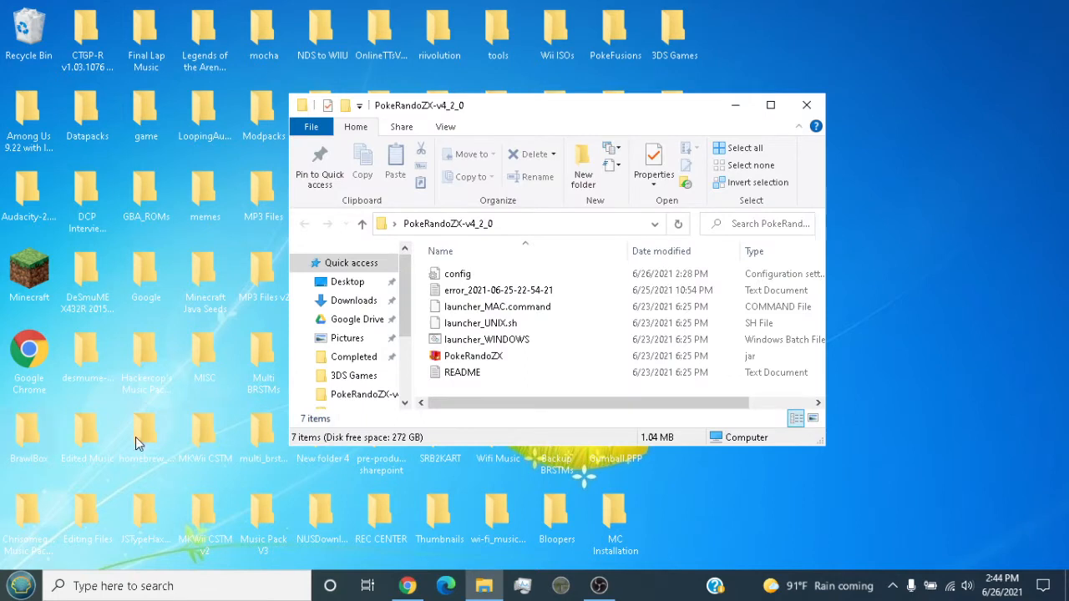
pyautogui.click(474, 356)
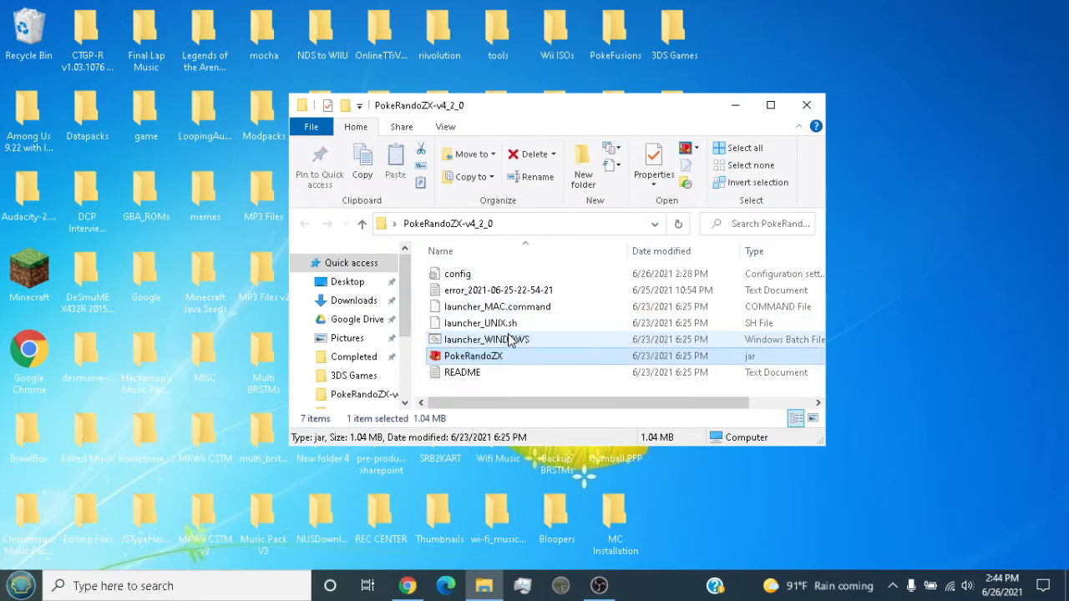
pyautogui.doubleClick(474, 354)
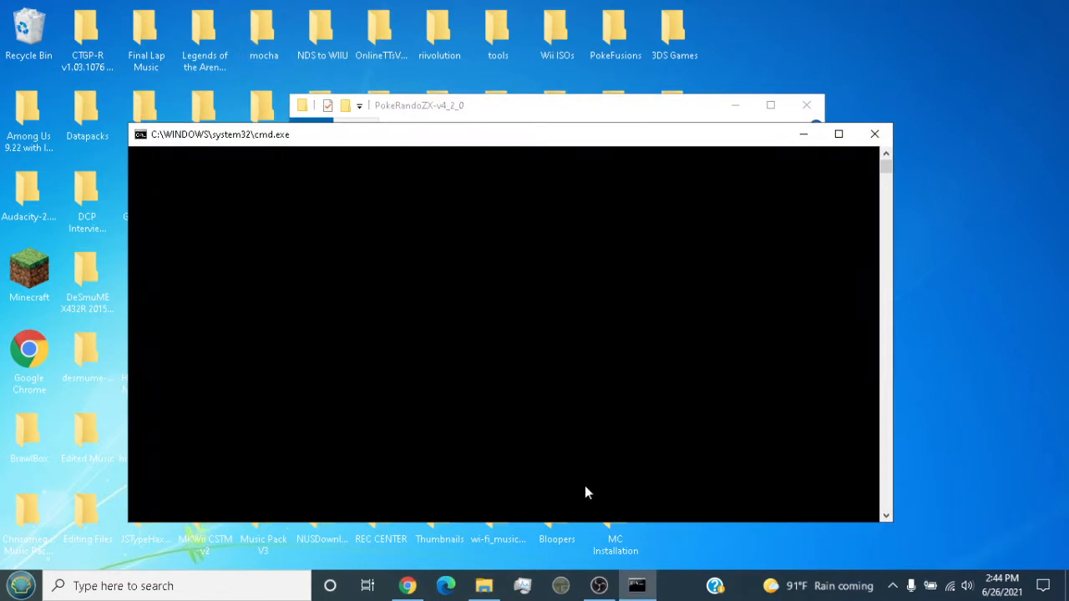
pyautogui.moveTo(512, 249)
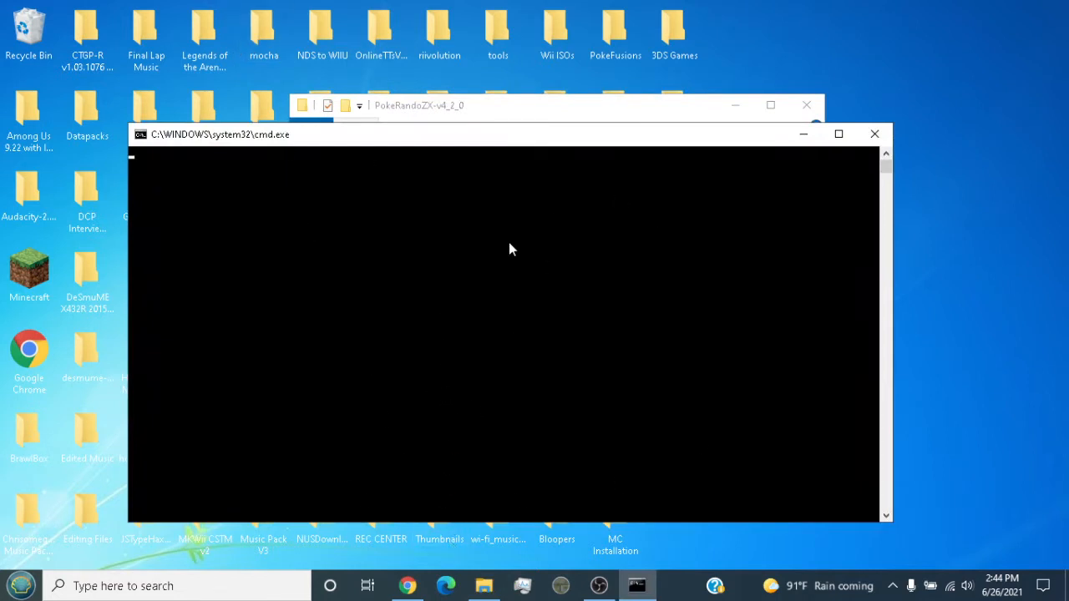
pyautogui.moveTo(562, 261)
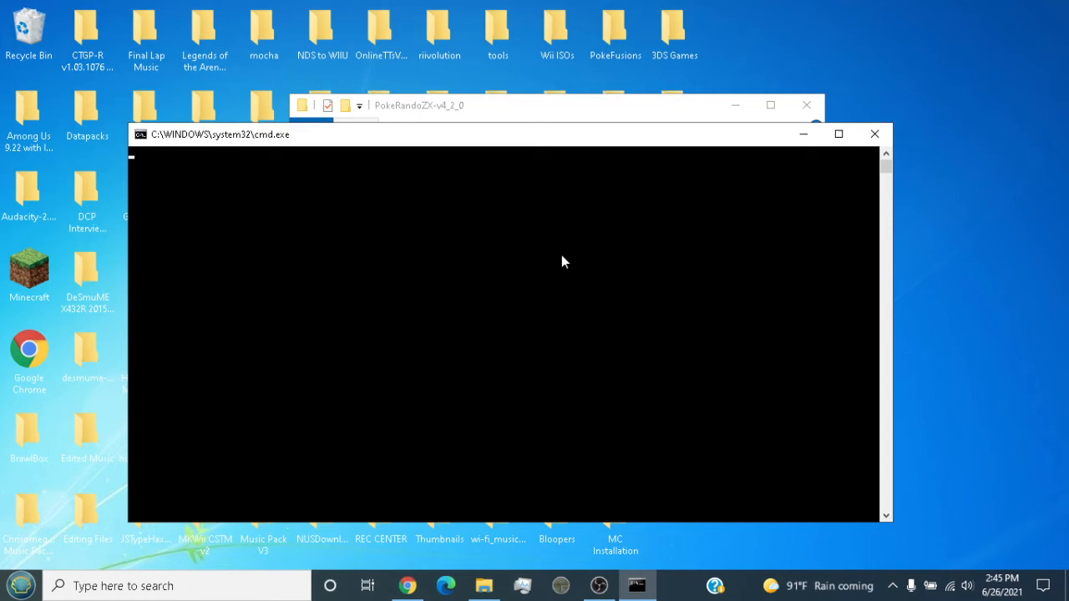
pyautogui.moveTo(524, 373)
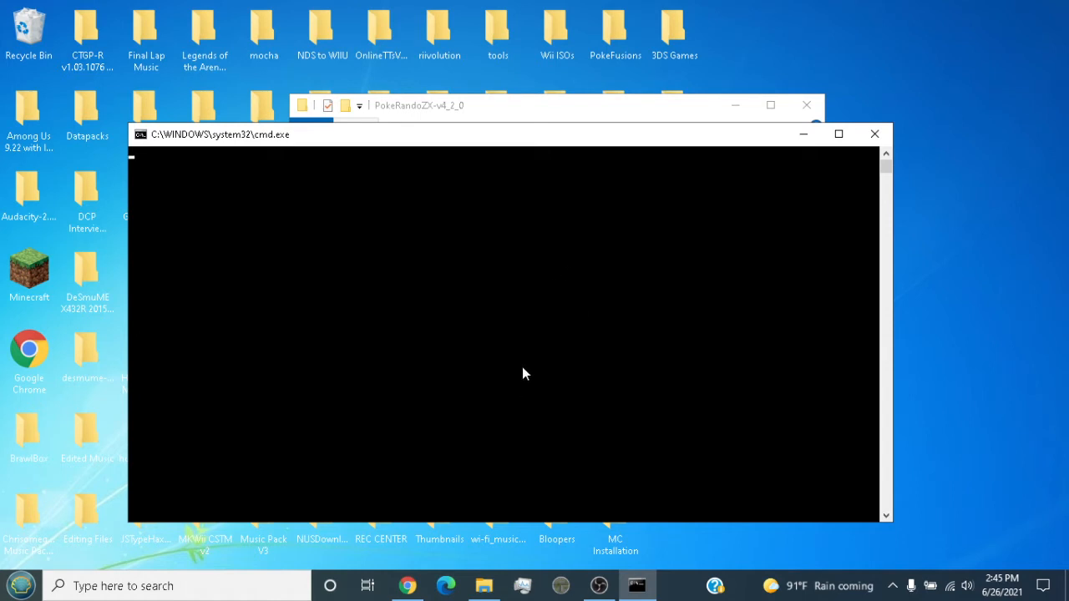
pyautogui.moveTo(572, 366)
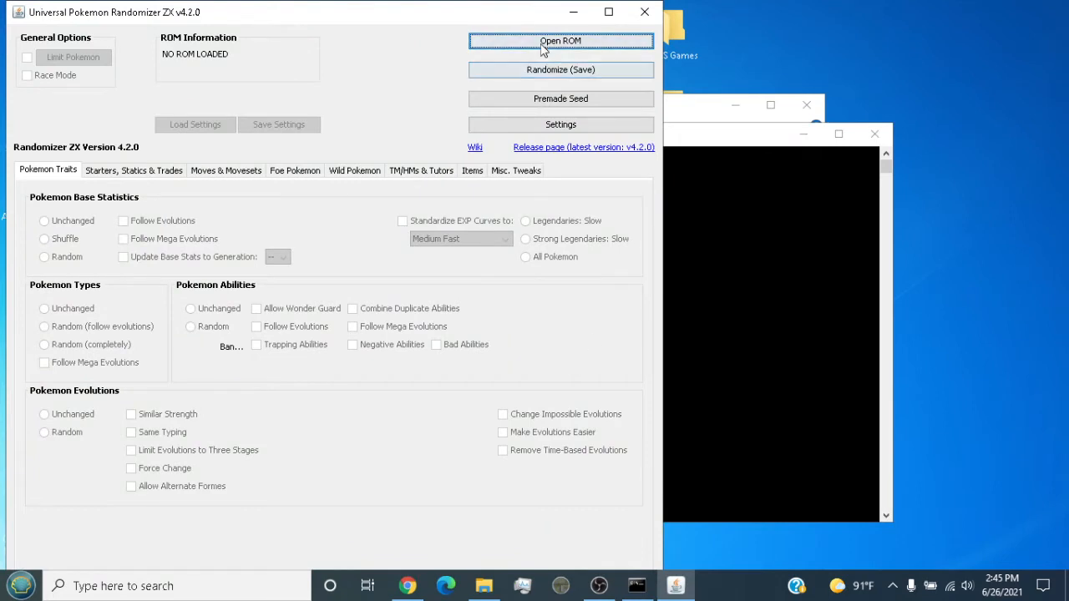
# Step: Load the Pokemon Ultra Moon ROM from the 3DS Games folder
pyautogui.click(561, 40)
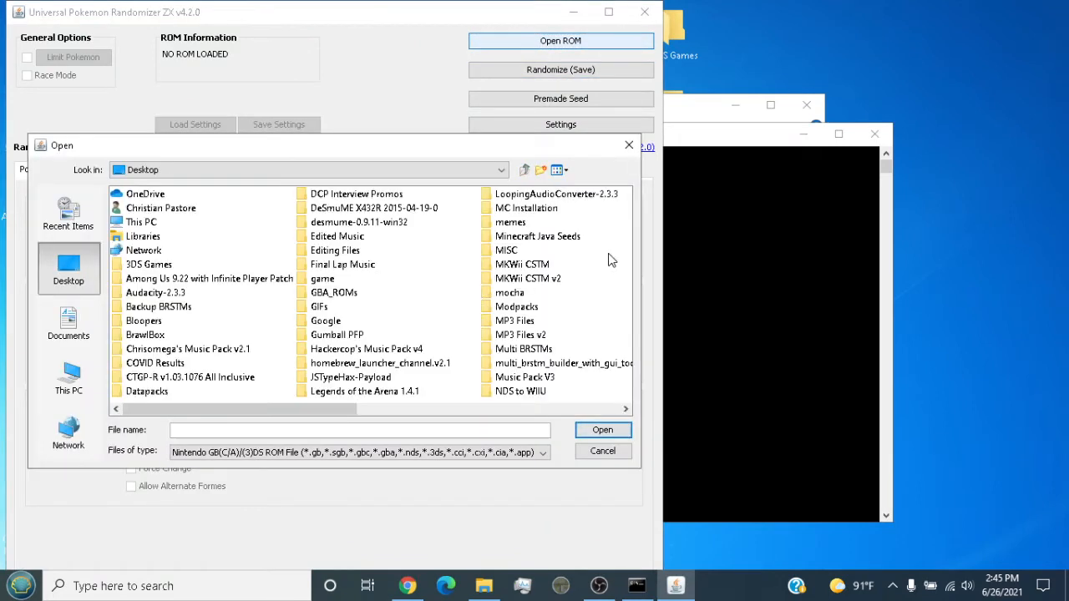
pyautogui.doubleClick(149, 264)
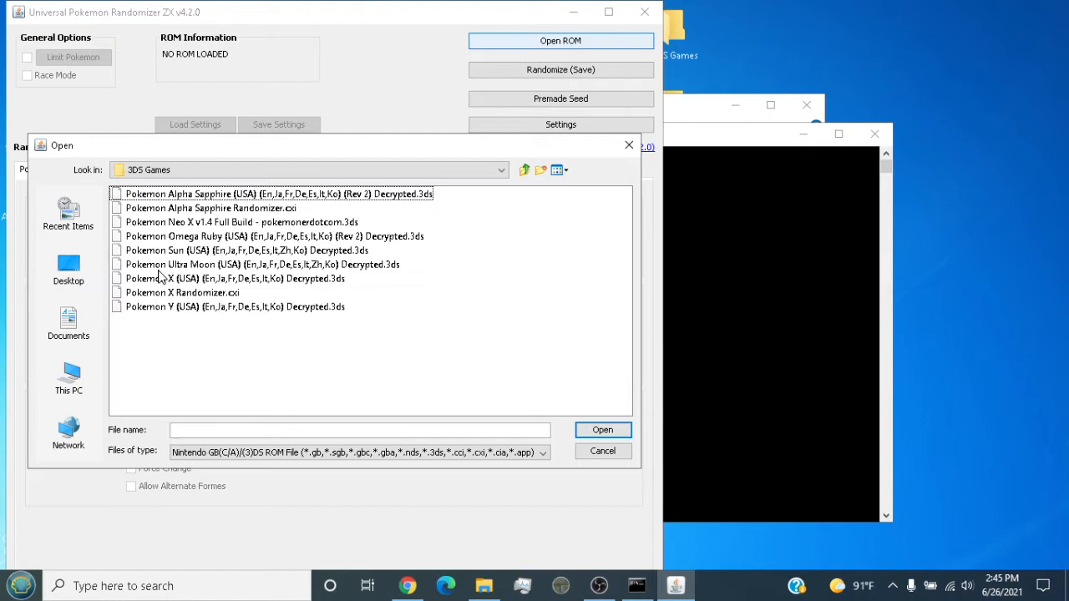
pyautogui.moveTo(200, 278)
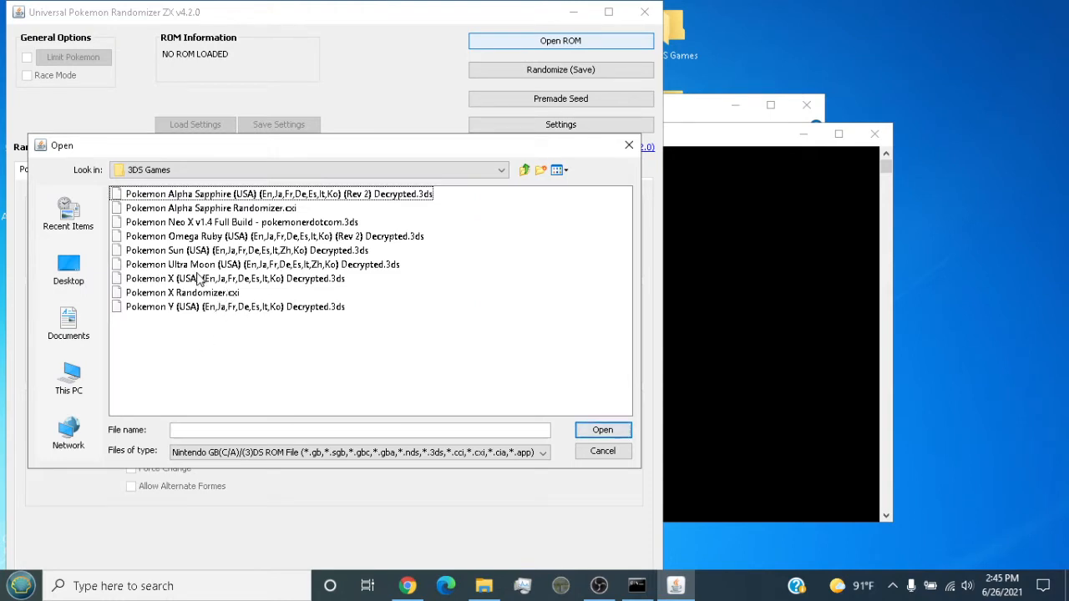
pyautogui.click(250, 263)
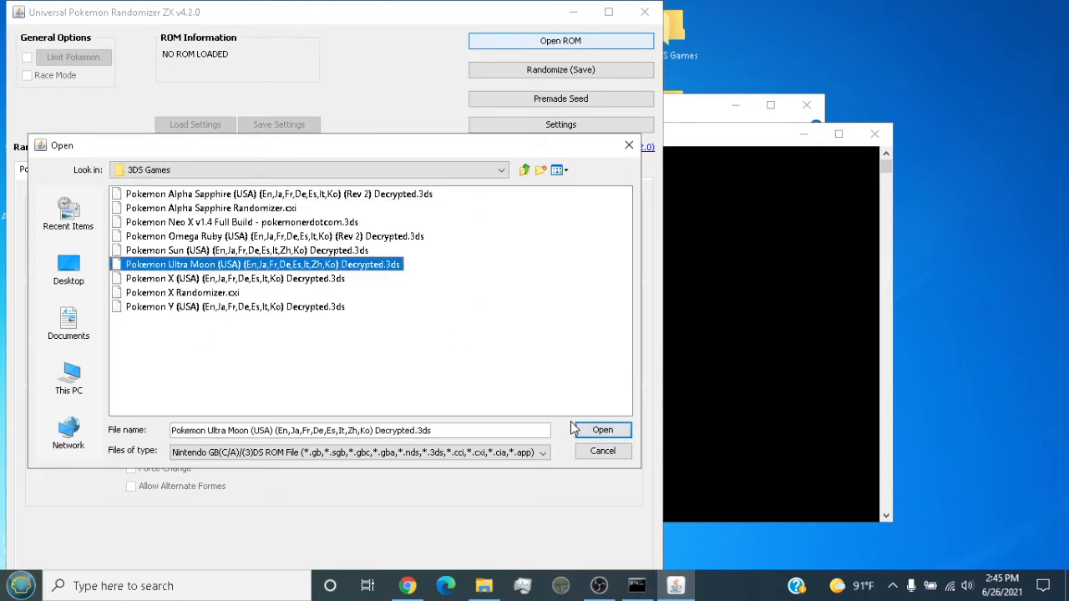
pyautogui.click(601, 429)
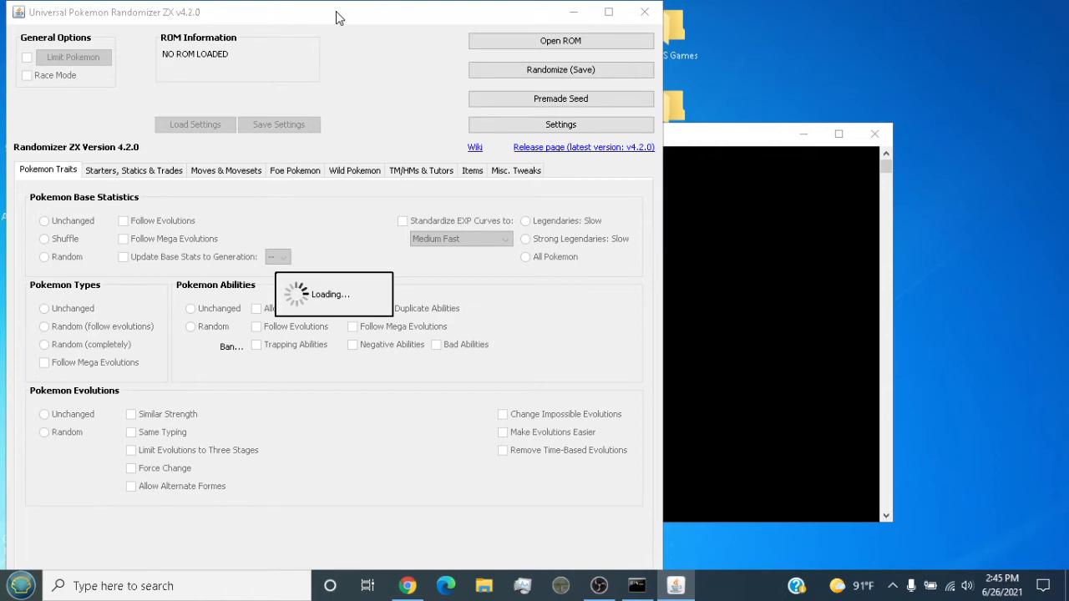
pyautogui.moveTo(752, 298)
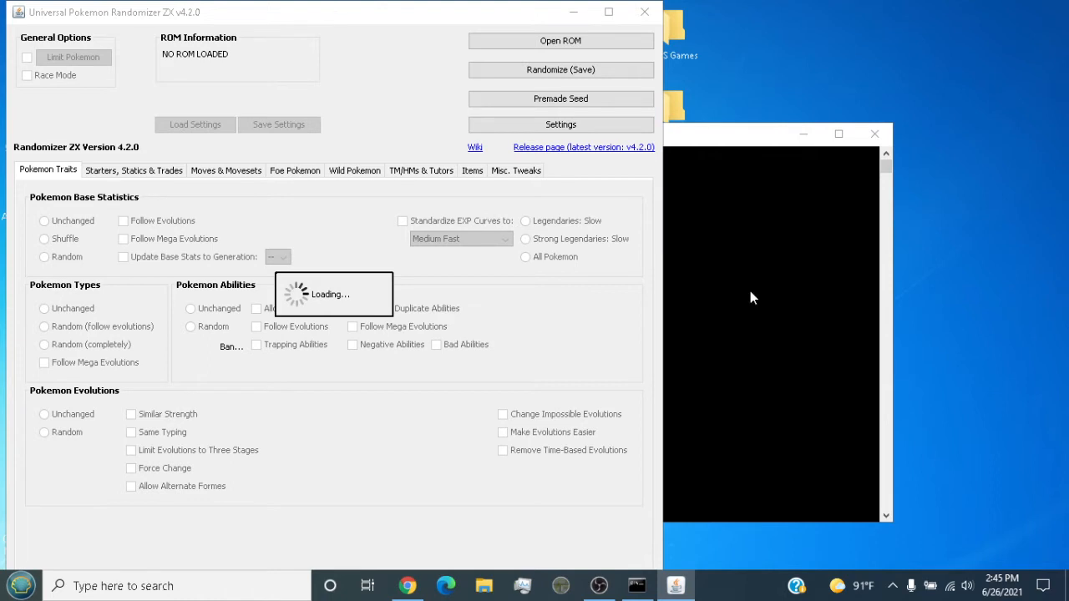
pyautogui.moveTo(632, 204)
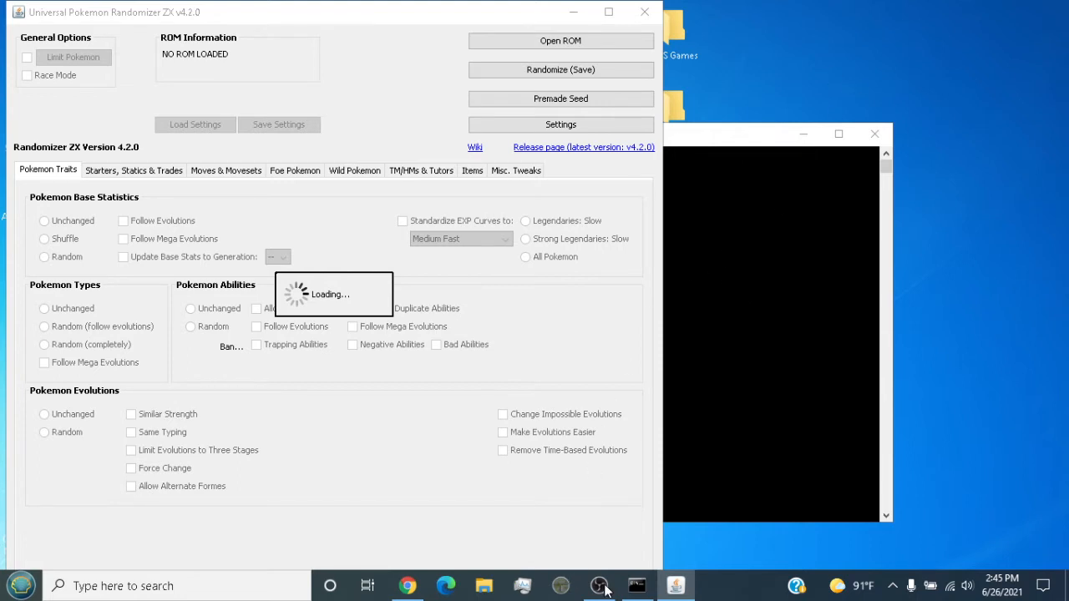
pyautogui.moveTo(644, 12)
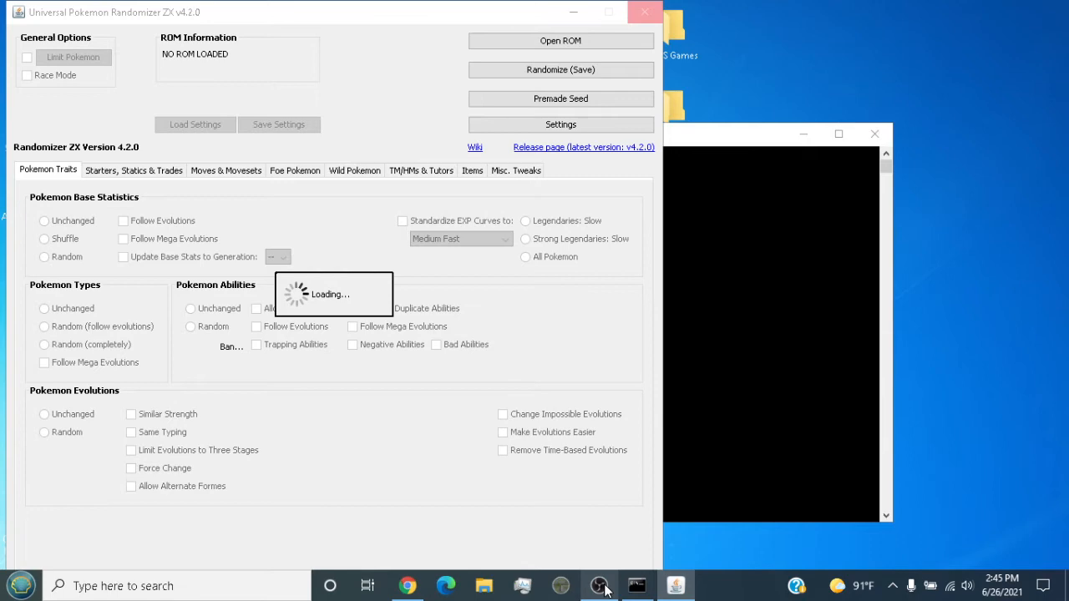
pyautogui.moveTo(633, 433)
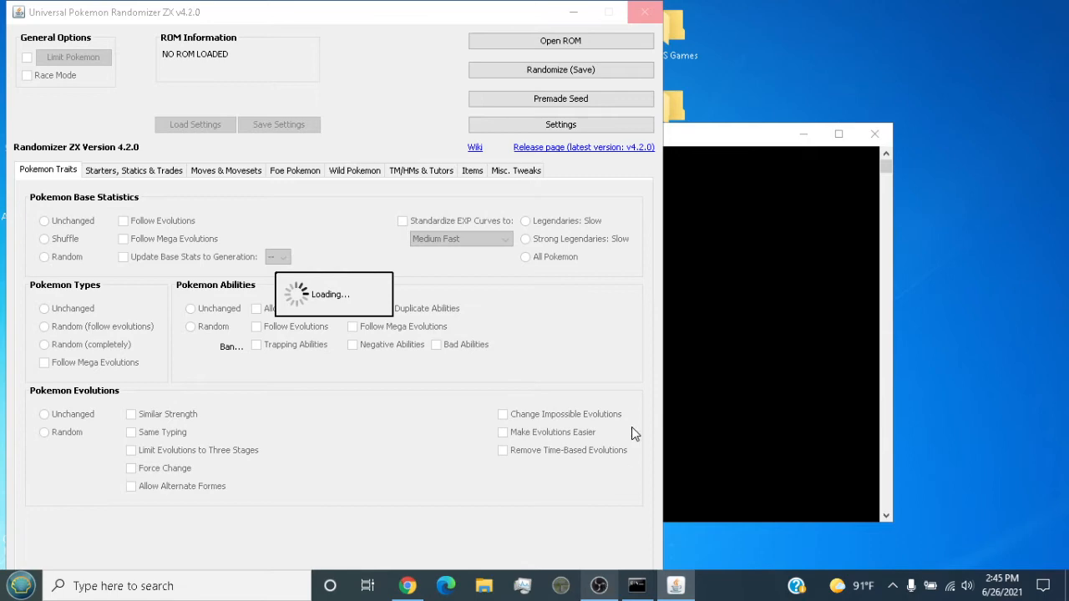
pyautogui.click(599, 586)
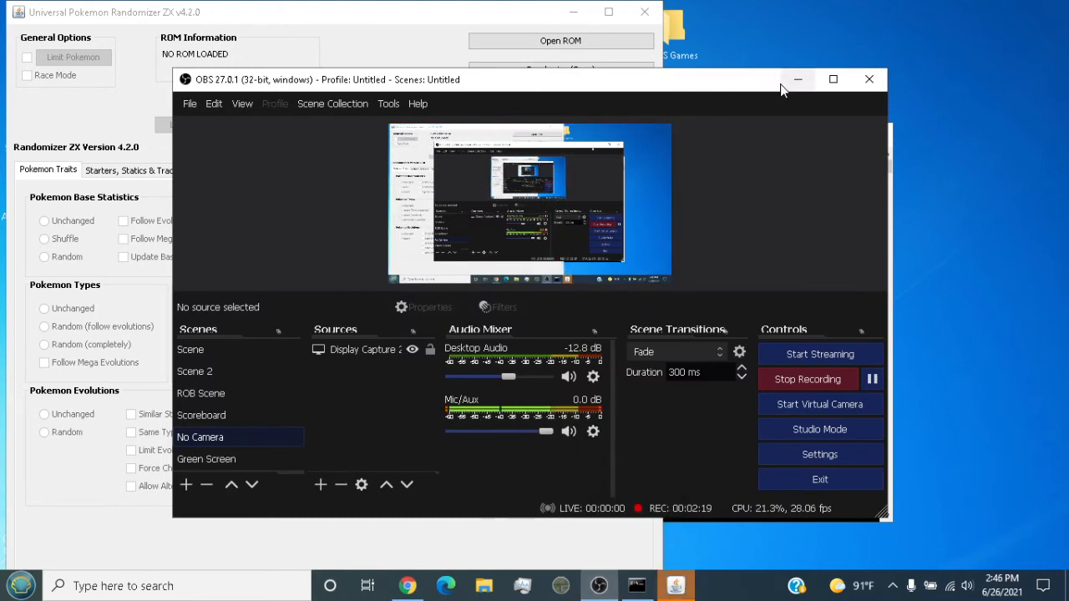
pyautogui.moveTo(797, 79)
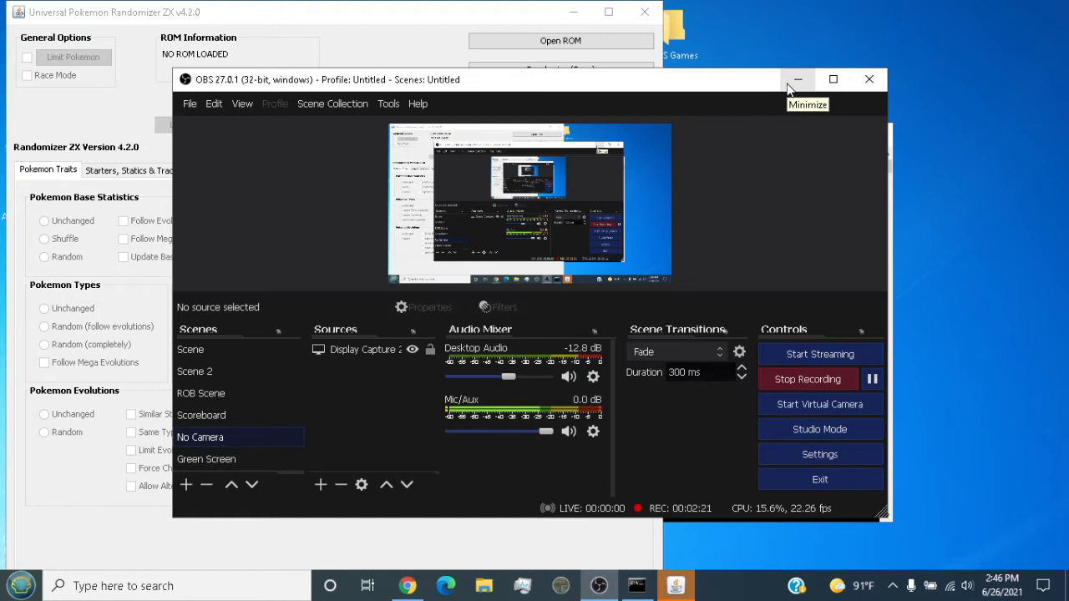
pyautogui.click(797, 79)
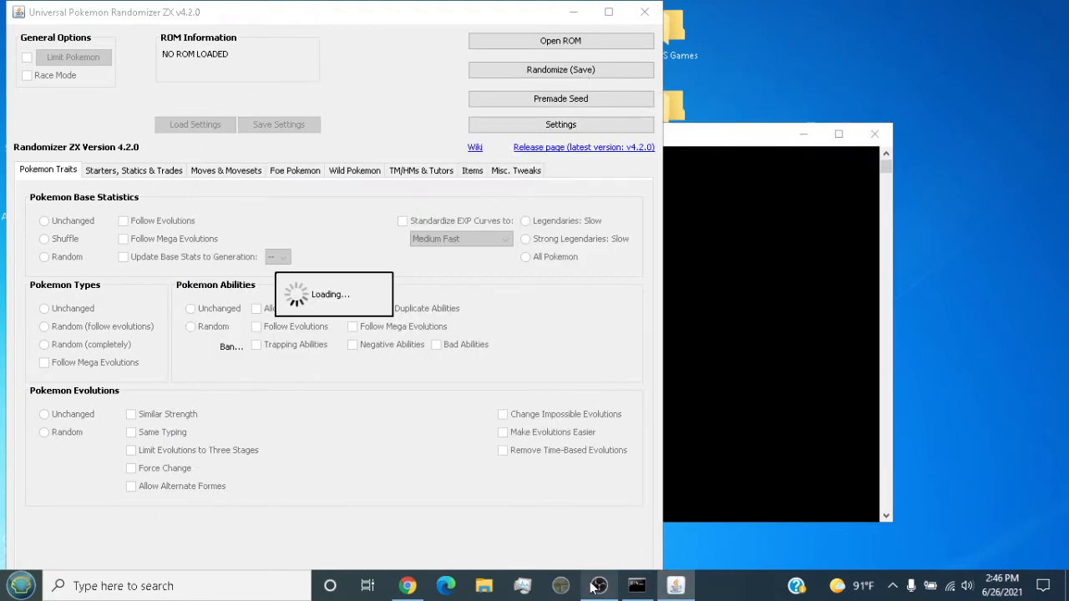
pyautogui.moveTo(599, 584)
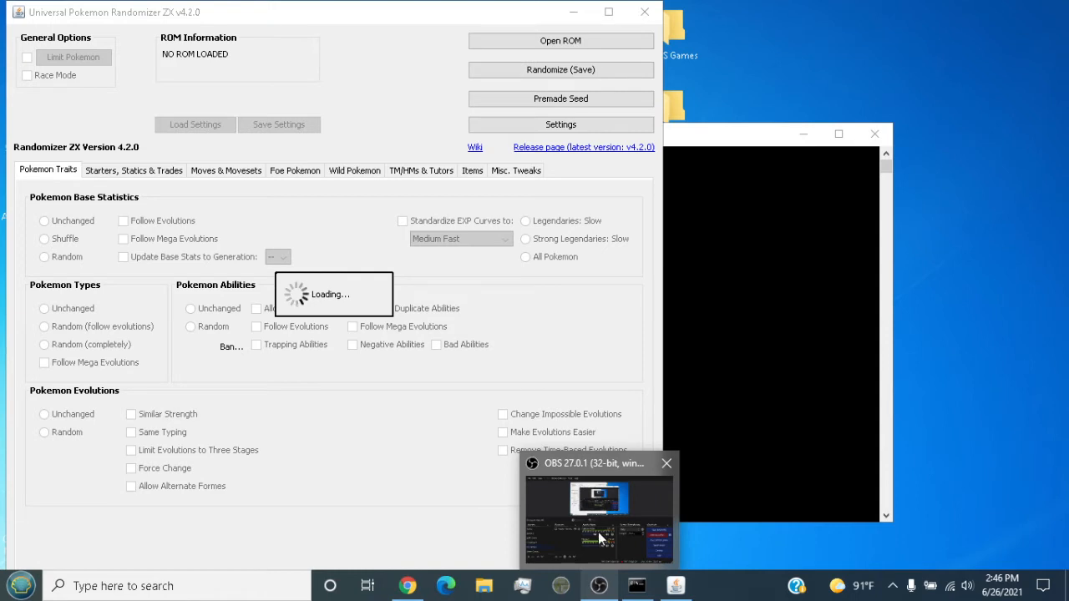
pyautogui.click(598, 510)
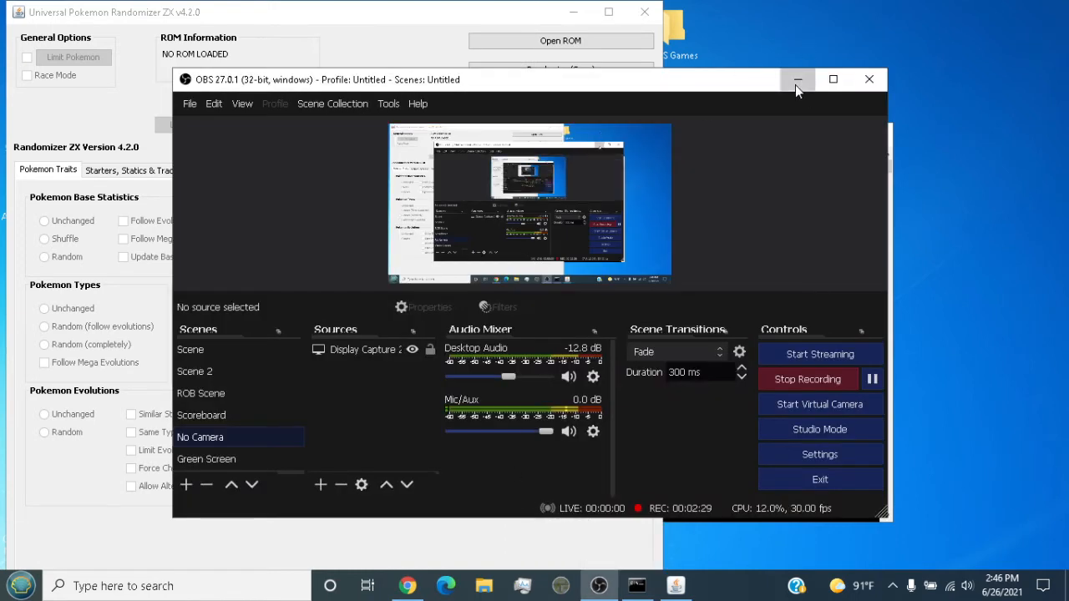
# Step: Minimize OBS and wait for Pokemon Ultra Moon (CTR-P-A2BA) to finish loading with complete support
pyautogui.click(797, 80)
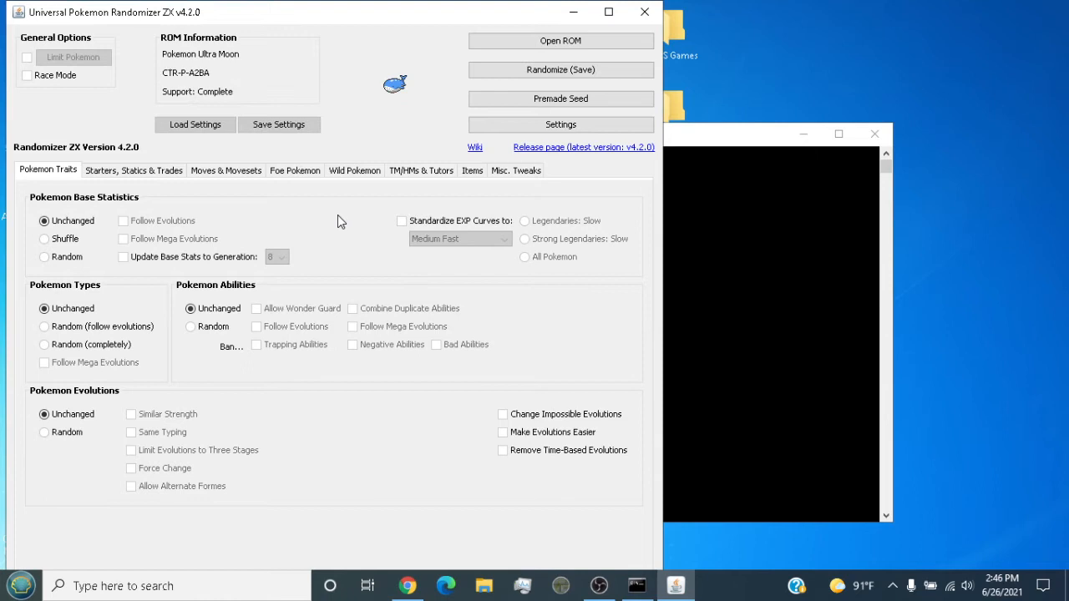
pyautogui.click(561, 40)
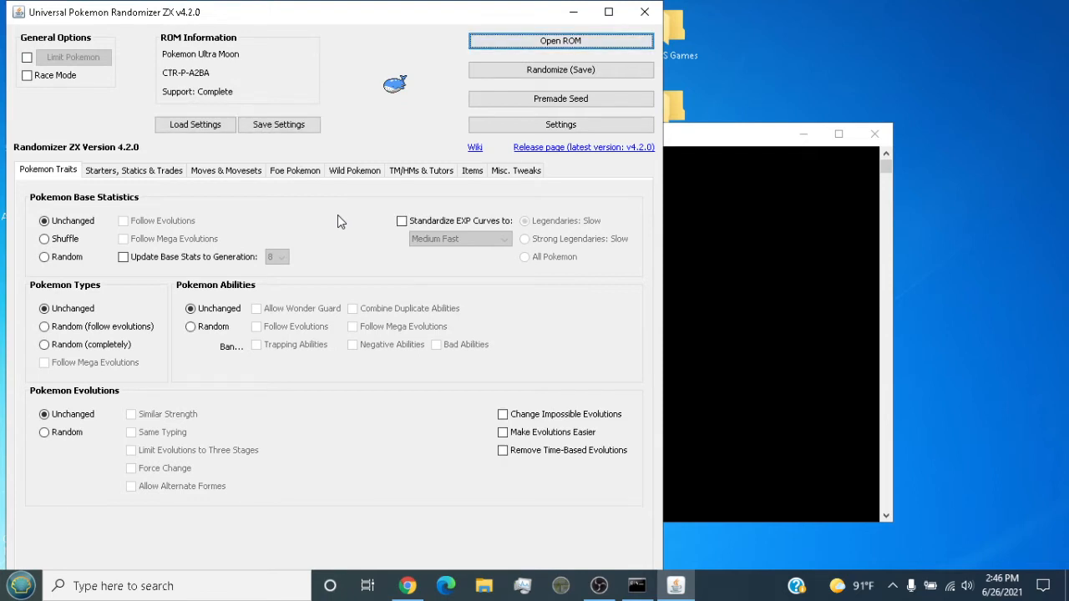
pyautogui.moveTo(200, 185)
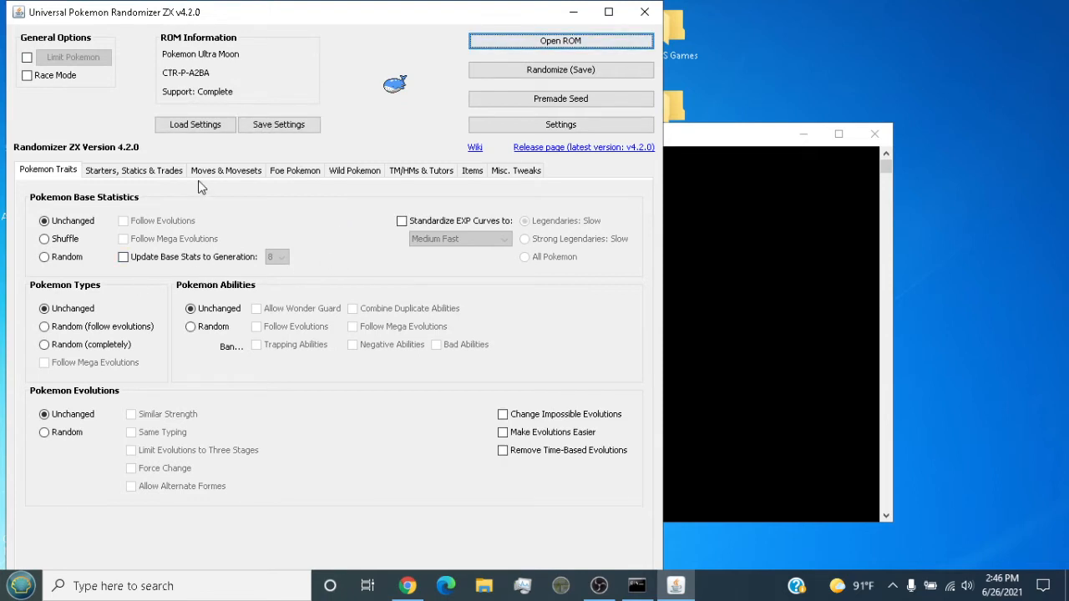
# Step: On Foe Pokemon, try the Percentage Level Modifier at 20, then reset it to 0 and off
pyautogui.click(134, 171)
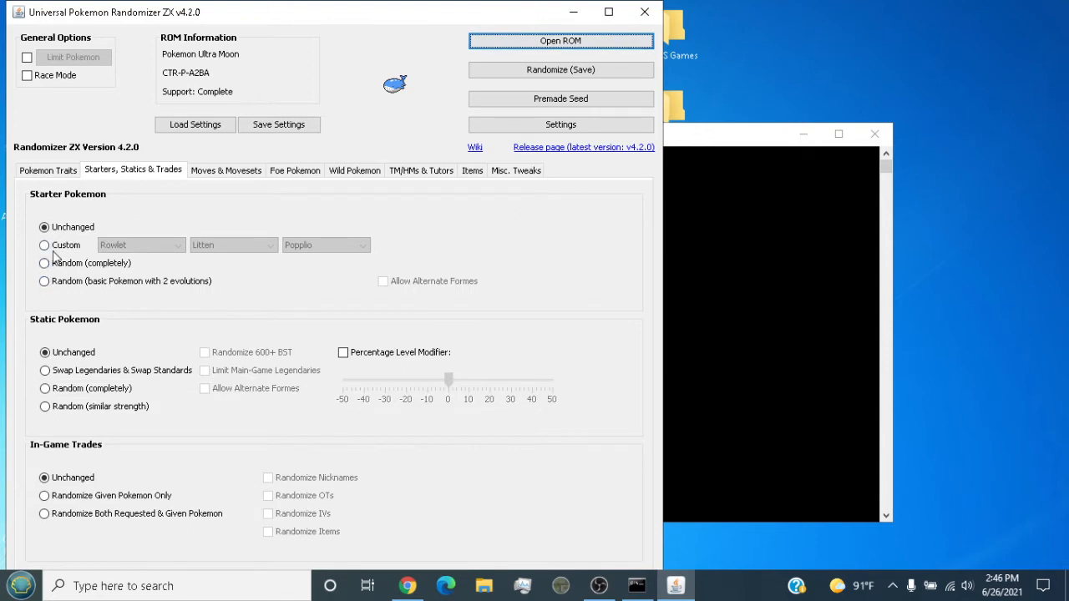
pyautogui.moveTo(117, 395)
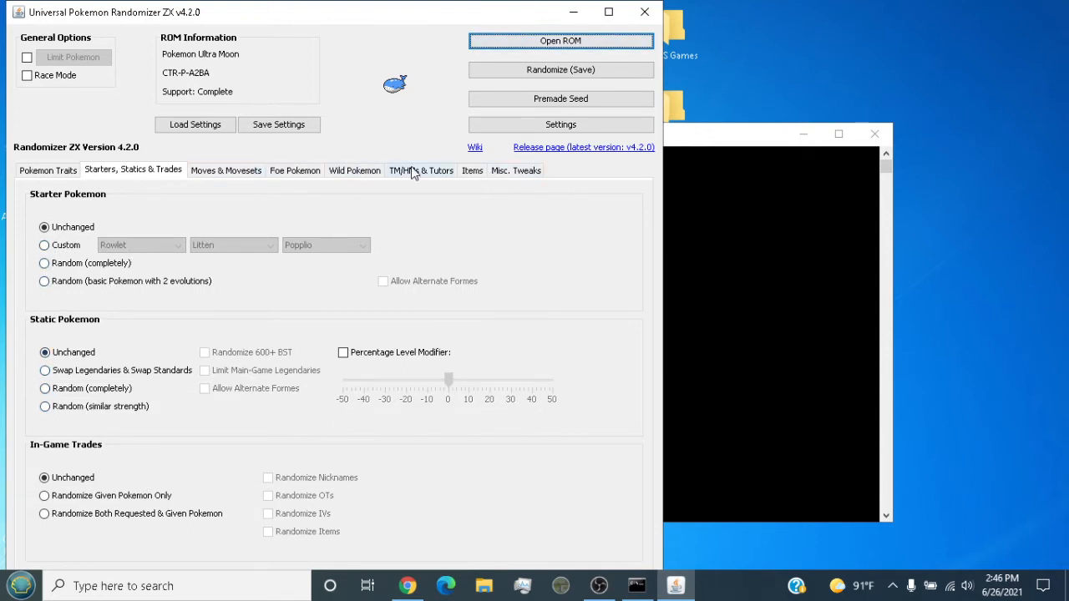
pyautogui.click(294, 171)
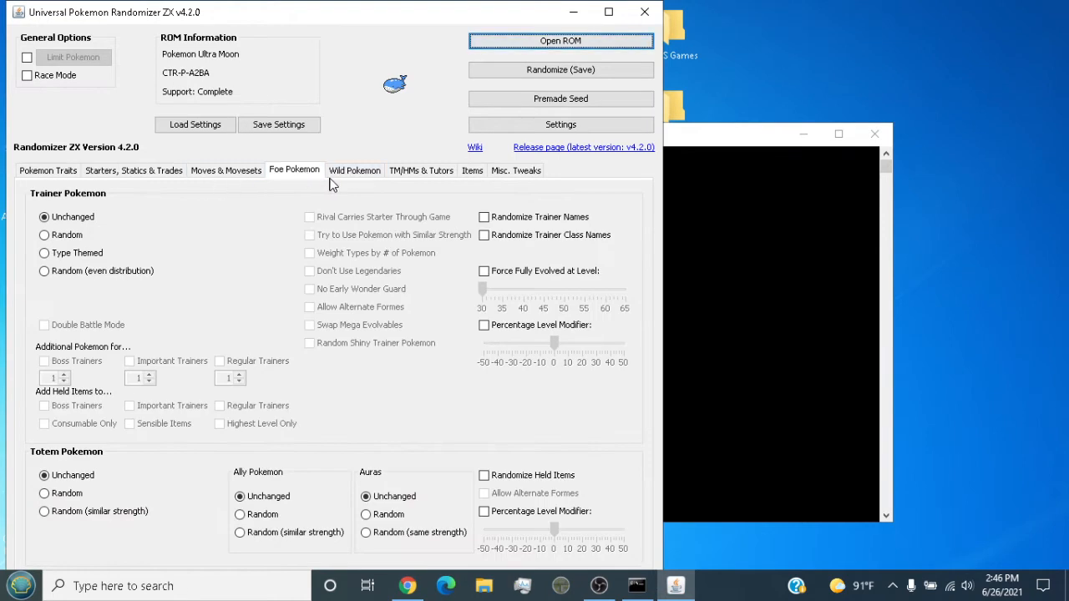
pyautogui.moveTo(432, 340)
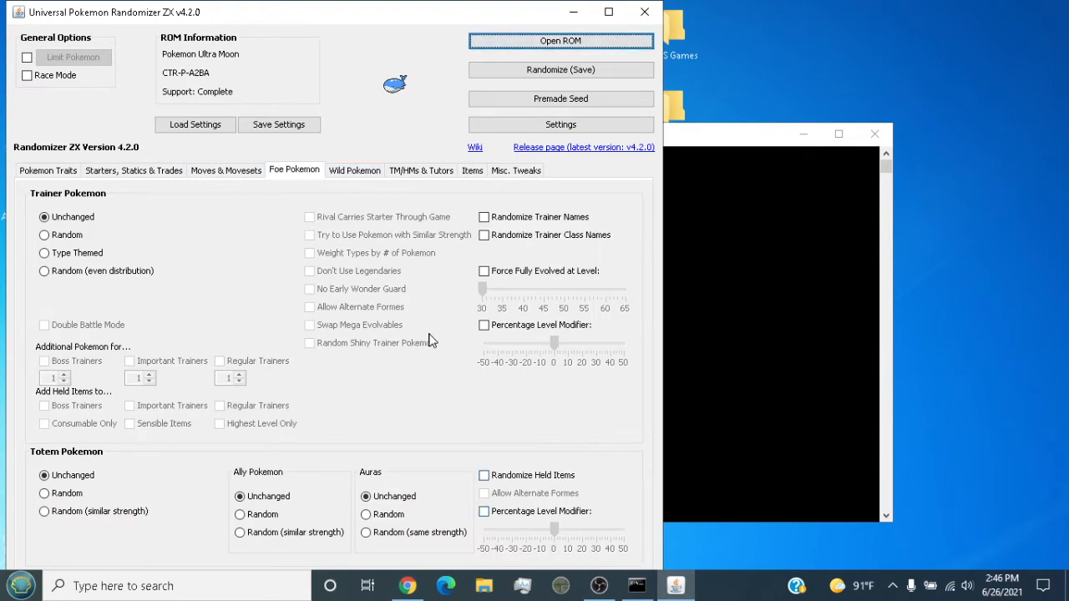
pyautogui.click(484, 325)
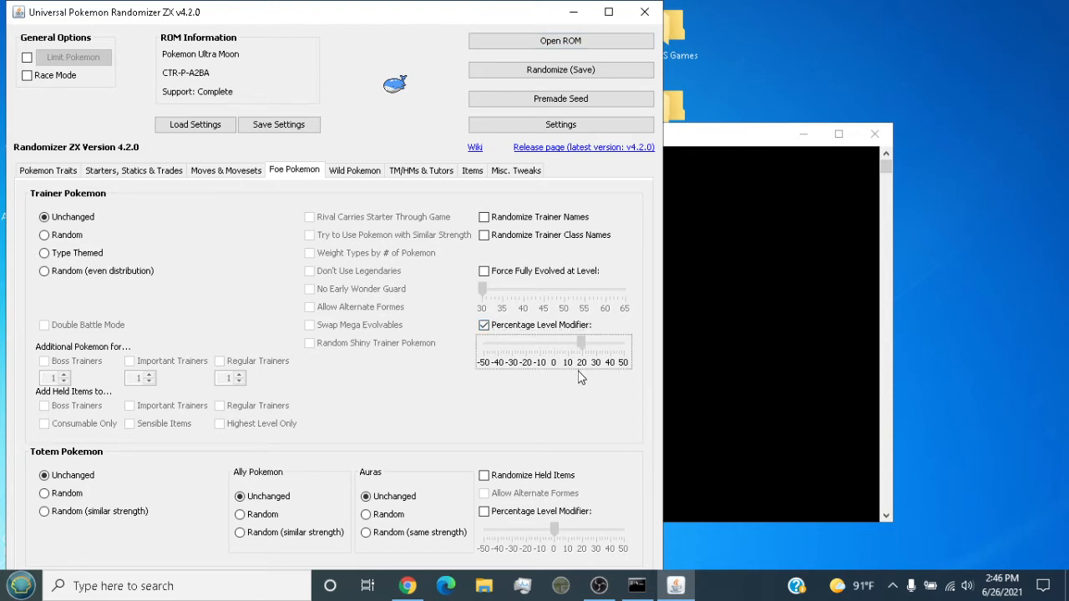
pyautogui.moveTo(581, 342); pyautogui.dragTo(560, 343)
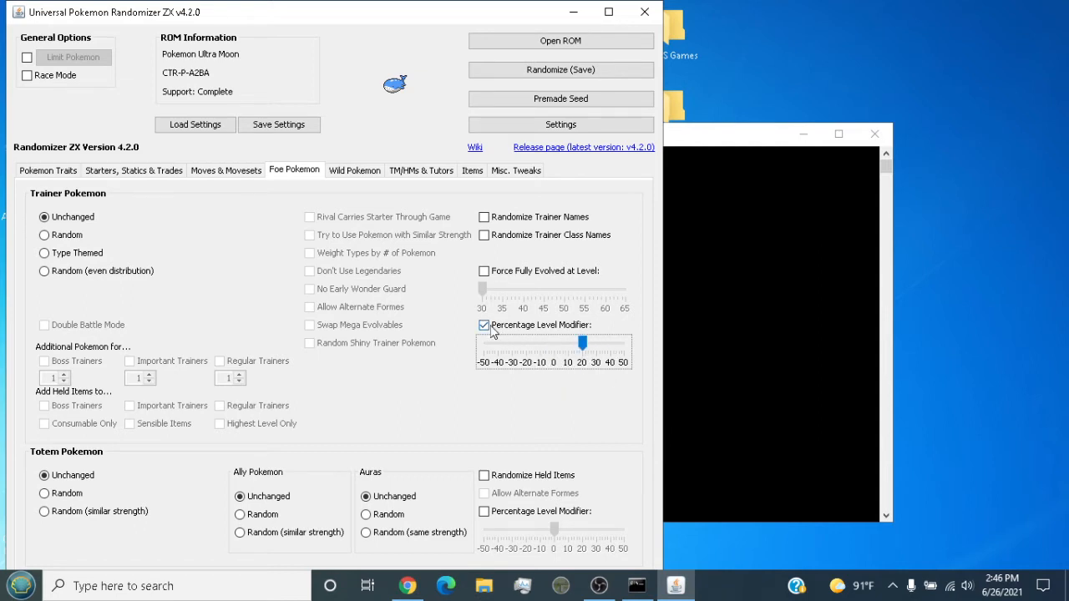
pyautogui.moveTo(493, 332)
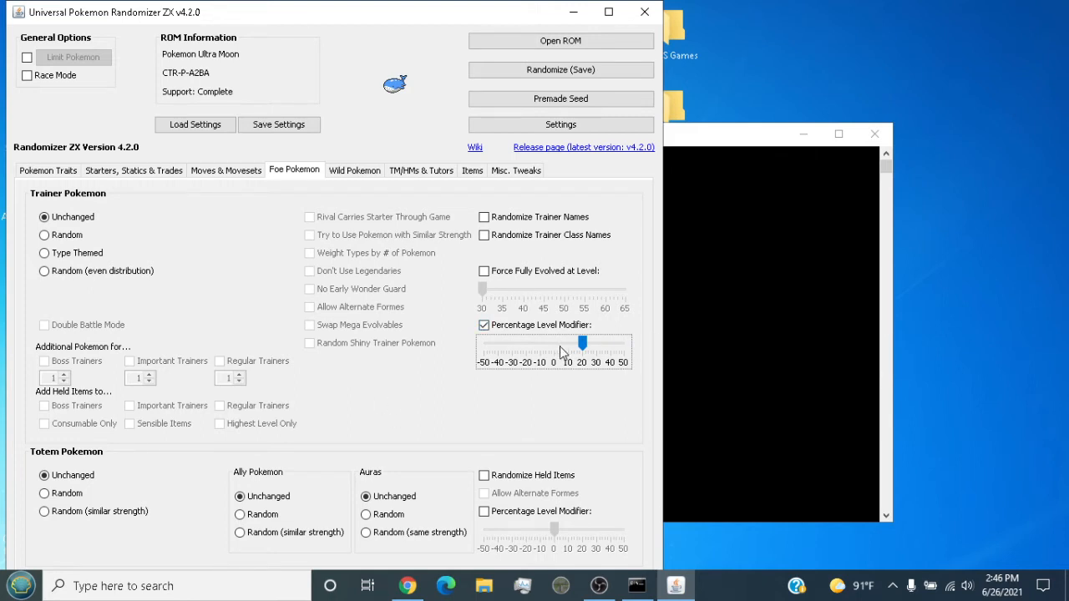
pyautogui.moveTo(583, 343); pyautogui.dragTo(554, 343)
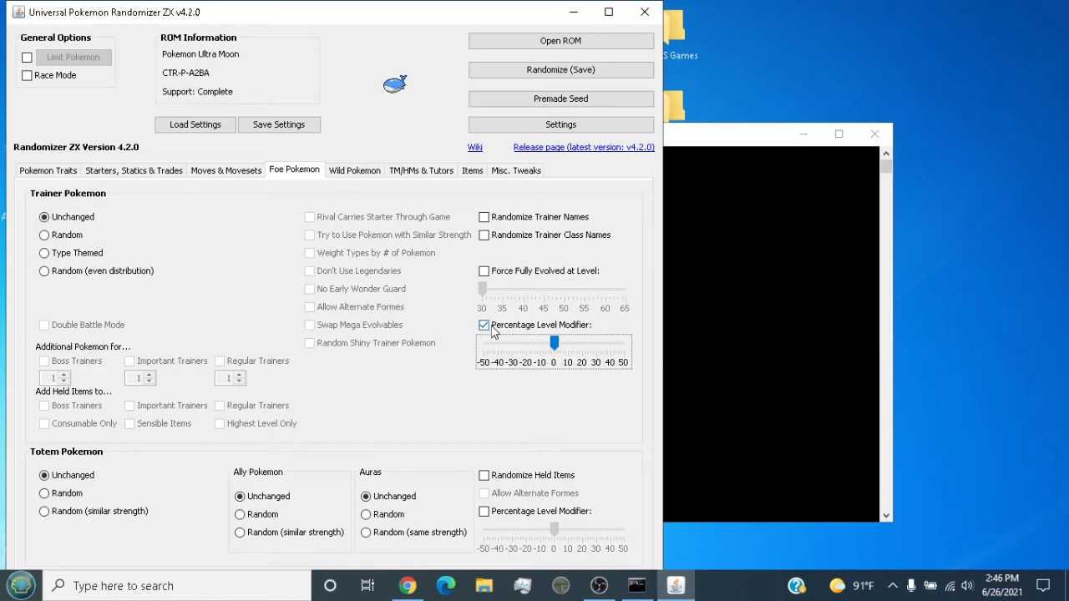
pyautogui.click(484, 325)
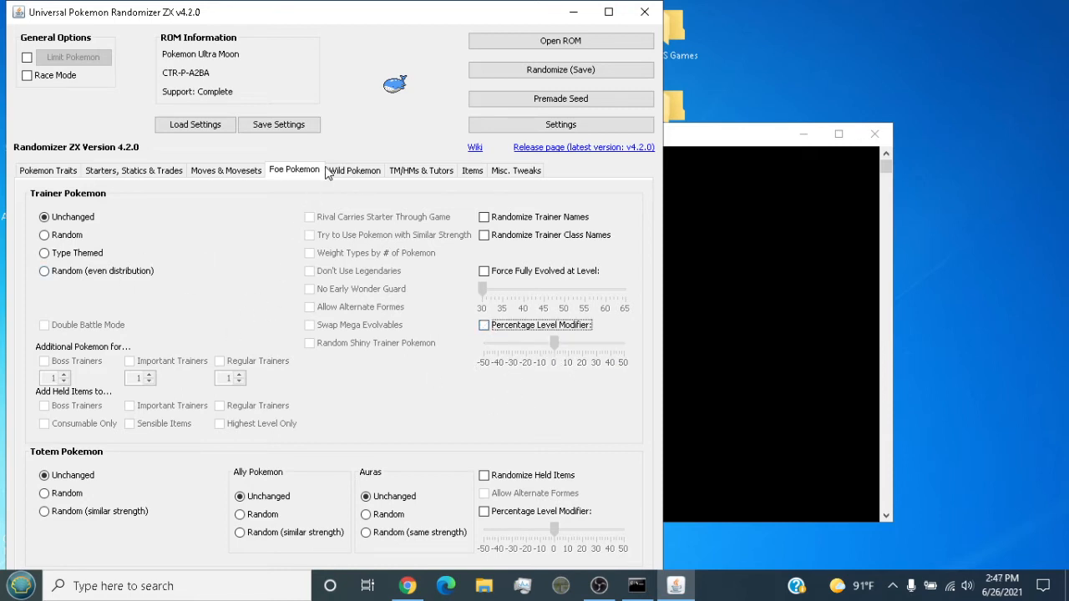
# Step: Open the Pokemon Platinum ROM from the desmume-0.9.11-win32 Roms folder
pyautogui.click(515, 170)
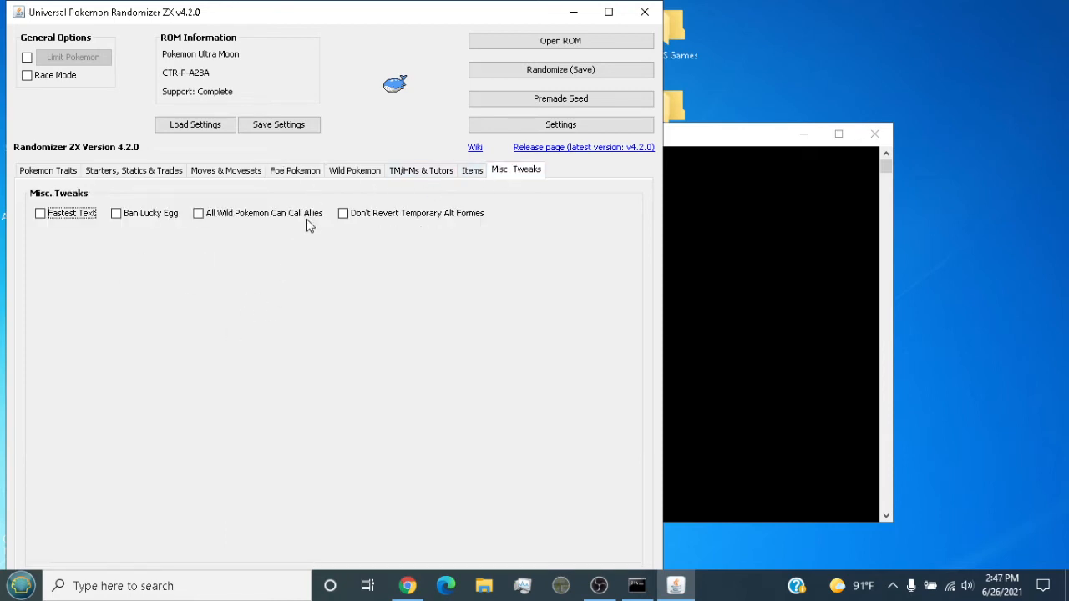
pyautogui.moveTo(280, 126)
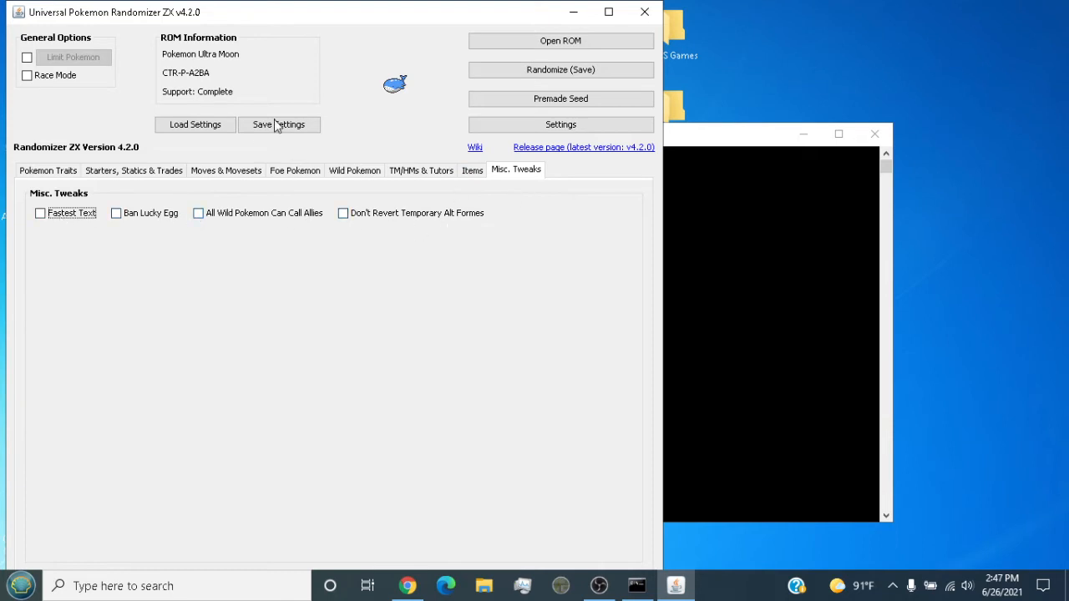
pyautogui.moveTo(561, 40)
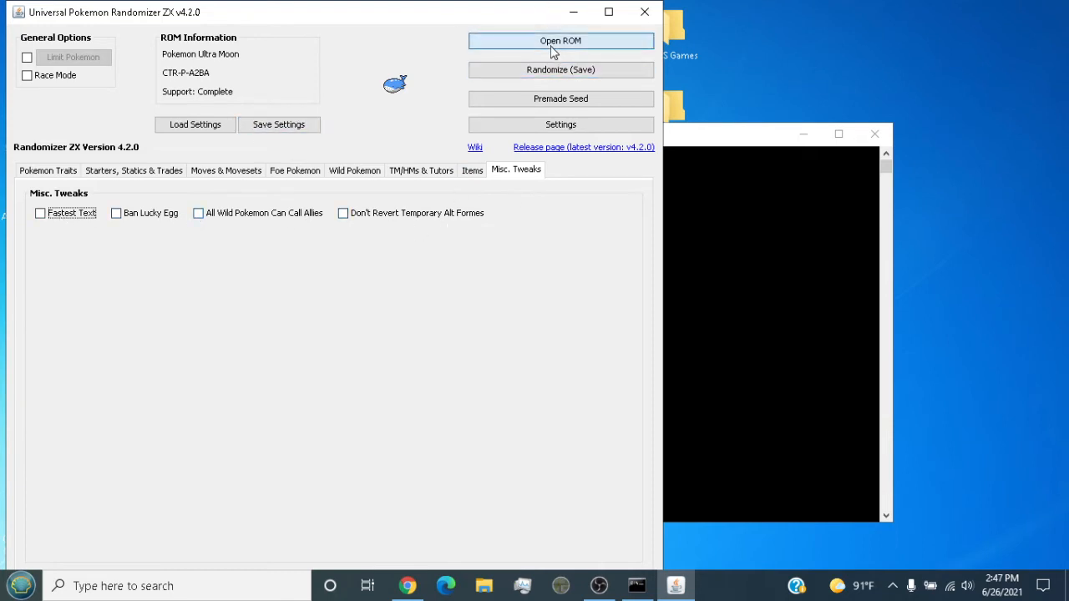
pyautogui.click(560, 40)
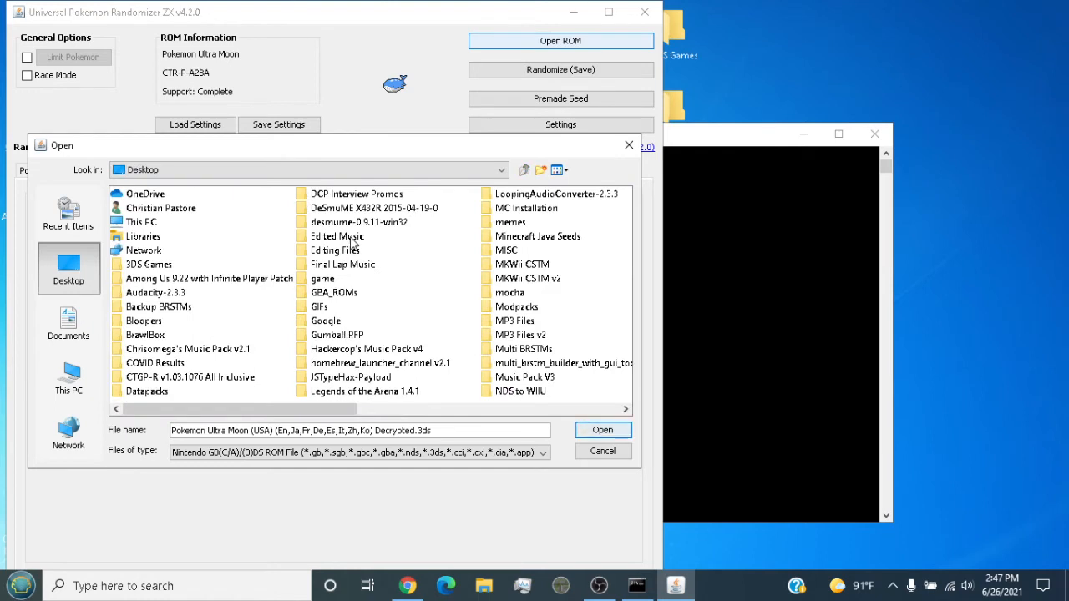
pyautogui.doubleClick(359, 221)
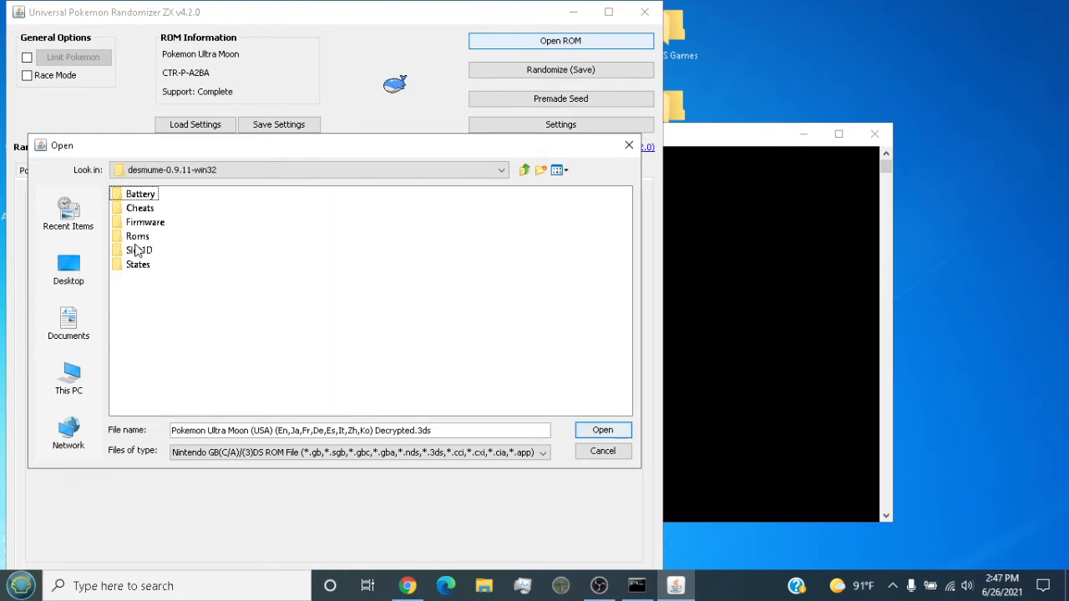
pyautogui.doubleClick(137, 236)
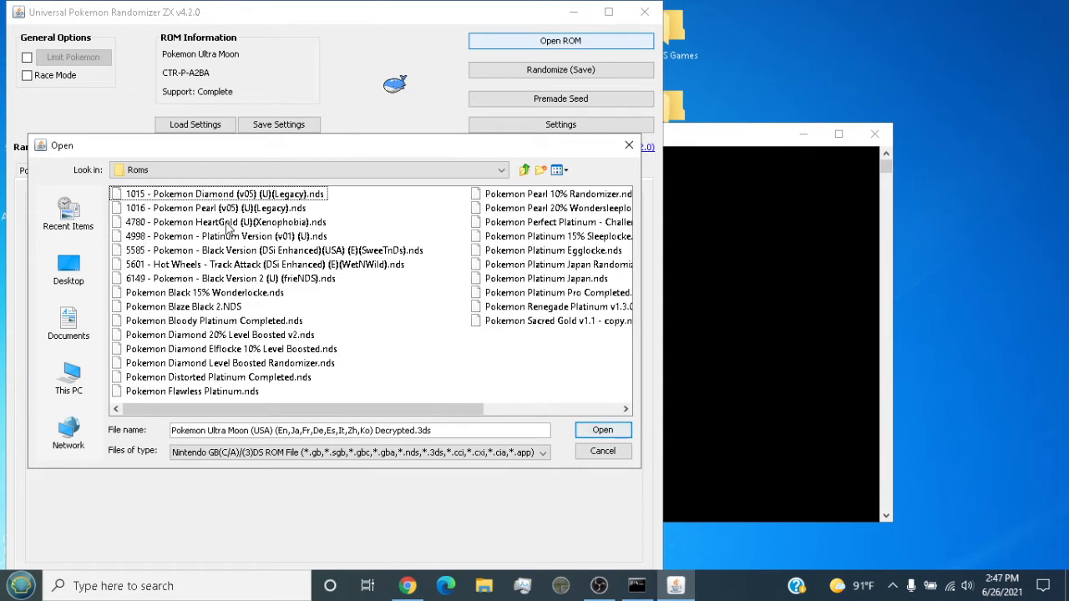
pyautogui.moveTo(255, 299)
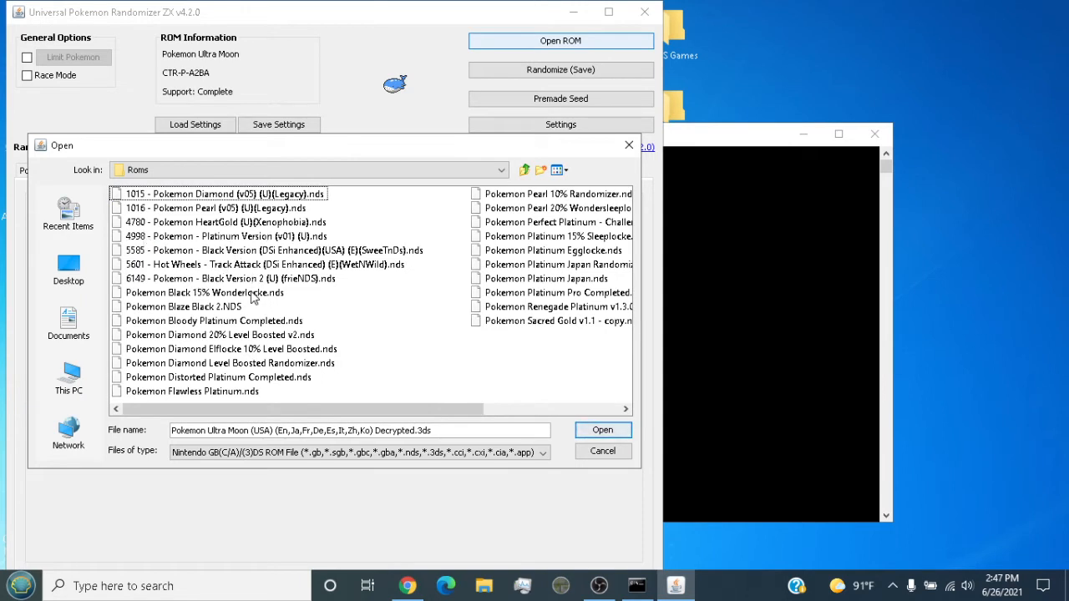
pyautogui.click(602, 430)
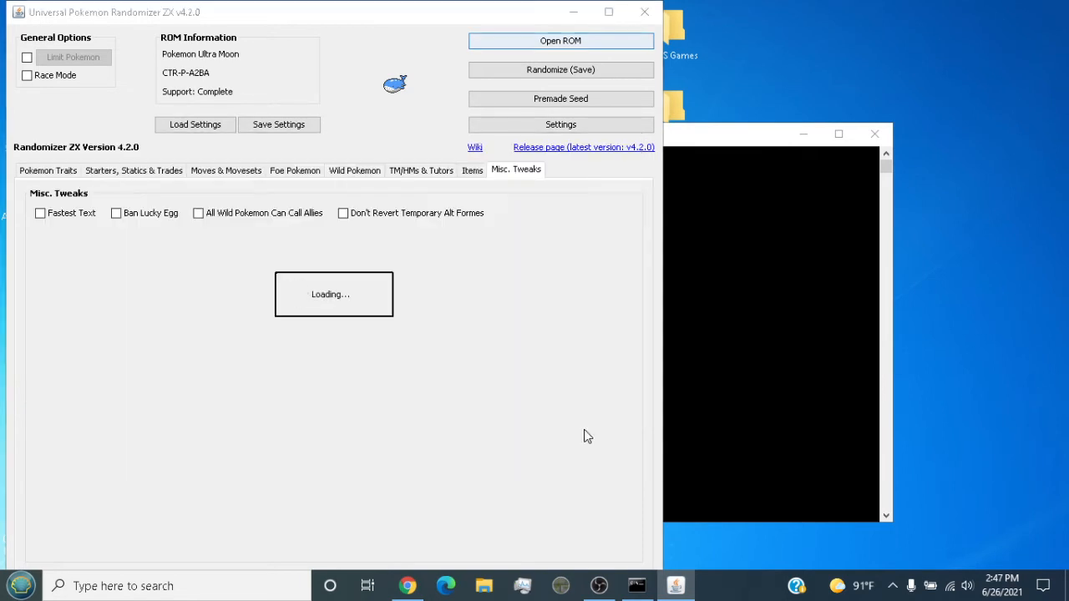
# Step: Tick Faster HP/EXP Bars, National Dex at Start, Lower Case Names and Randomize Catching Tutorial
pyautogui.click(560, 40)
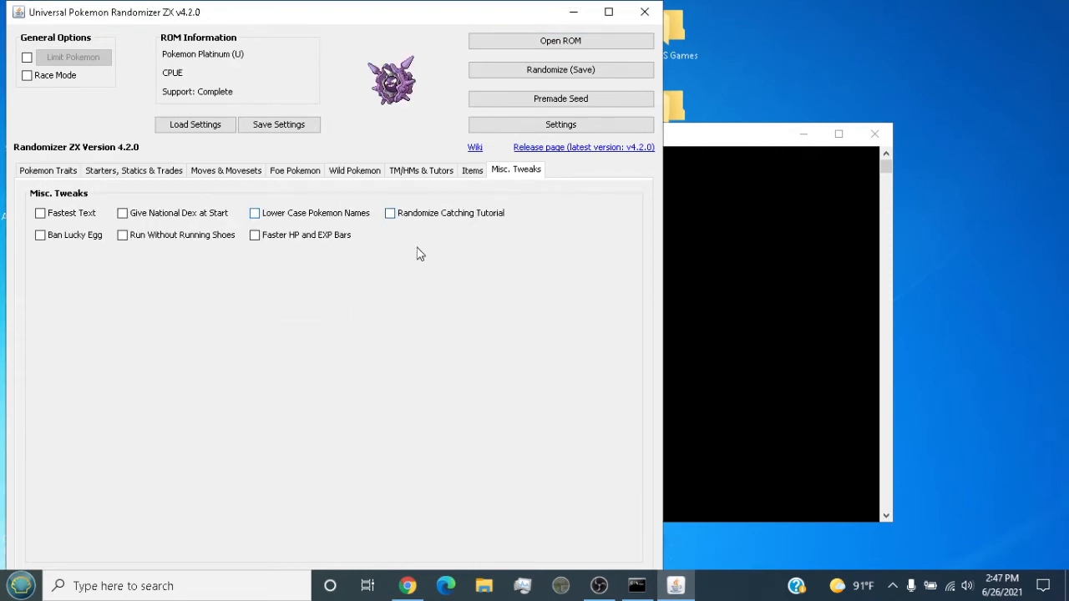
pyautogui.moveTo(1055, 376)
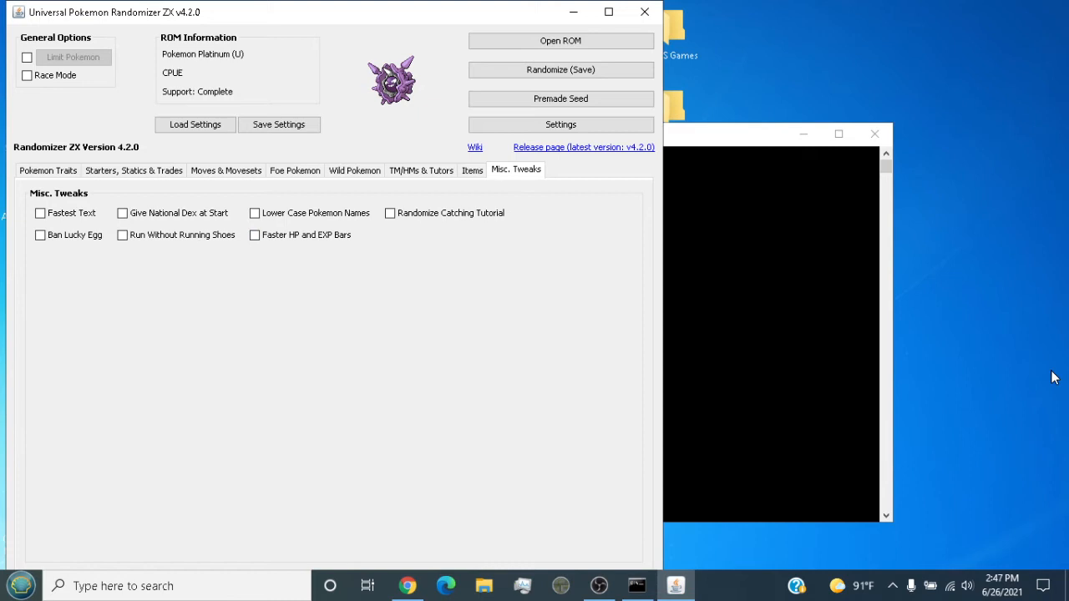
pyautogui.moveTo(455, 219)
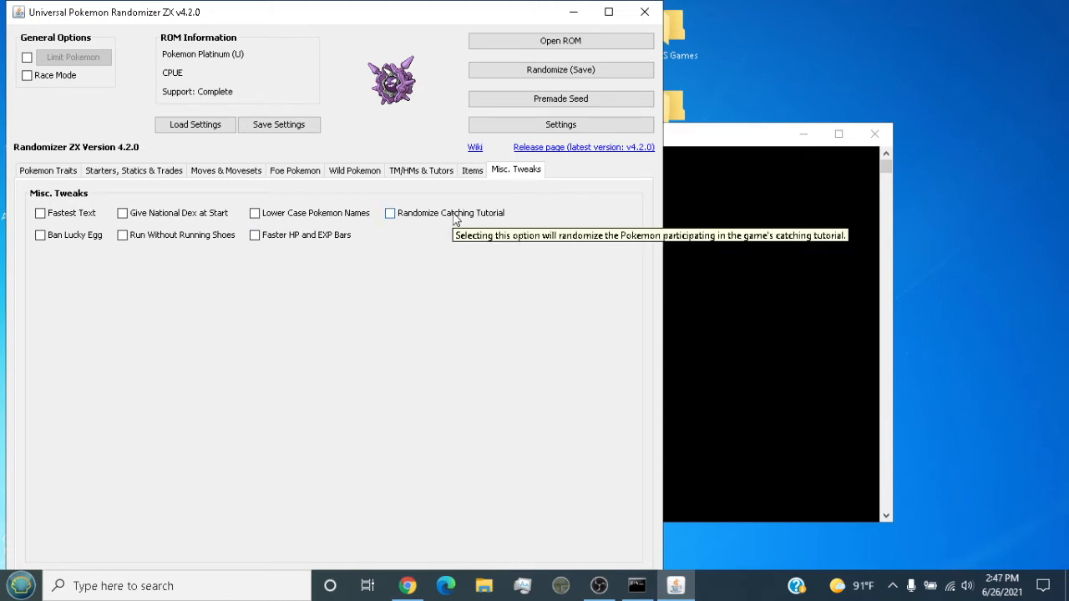
pyautogui.moveTo(263, 242)
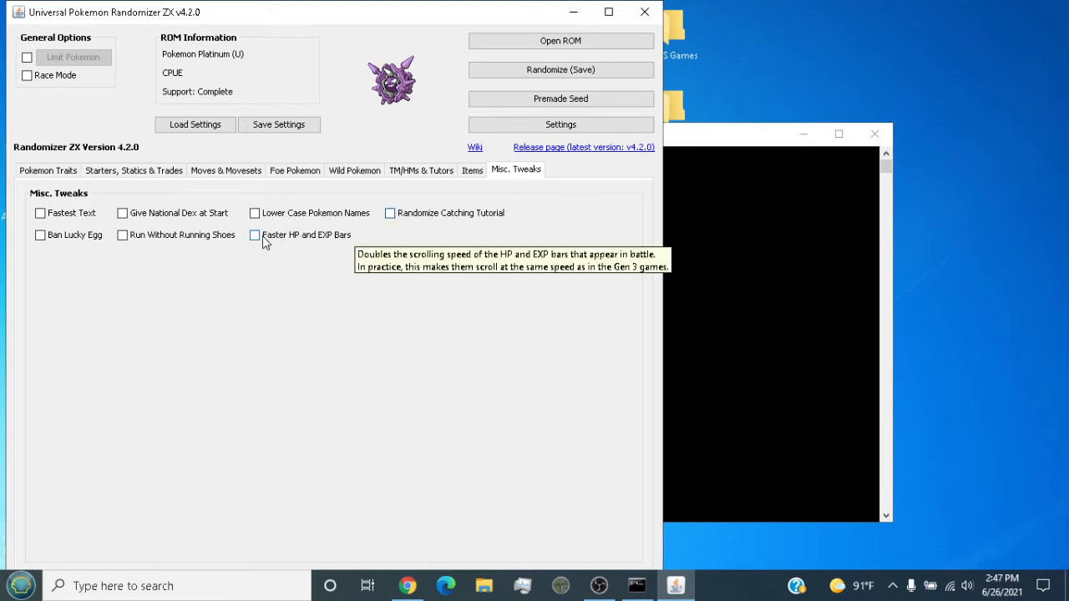
pyautogui.click(255, 235)
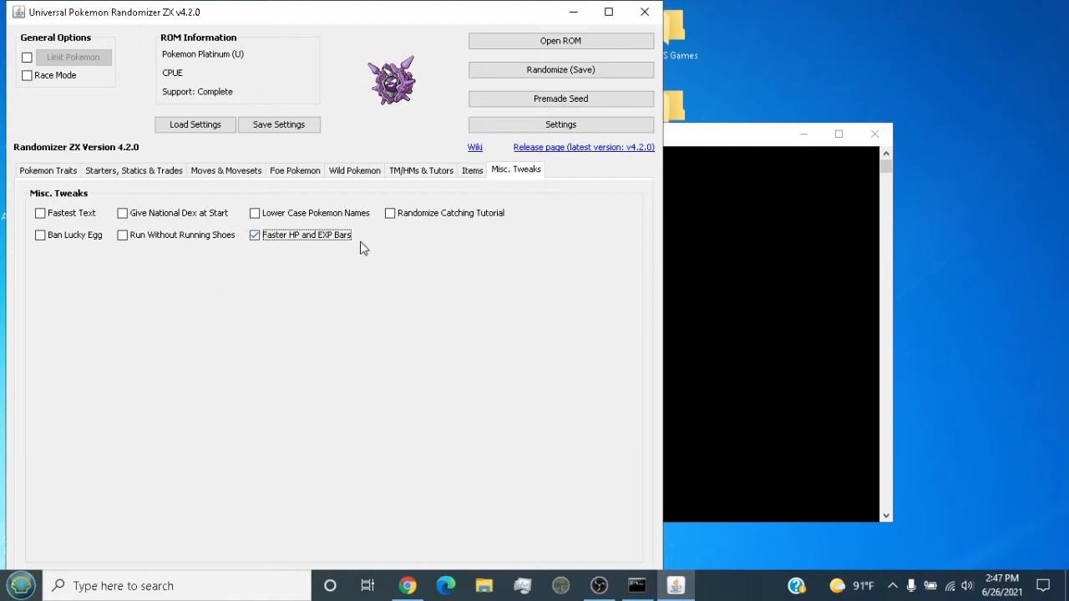
pyautogui.moveTo(472, 234)
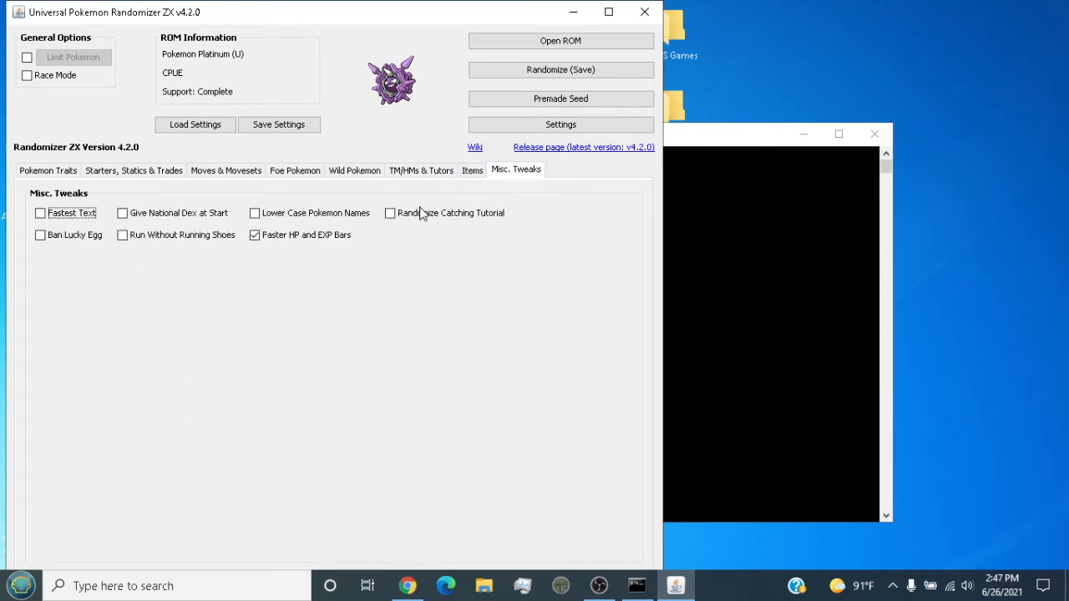
pyautogui.click(122, 212)
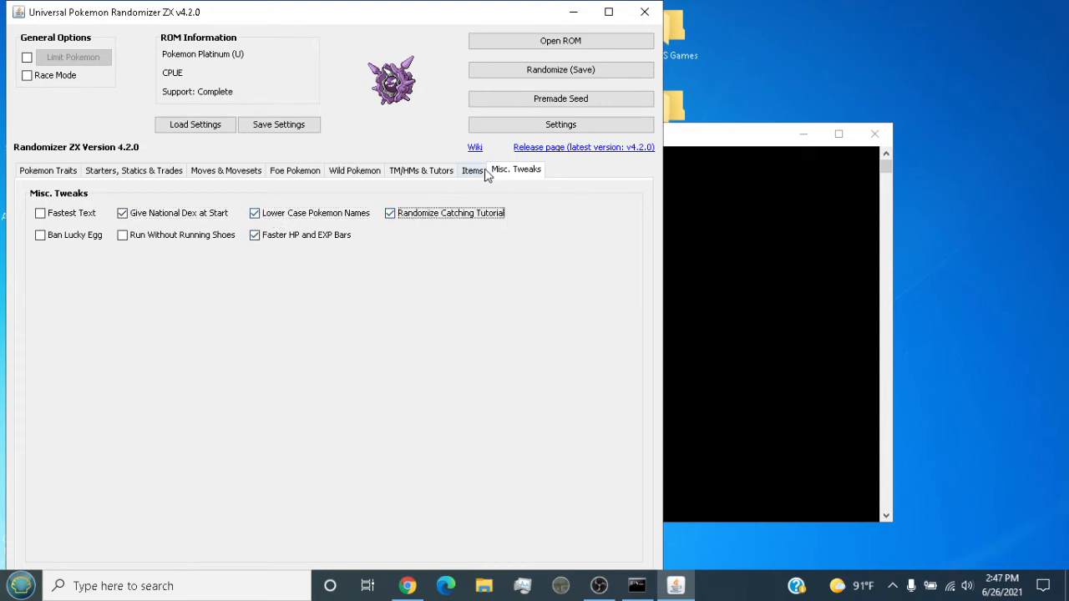
pyautogui.click(294, 170)
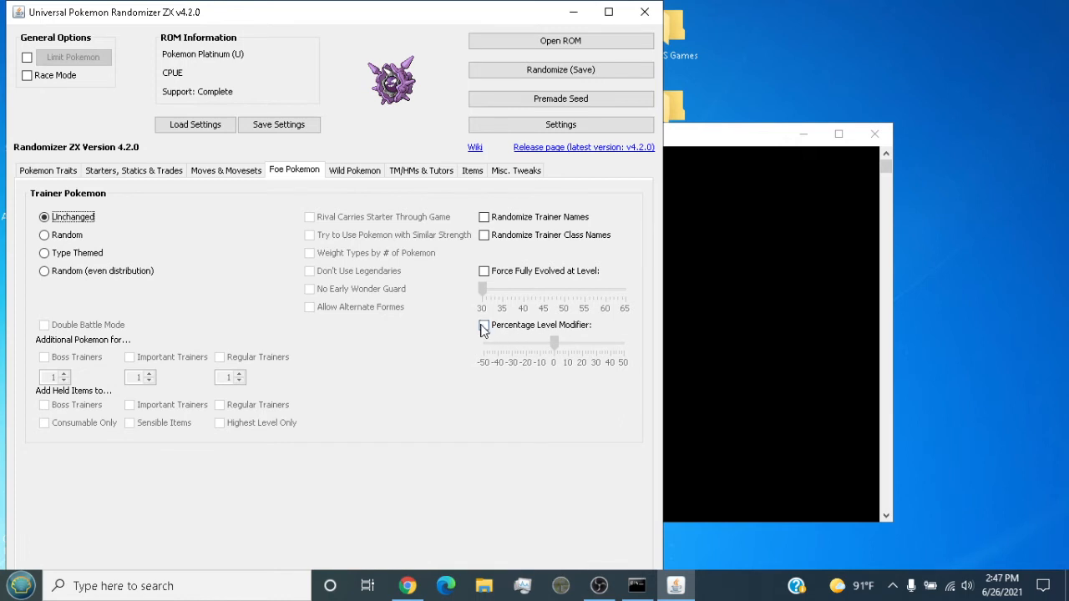
# Step: Boost trainer Pokemon levels by 20 percent and update moves to Generation 5
pyautogui.click(483, 325)
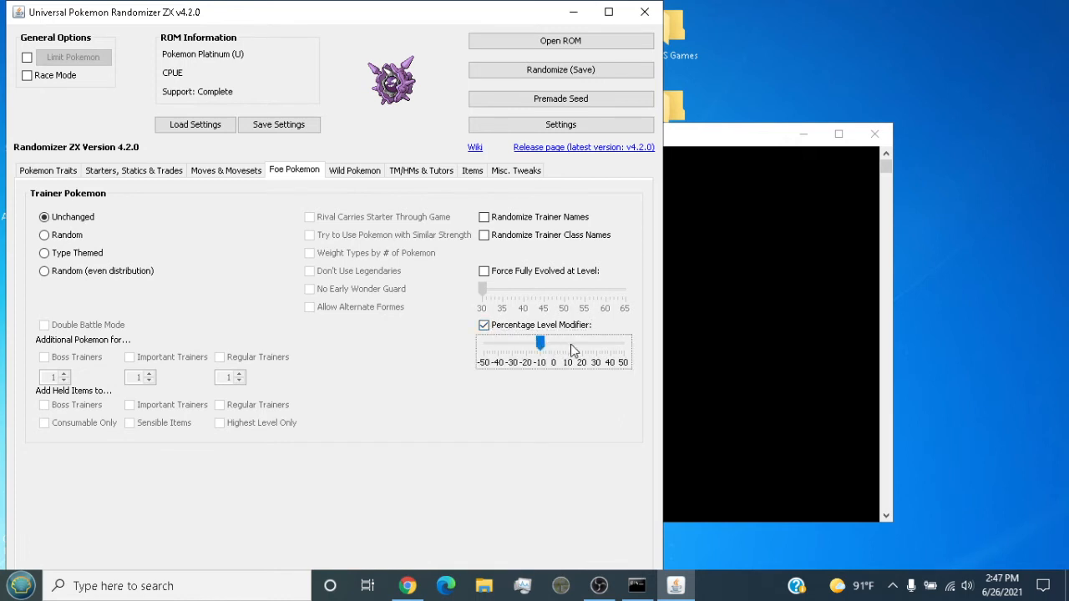
pyautogui.moveTo(539, 344); pyautogui.dragTo(582, 344)
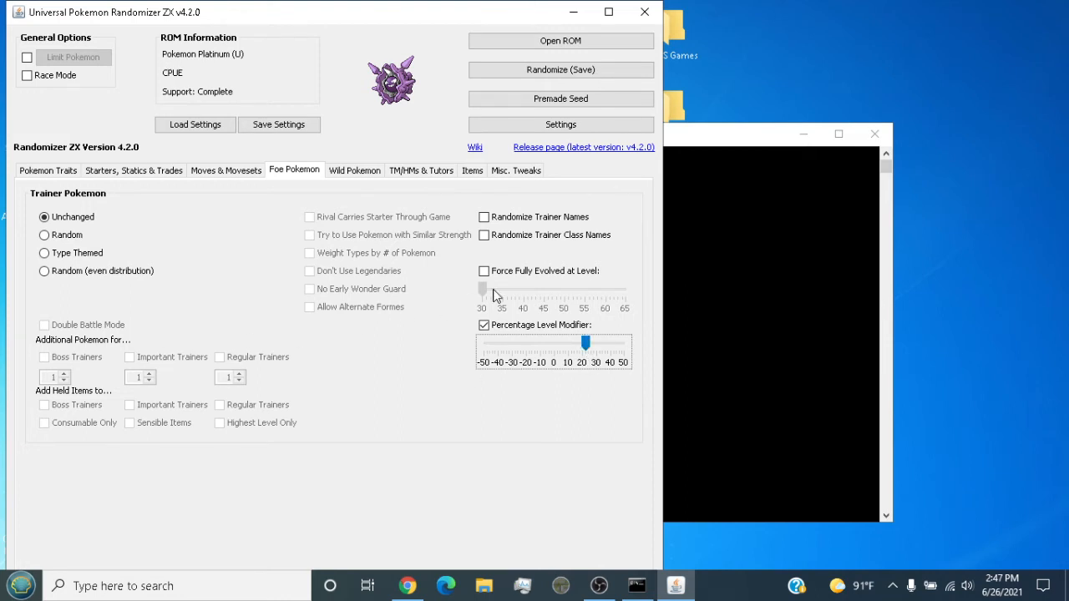
pyautogui.click(224, 170)
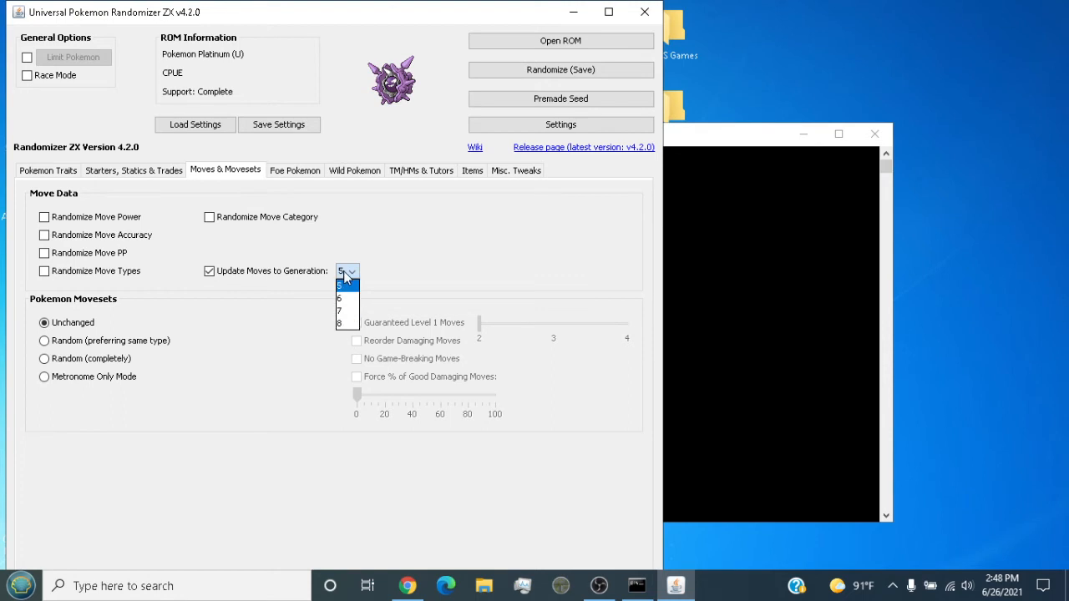
pyautogui.click(343, 286)
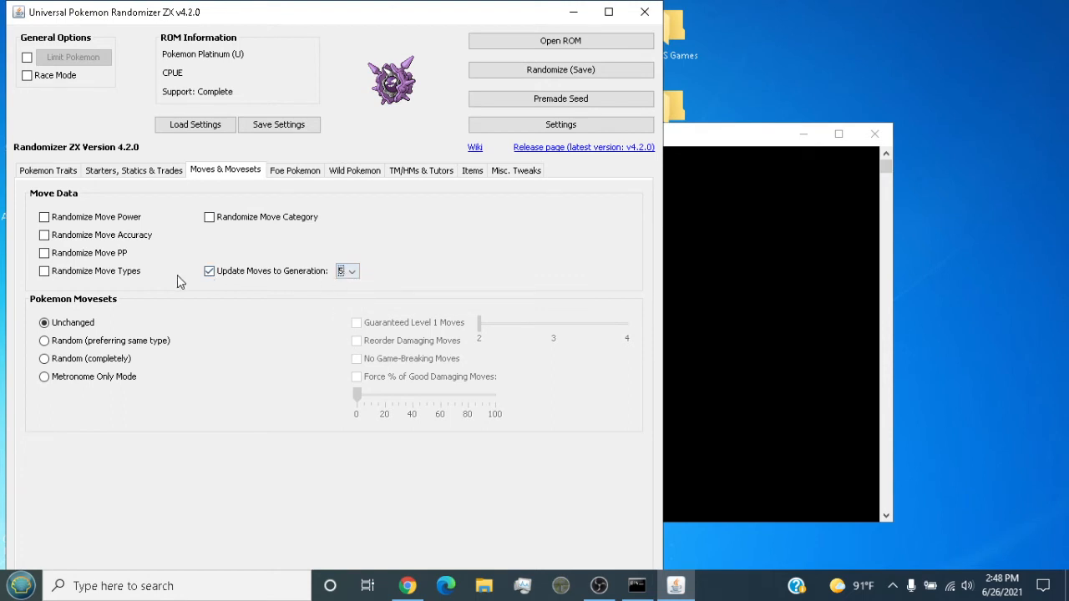
# Step: Update base stats to Generation 6, then go back to the Foe Pokemon options
pyautogui.click(48, 169)
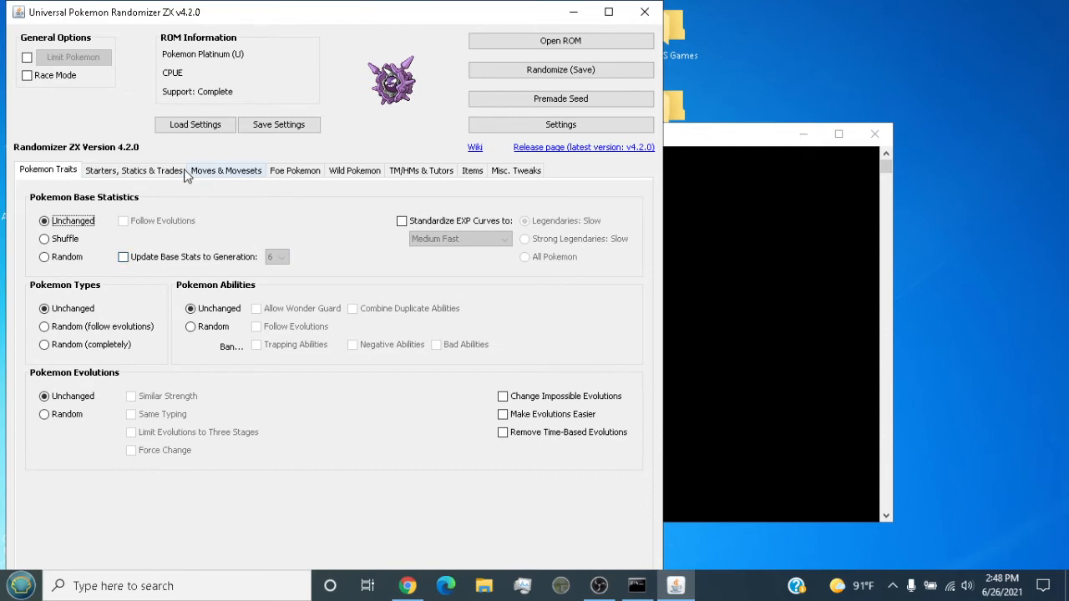
pyautogui.click(276, 257)
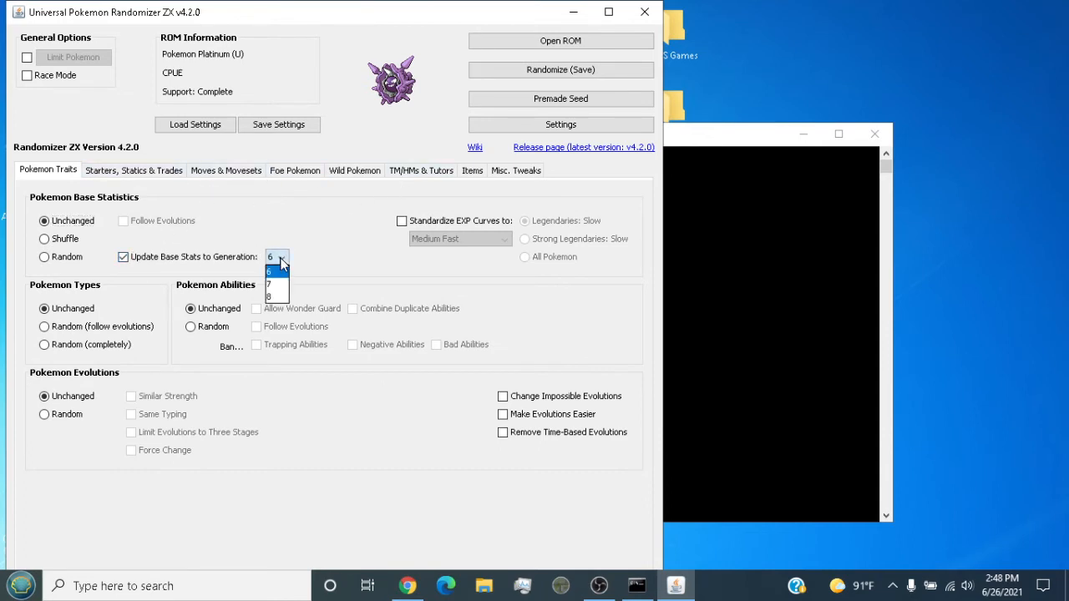
pyautogui.click(133, 171)
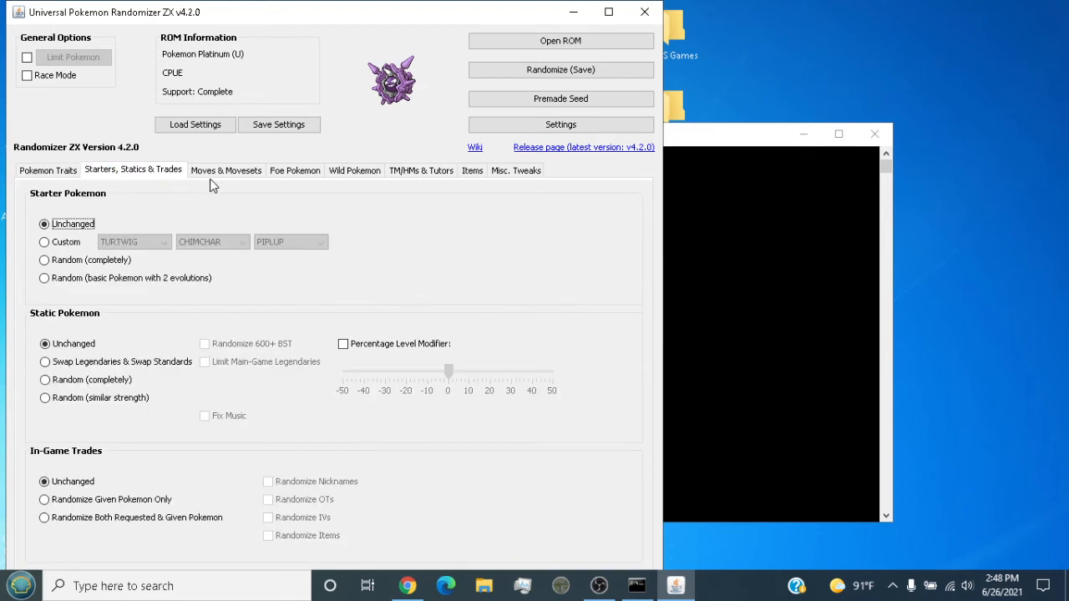
pyautogui.click(294, 170)
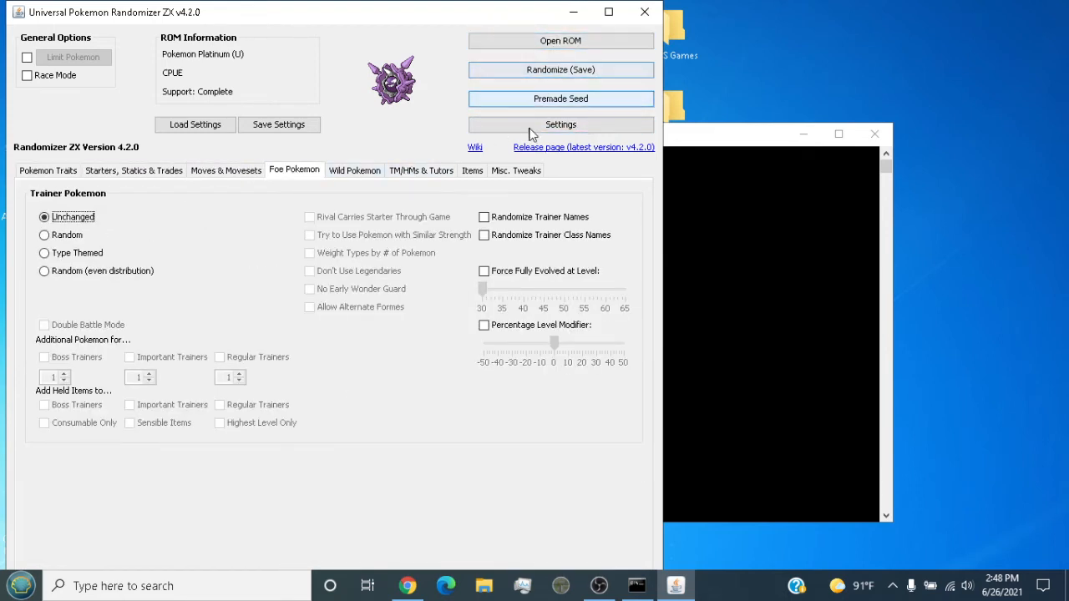
pyautogui.moveTo(542, 264)
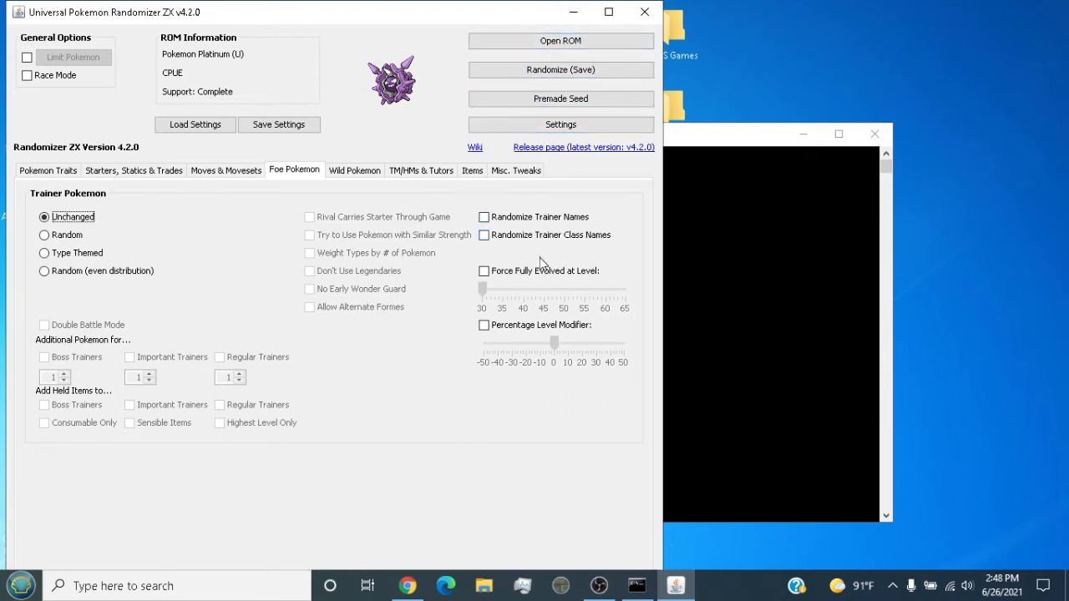
pyautogui.moveTo(582, 204)
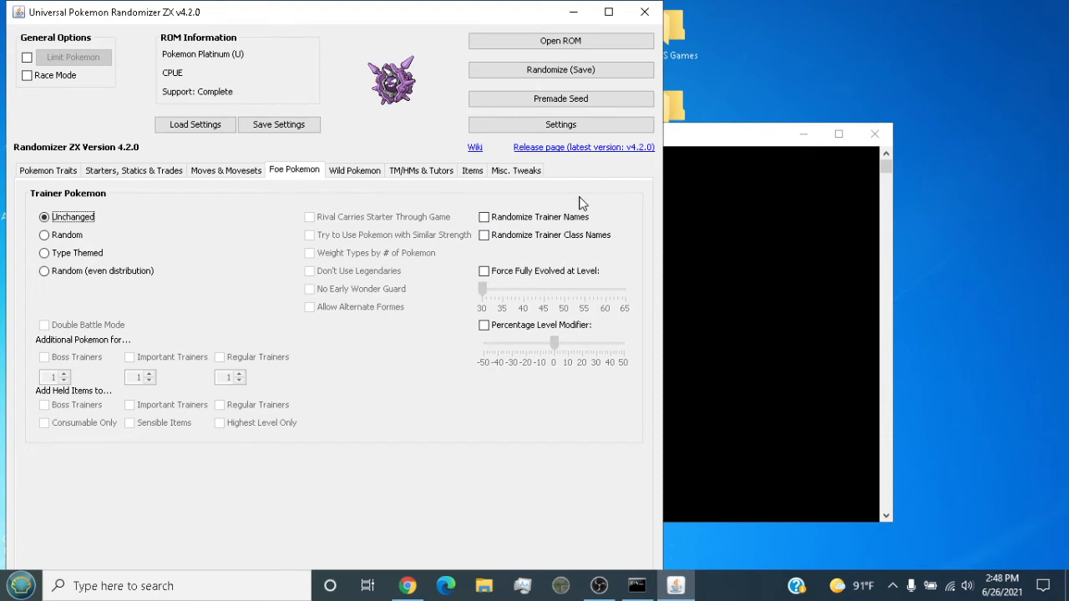
pyautogui.moveTo(551, 199)
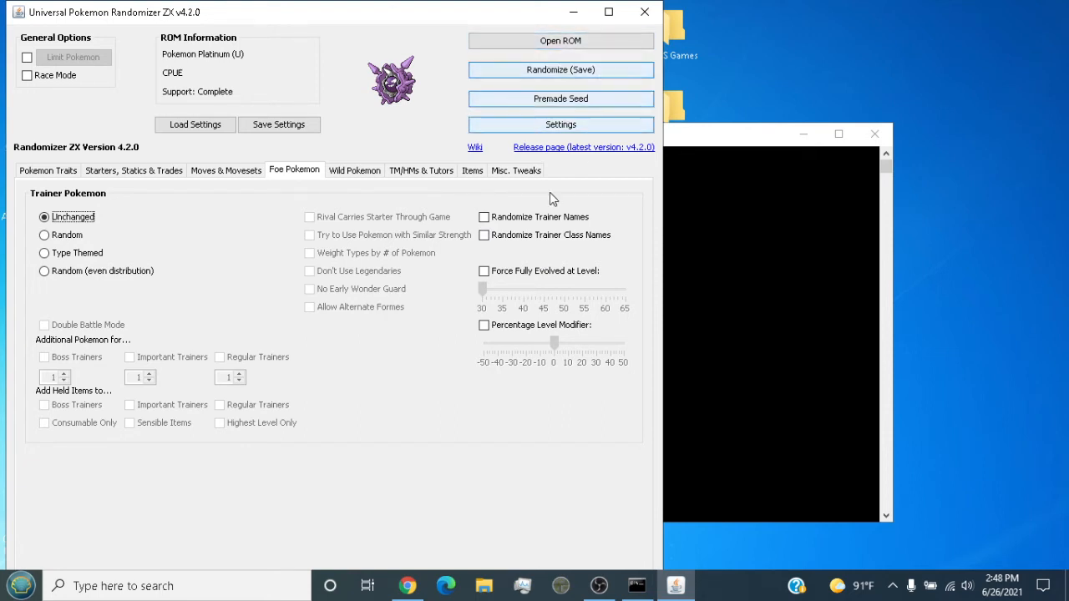
pyautogui.click(561, 69)
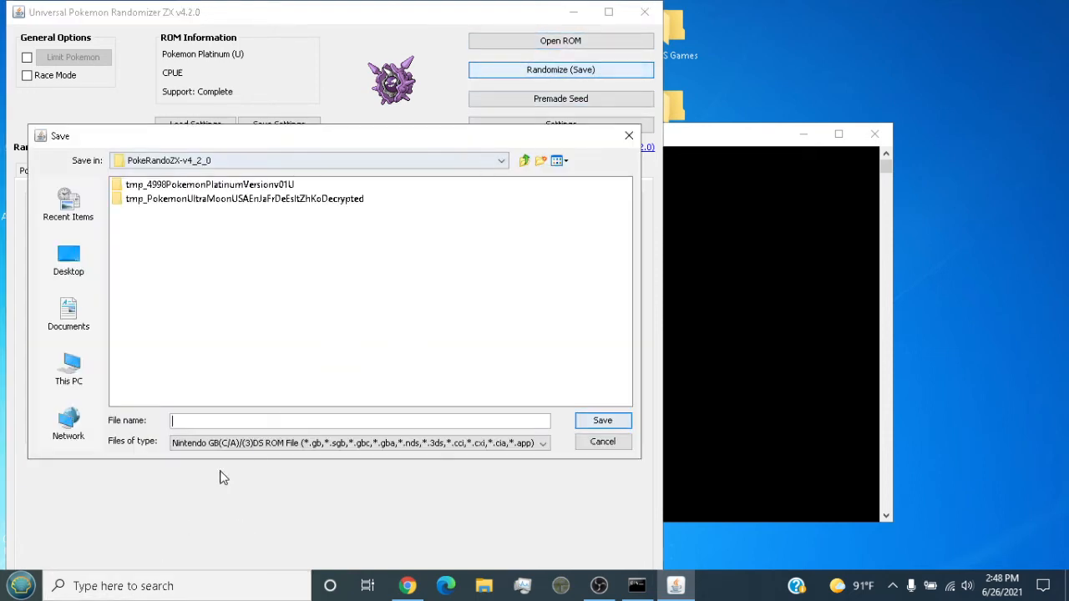
pyautogui.moveTo(567, 251)
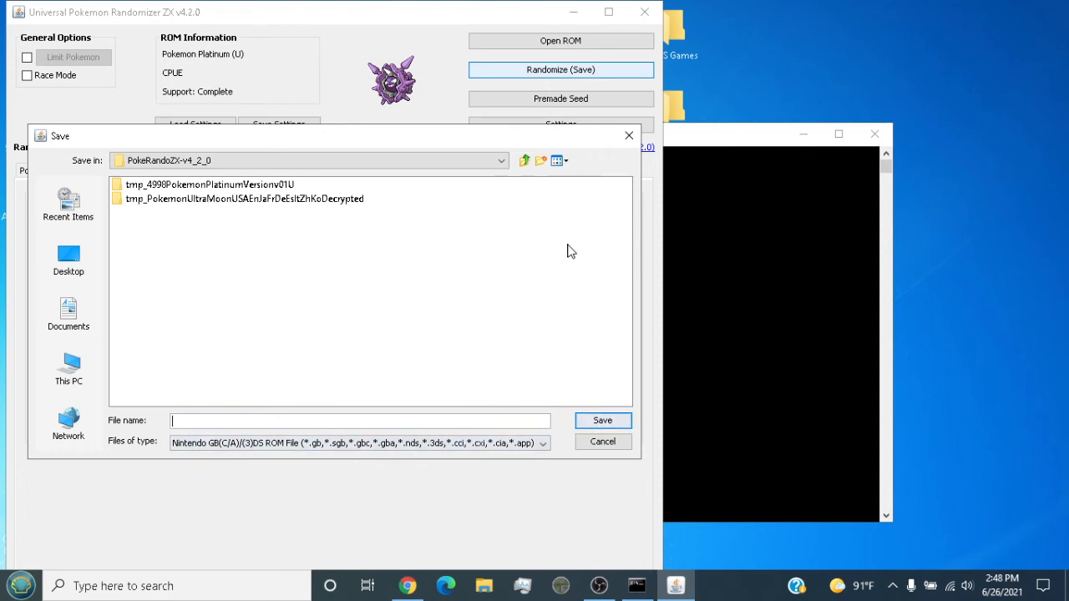
pyautogui.click(603, 441)
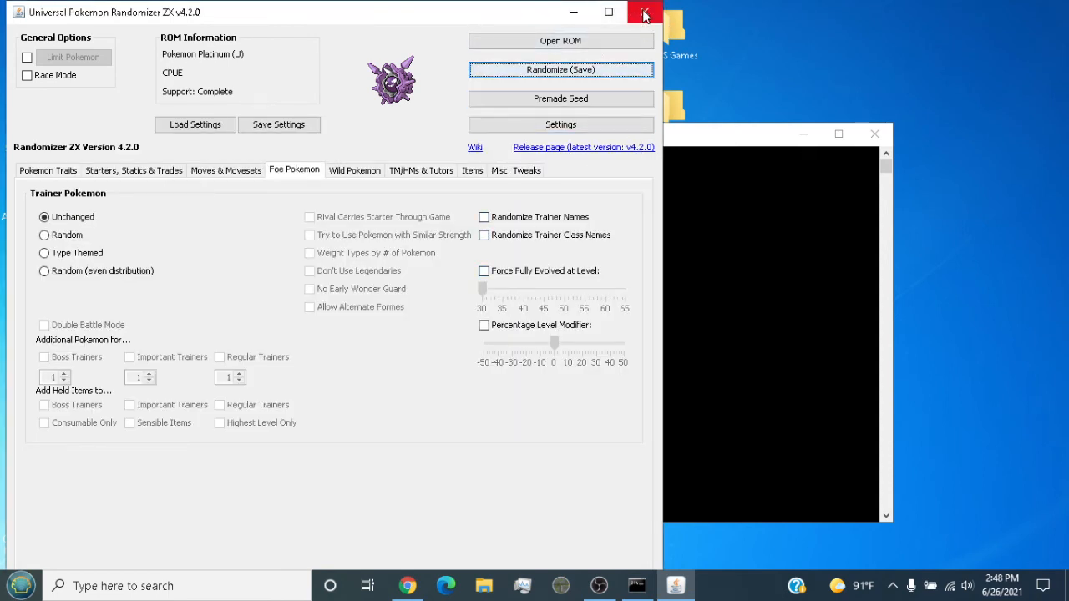
# Step: Close the Randomizer ZX window, leaving the desktop with the PokeRandoZX-v4_2_0 folder
pyautogui.click(644, 12)
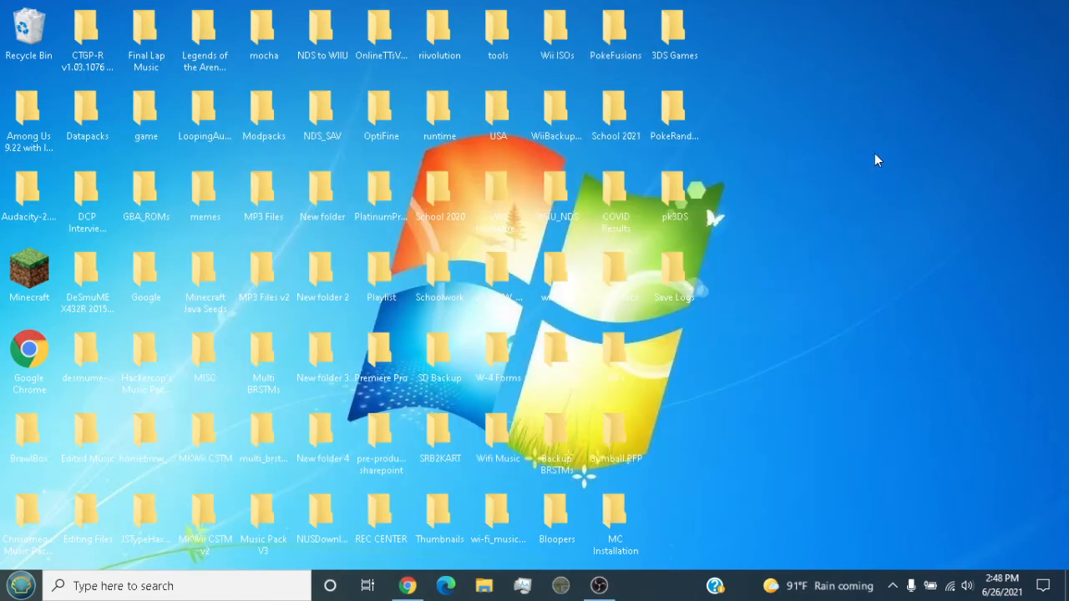
pyautogui.moveTo(71, 6)
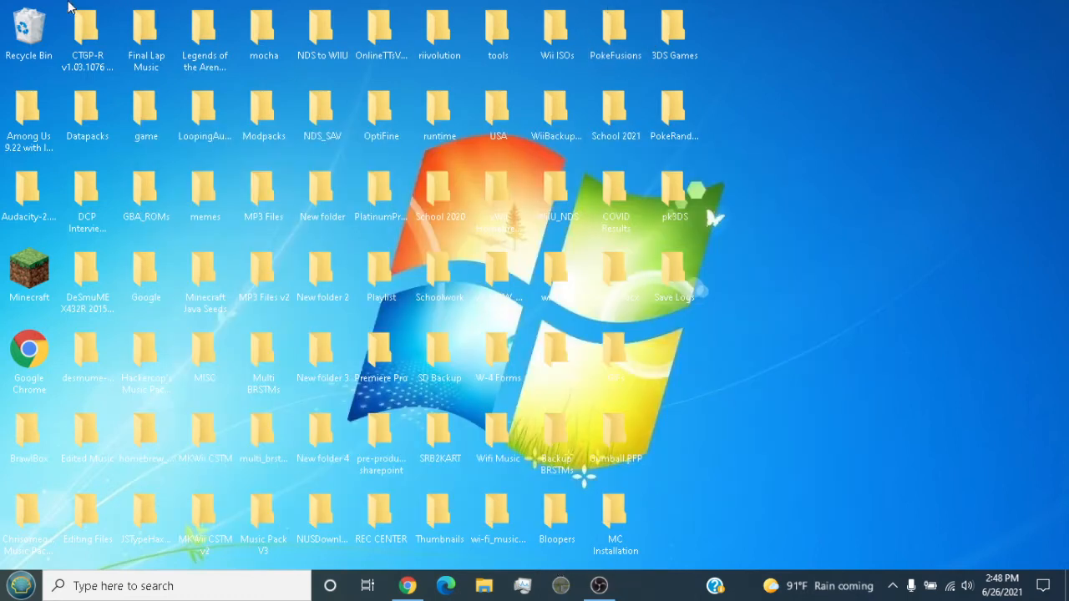
pyautogui.moveTo(522, 566)
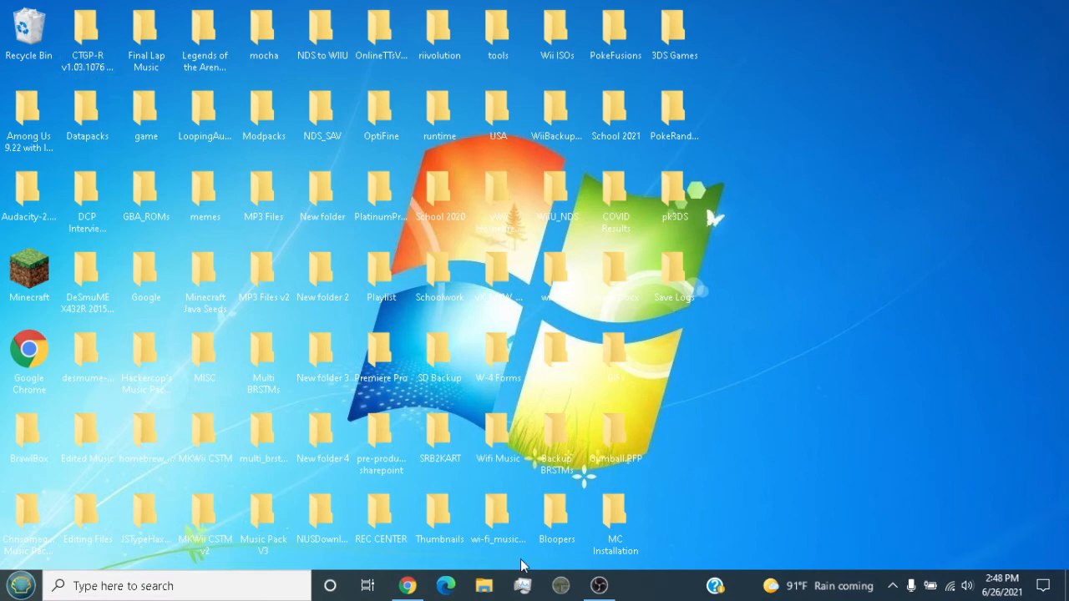
pyautogui.click(599, 584)
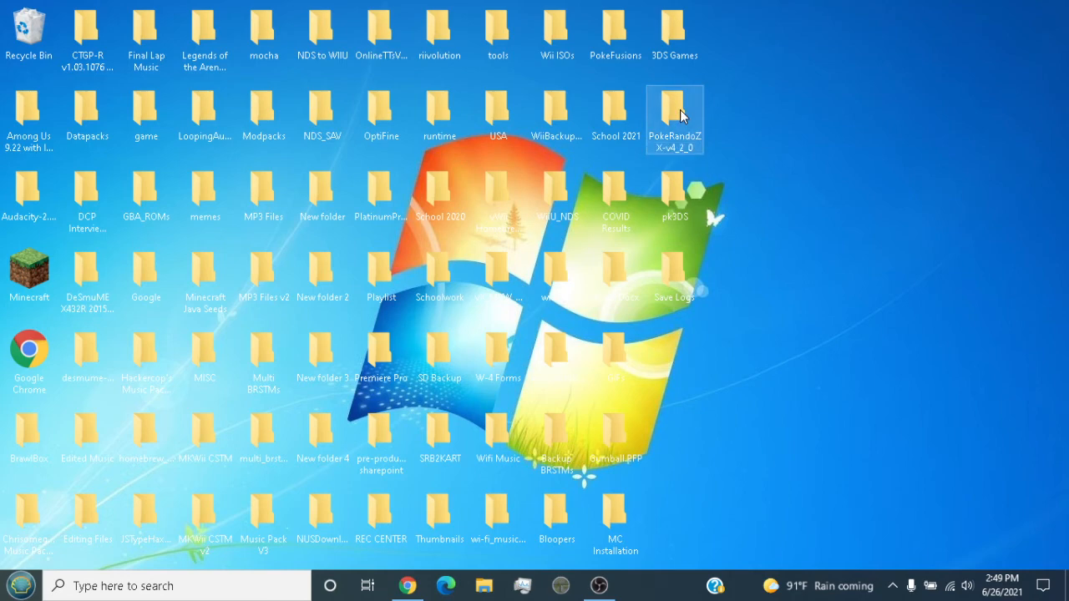
# Step: Open the PokeRandoZX-v4_2_0 folder and start the randomizer's Windows launcher
pyautogui.doubleClick(675, 116)
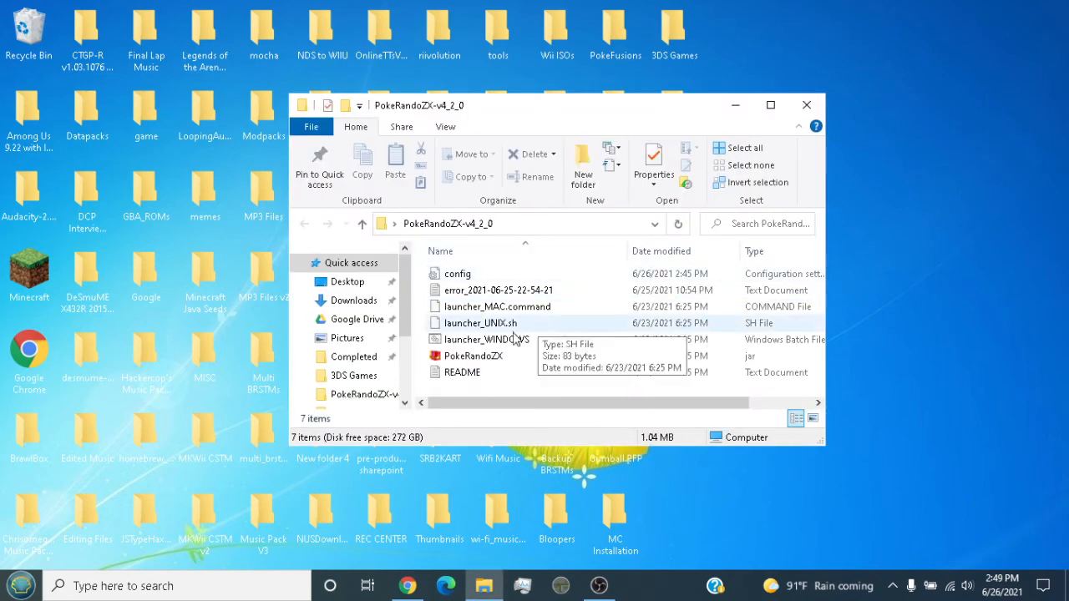
pyautogui.moveTo(530, 339)
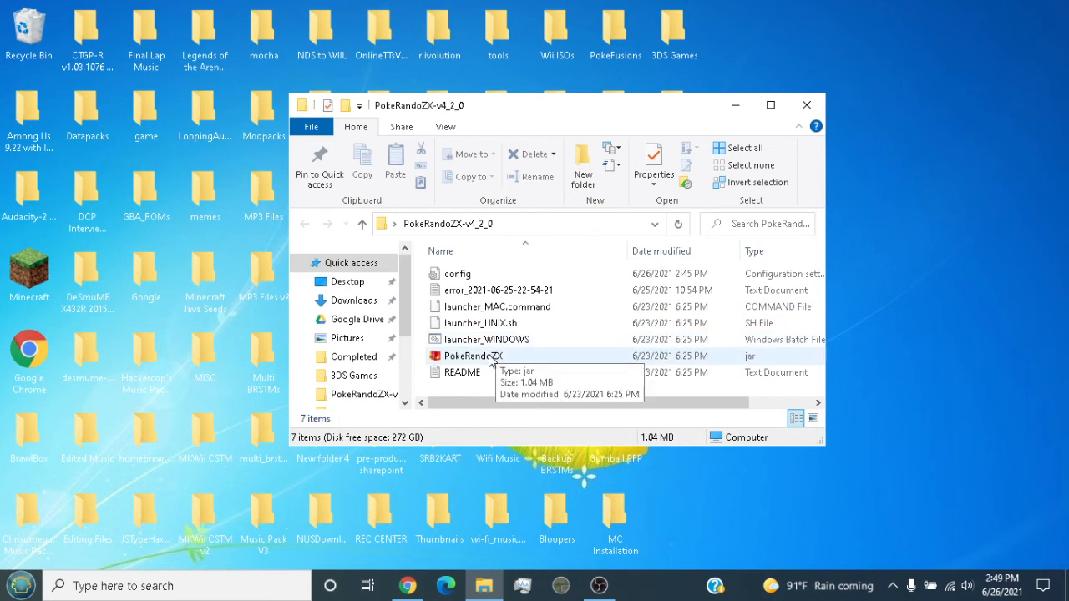
pyautogui.moveTo(501, 306)
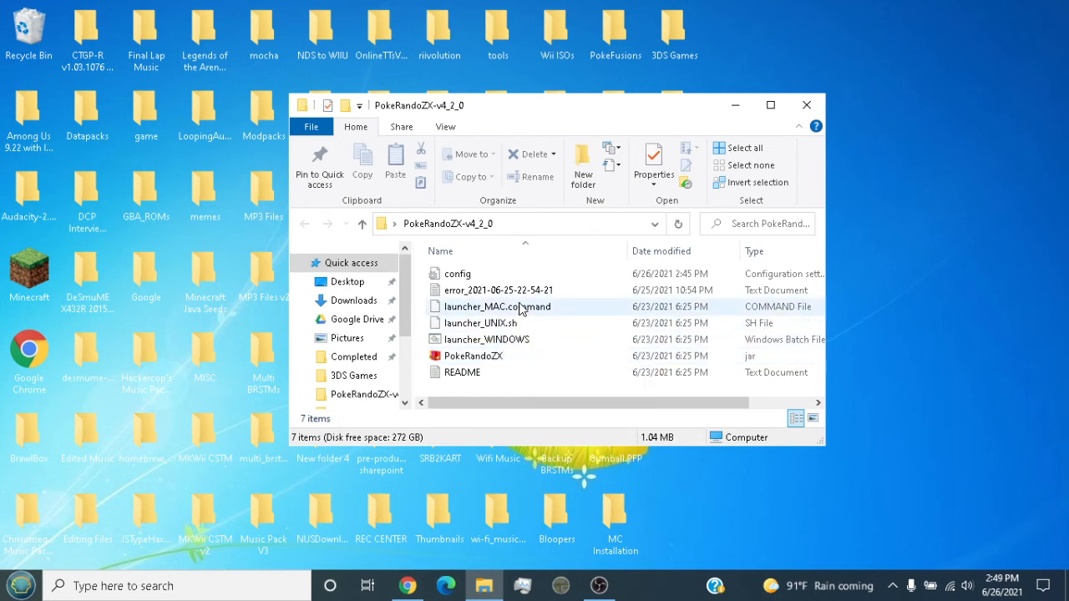
pyautogui.moveTo(500, 306)
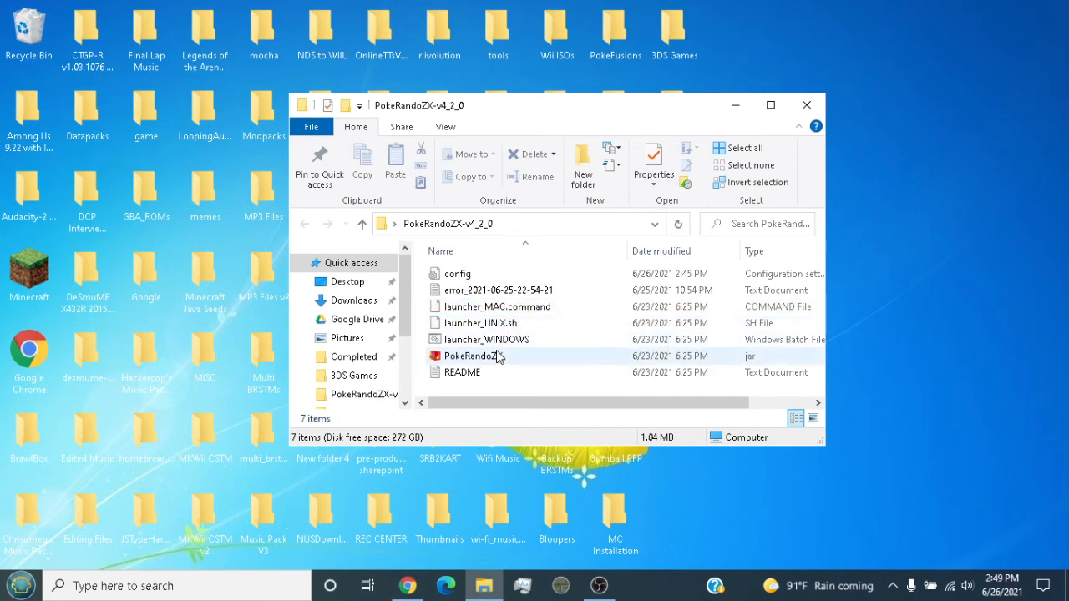
pyautogui.moveTo(513, 367)
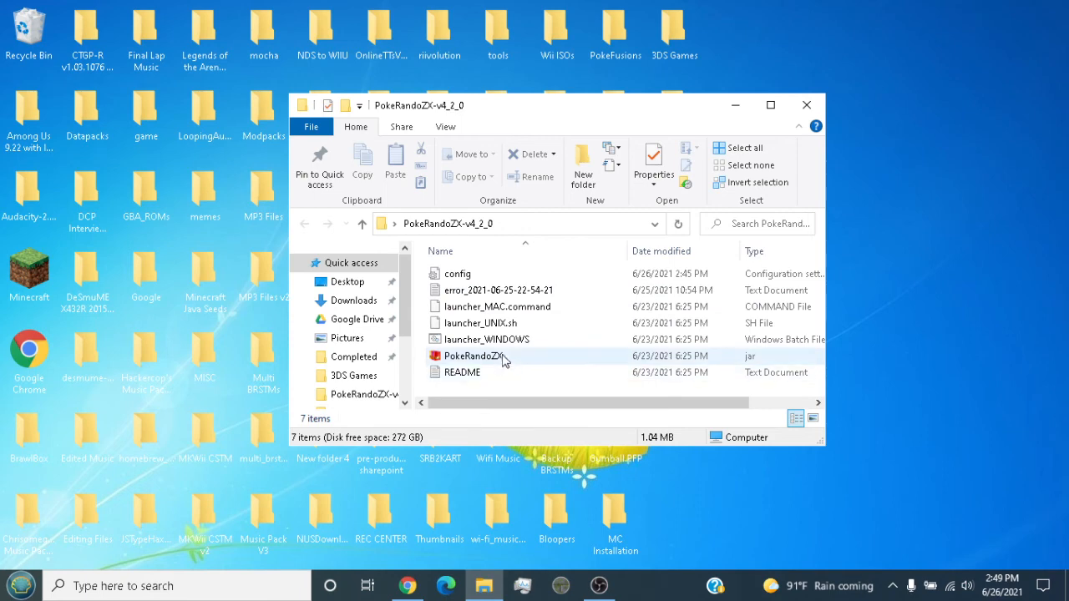
pyautogui.click(473, 356)
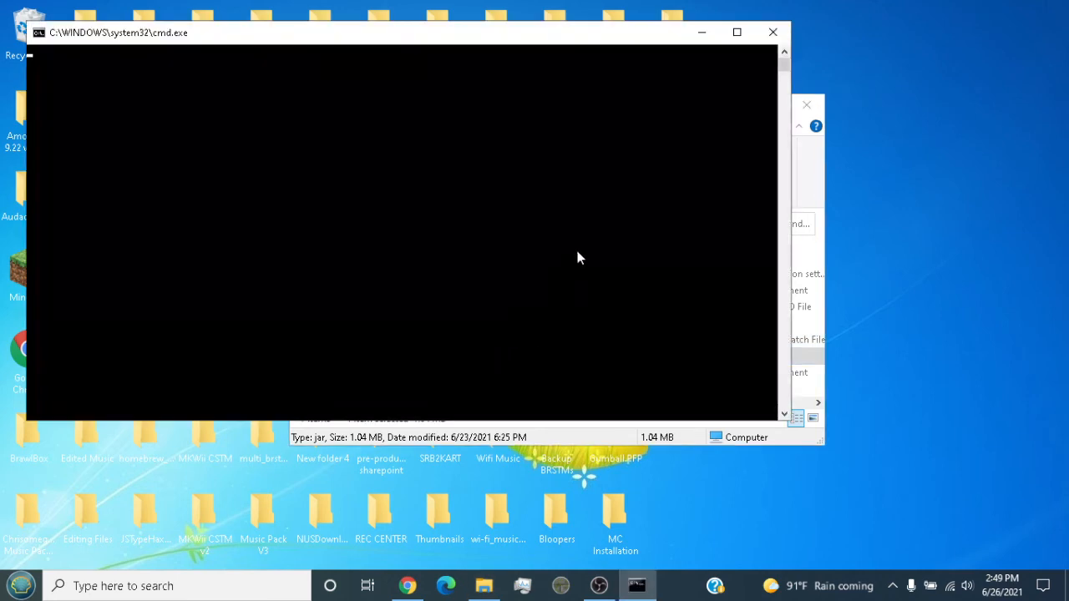
pyautogui.moveTo(483, 584)
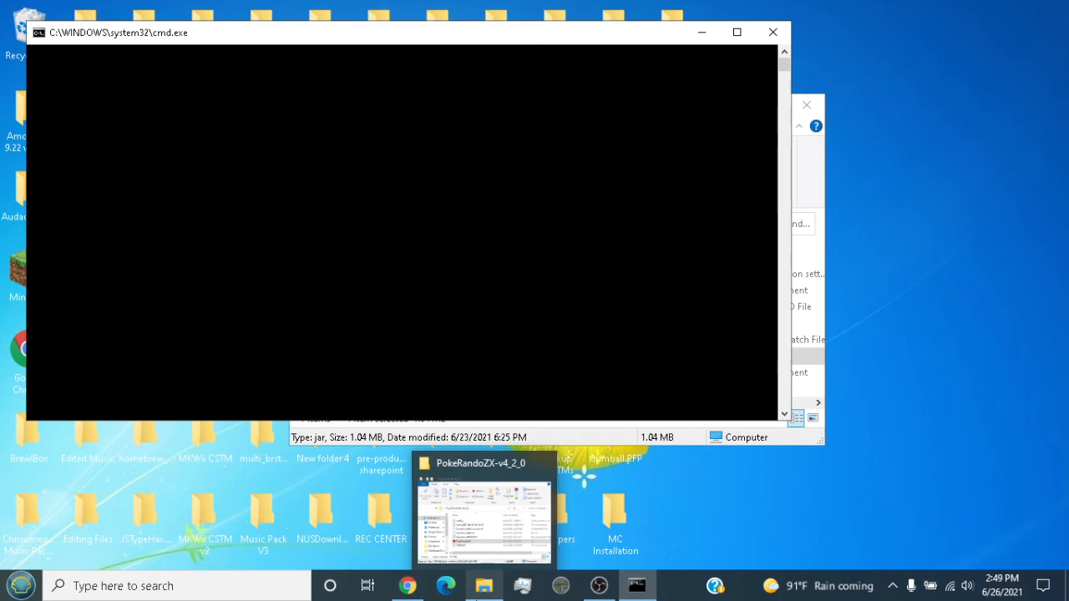
# Step: Bring the newly launched Randomizer ZX v4.2.0 window into view from the taskbar
pyautogui.click(485, 509)
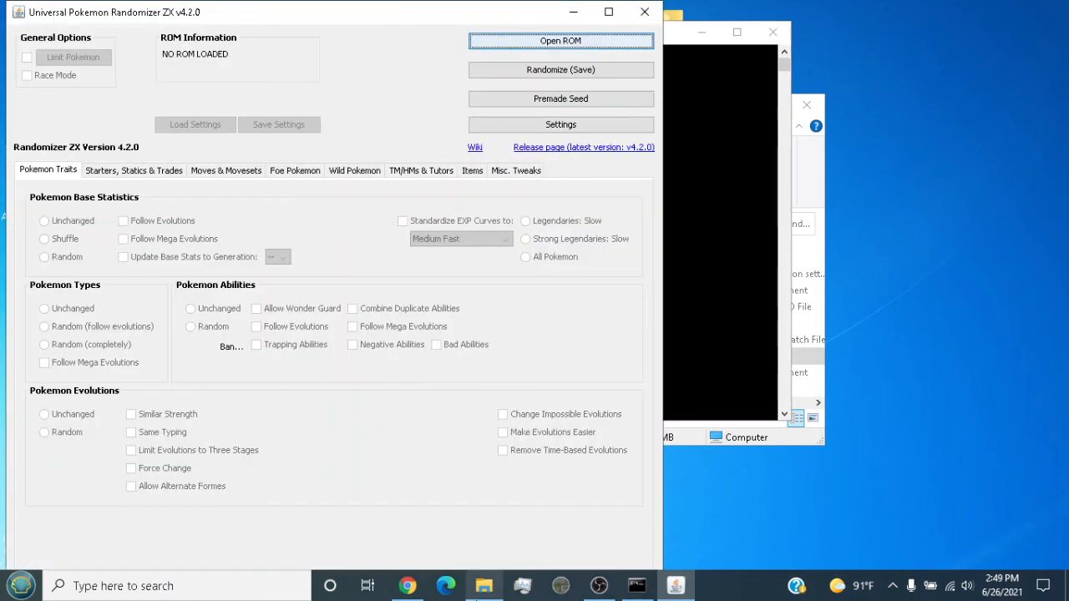
# Step: Load 'Pokemon X (USA) Decrypted.3ds' from Desktop > 3DS Games
pyautogui.click(561, 40)
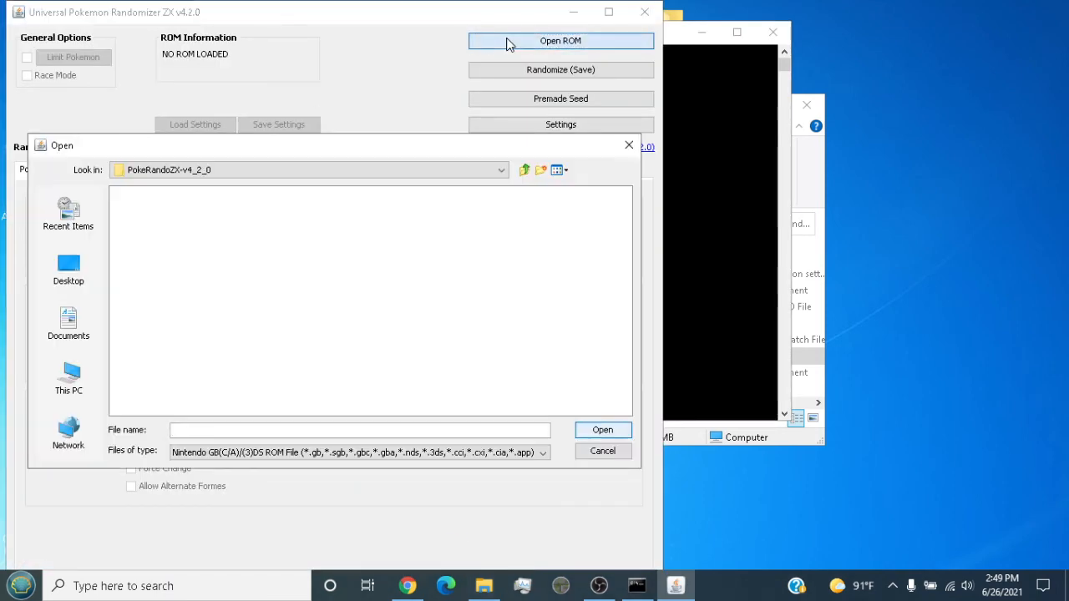
pyautogui.click(69, 267)
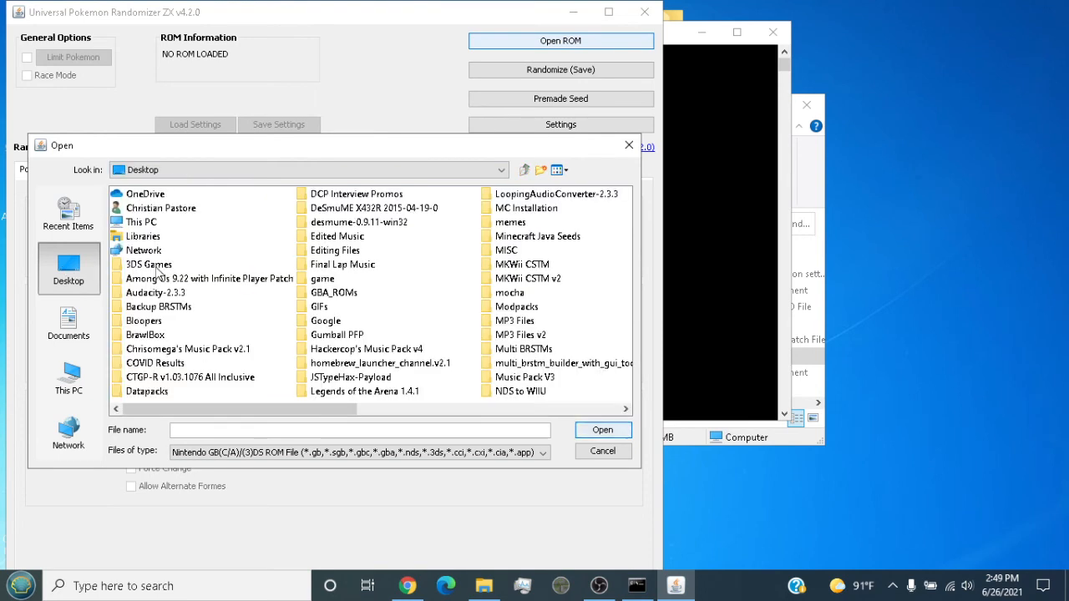
pyautogui.doubleClick(149, 263)
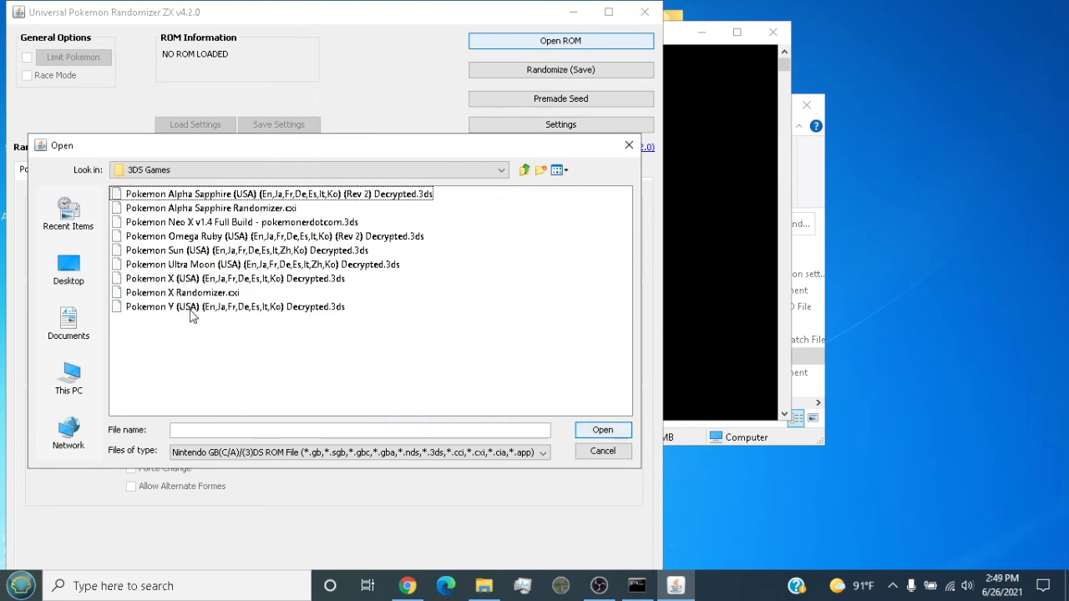
pyautogui.click(234, 278)
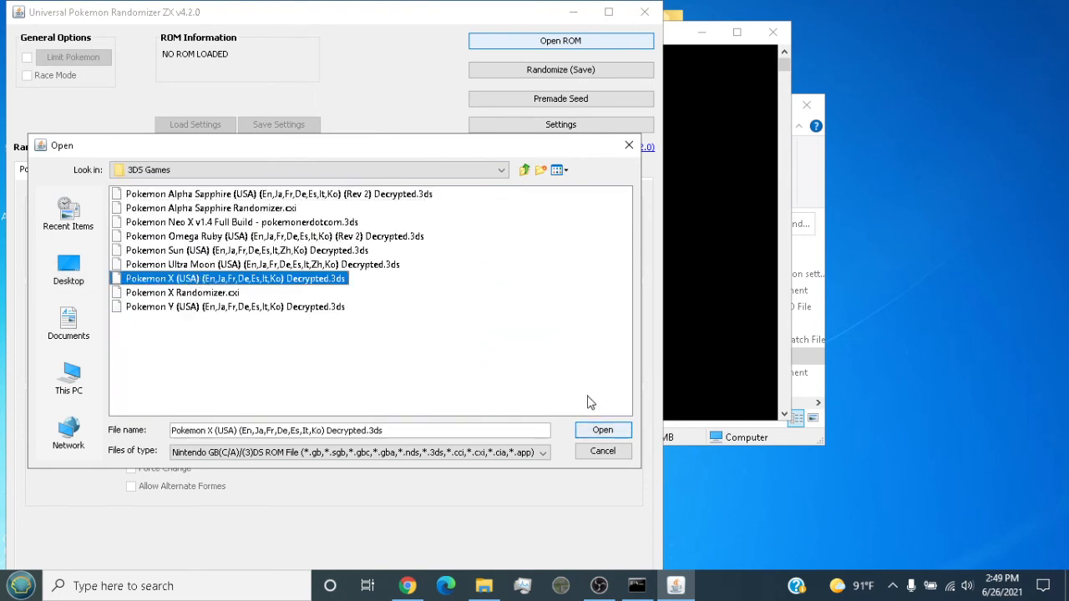
pyautogui.click(602, 429)
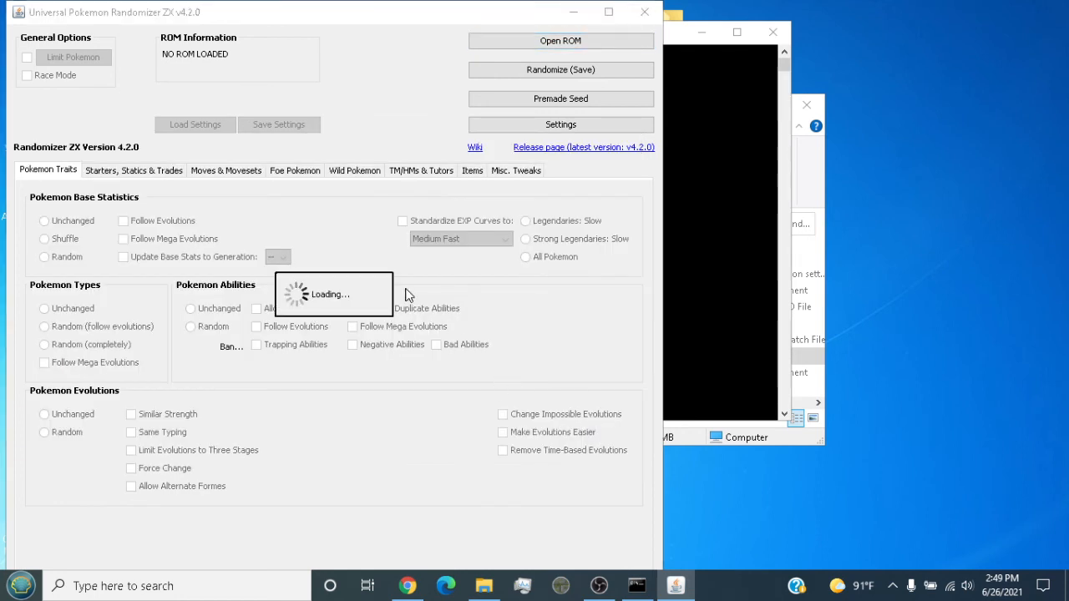
pyautogui.click(560, 40)
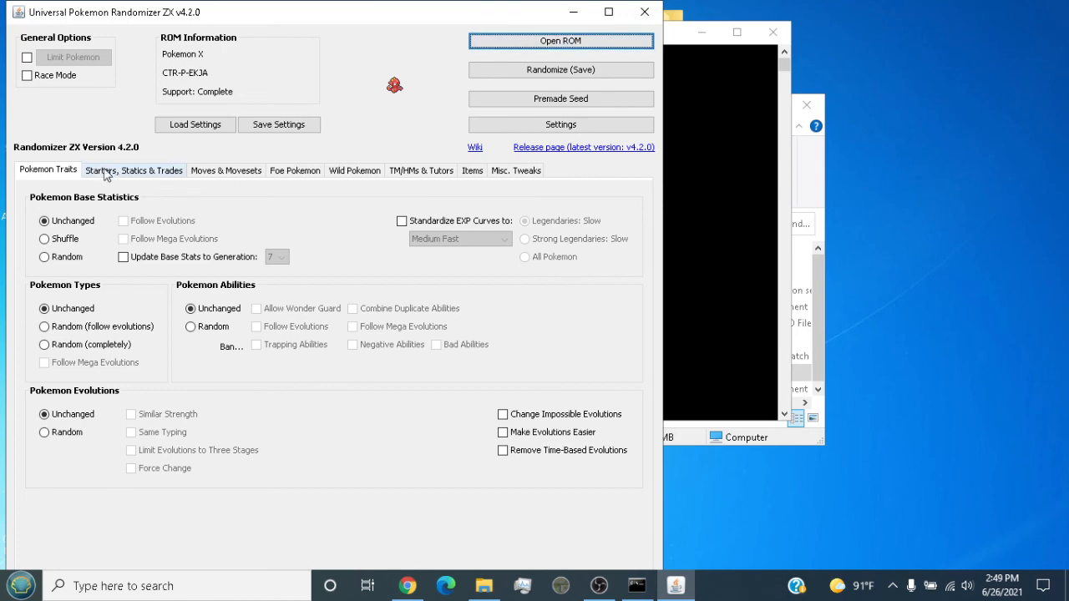
# Step: Review the Items, Misc. Tweaks, Wild, Foe Pokemon and Moves tabs, then minimize the randomizer
pyautogui.click(472, 171)
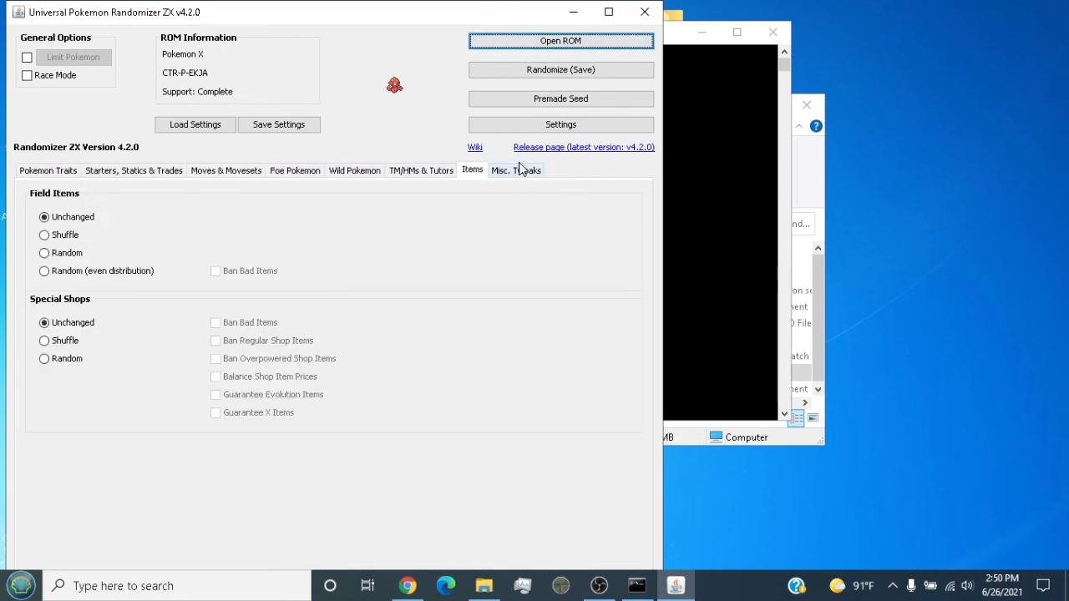
pyautogui.click(515, 170)
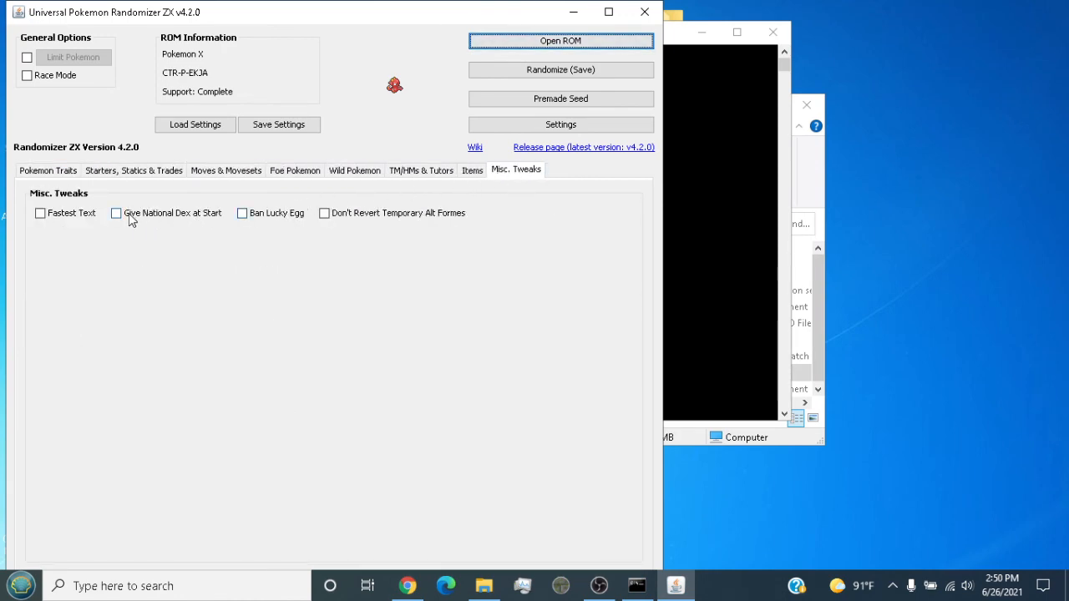
pyautogui.click(354, 171)
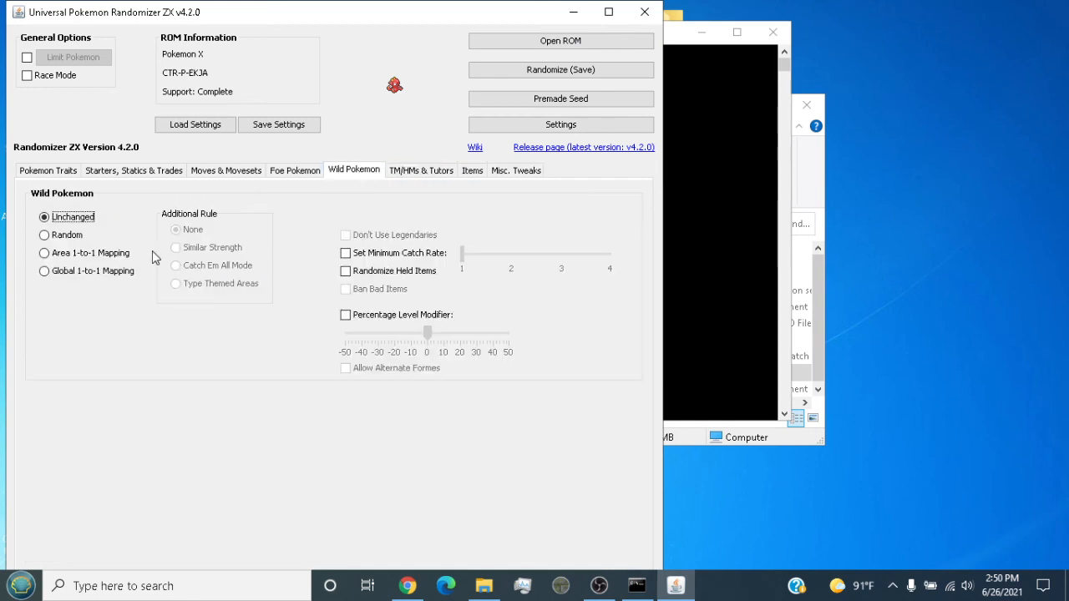
pyautogui.click(294, 171)
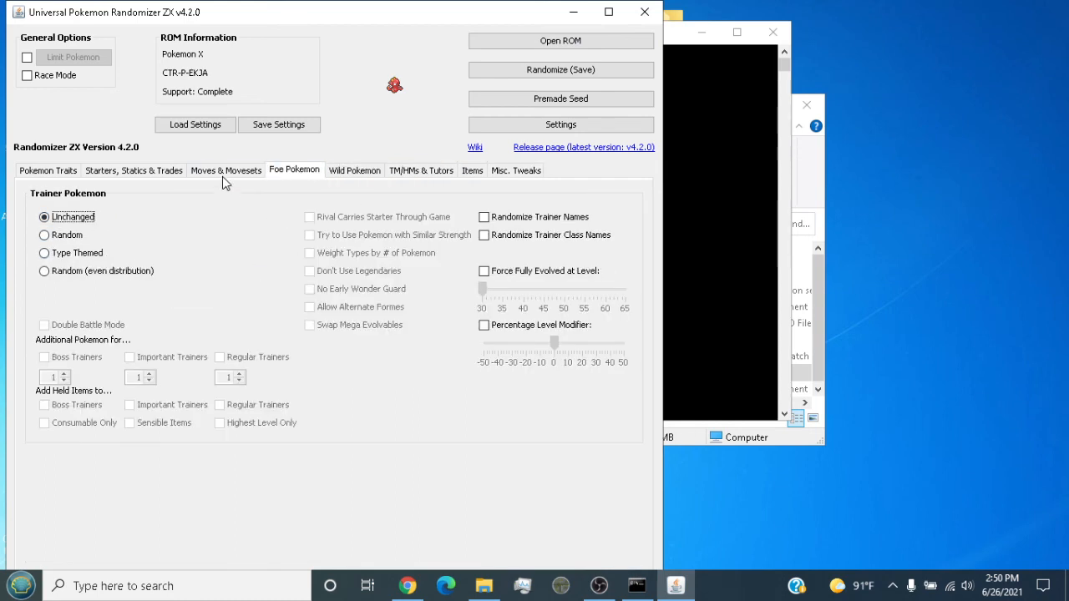
pyautogui.moveTo(470, 299)
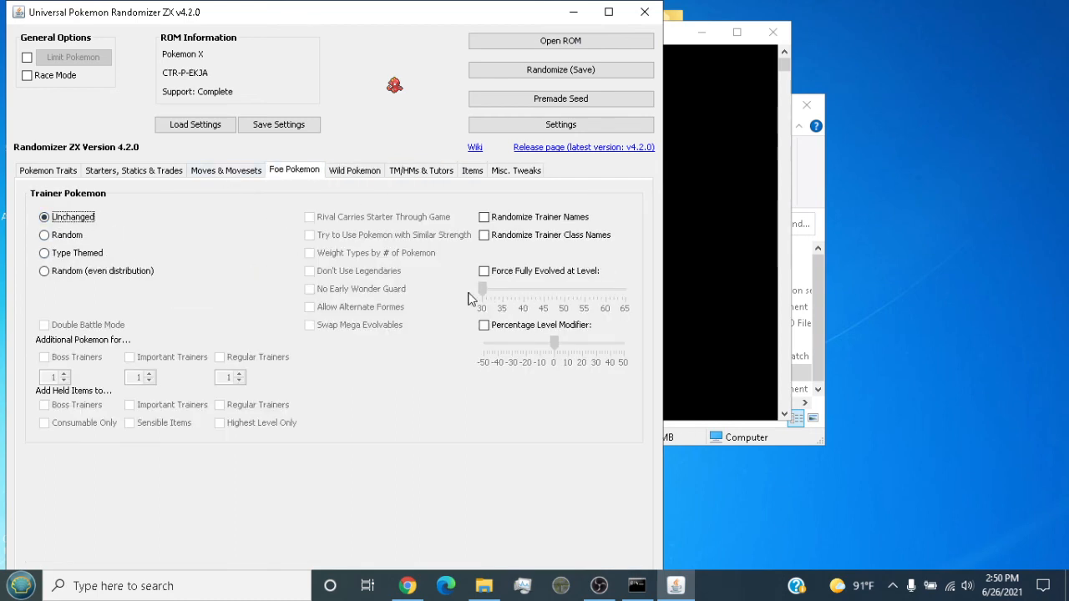
pyautogui.moveTo(294, 169)
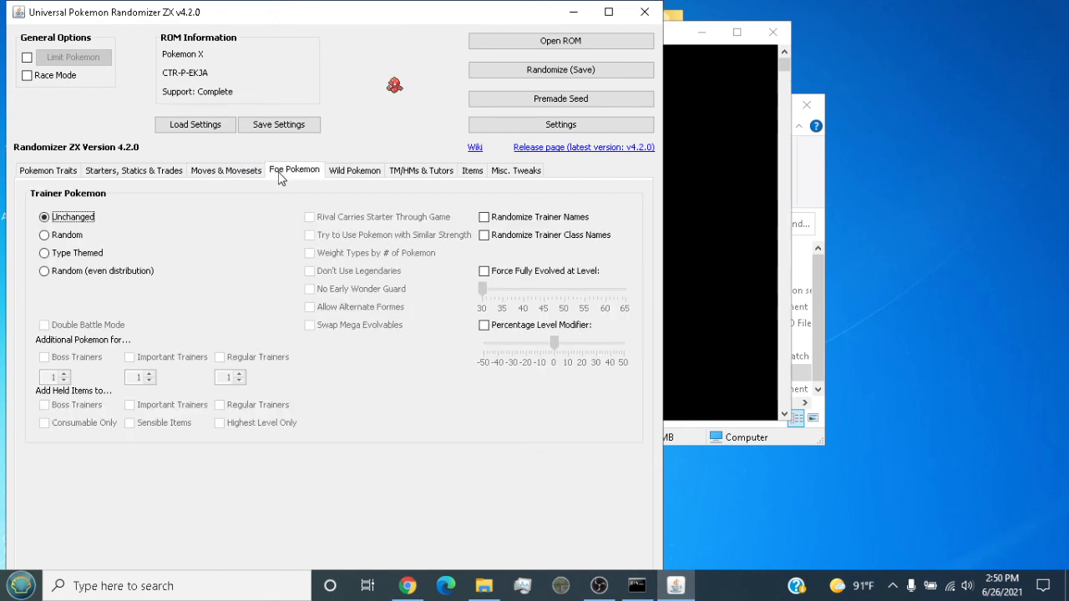
pyautogui.moveTo(417, 257)
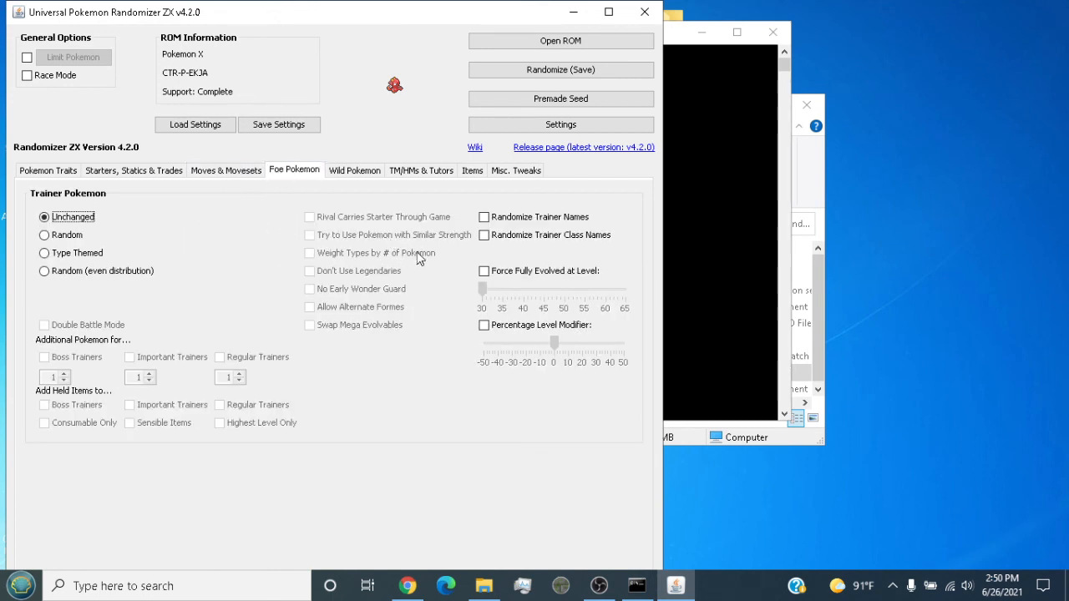
pyautogui.click(226, 171)
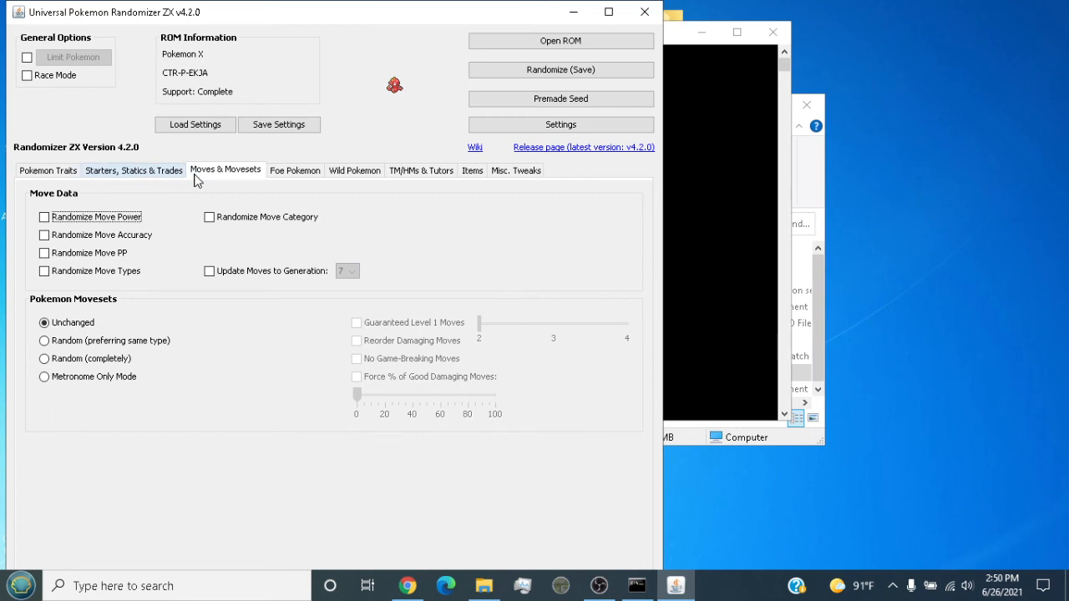
pyautogui.click(294, 171)
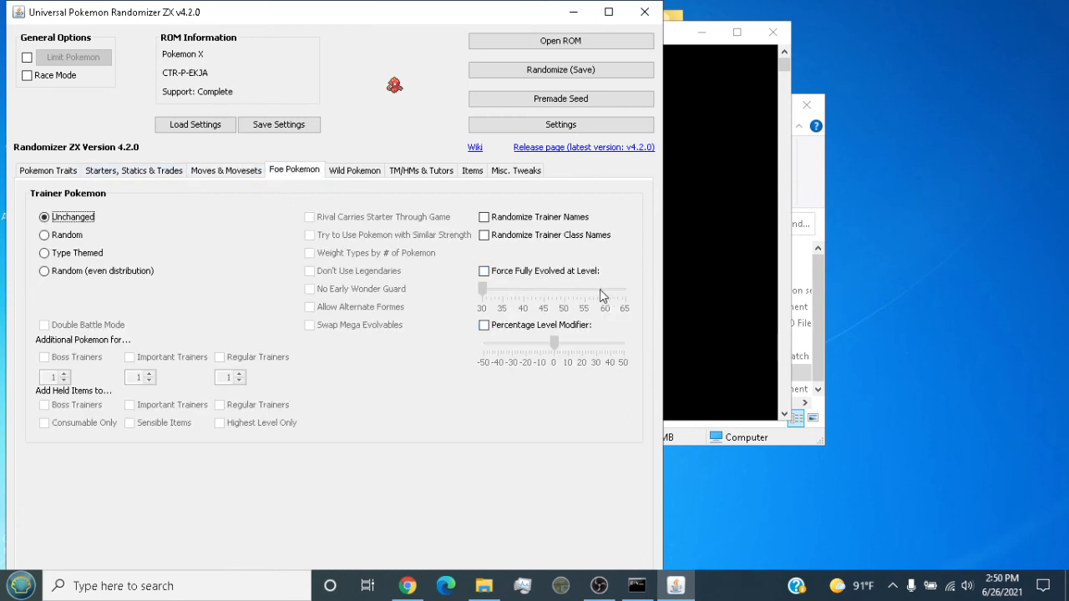
pyautogui.moveTo(224, 182)
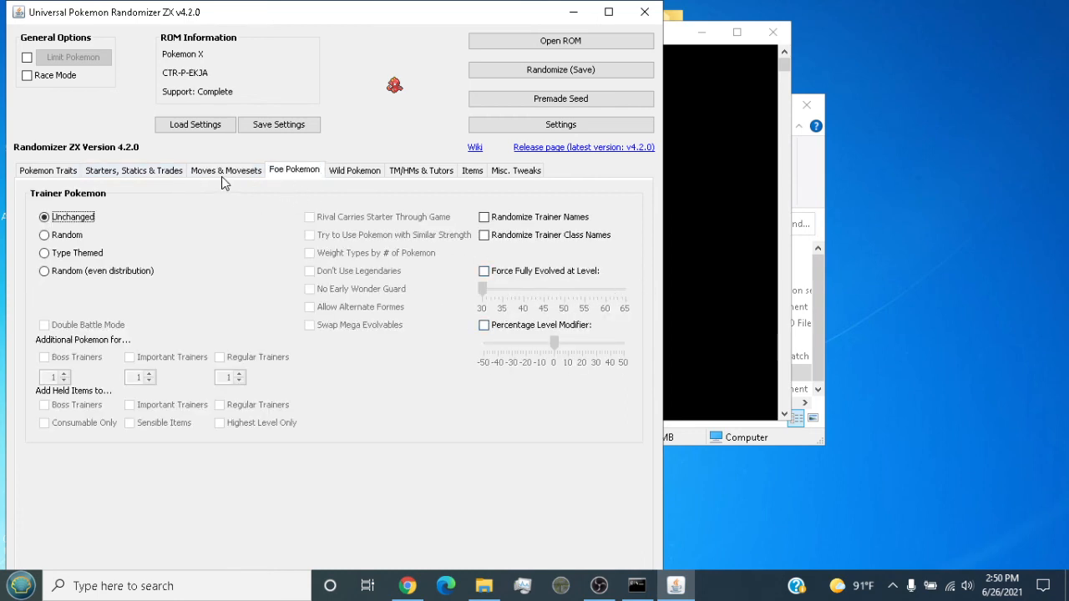
pyautogui.click(133, 170)
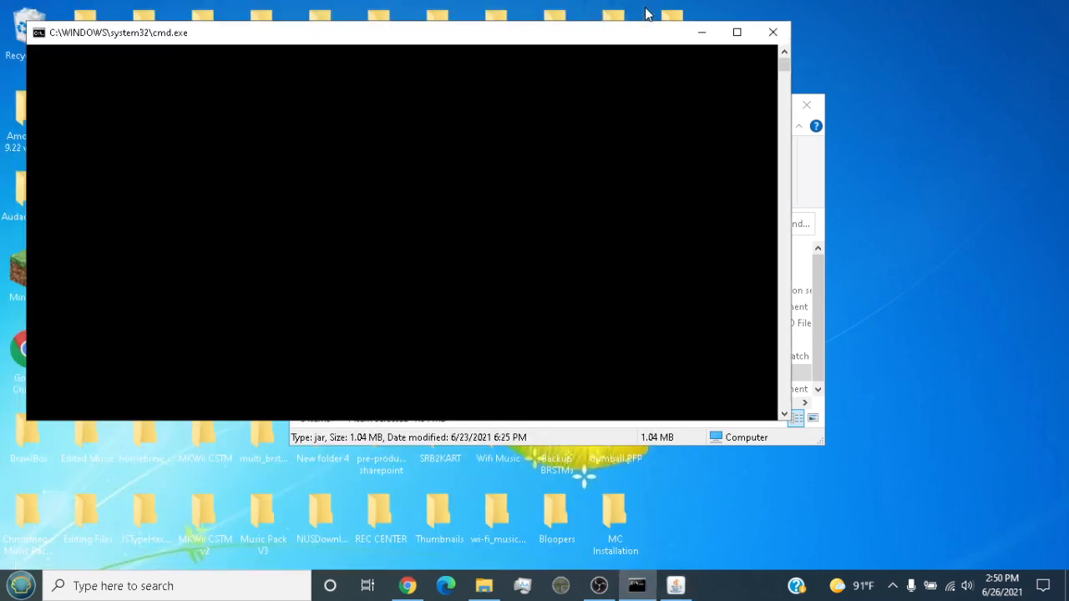
# Step: Close the cmd.exe launcher console window
pyautogui.click(599, 584)
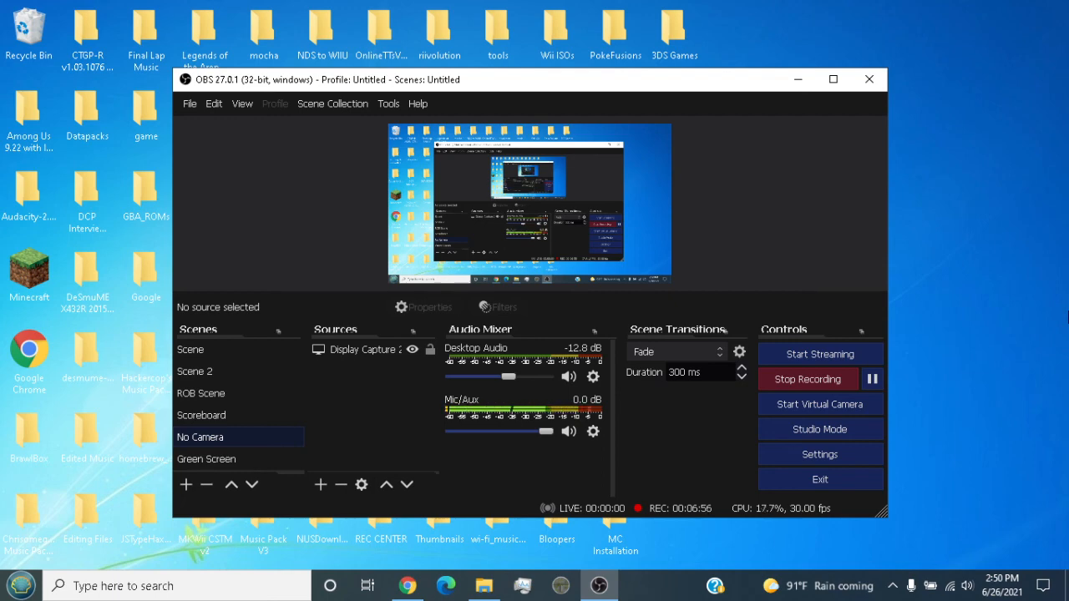
pyautogui.moveTo(855, 338)
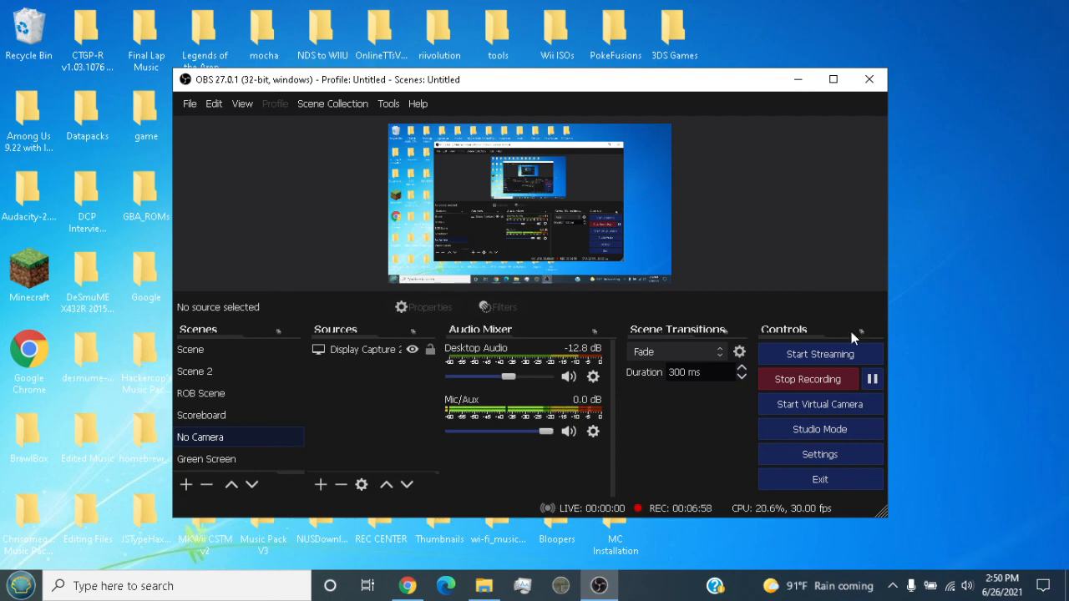